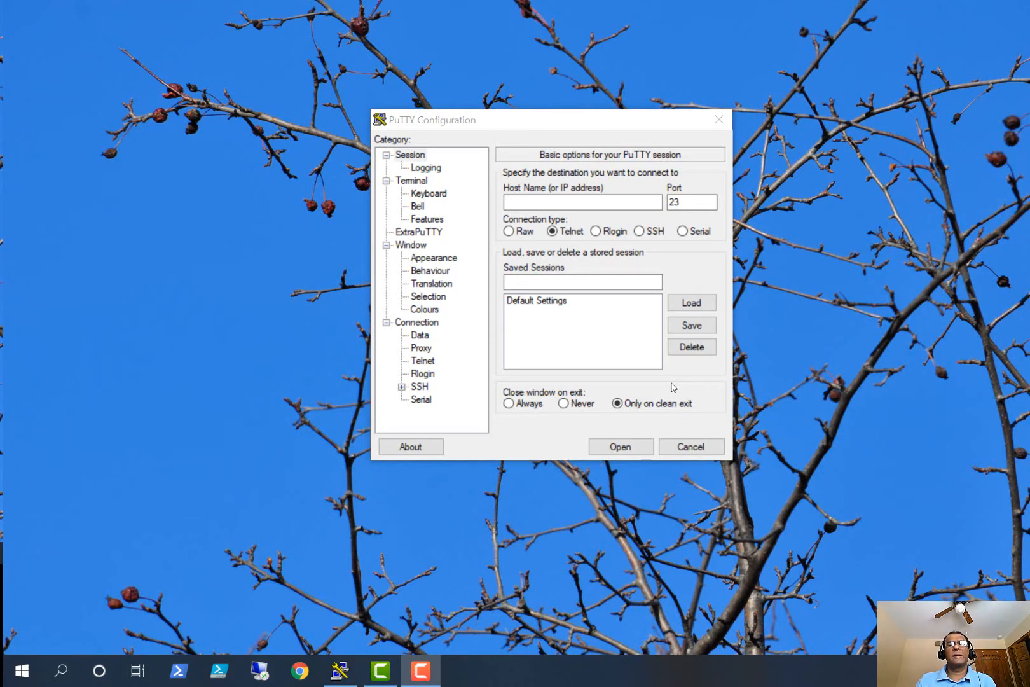
mouse_move(577, 456)
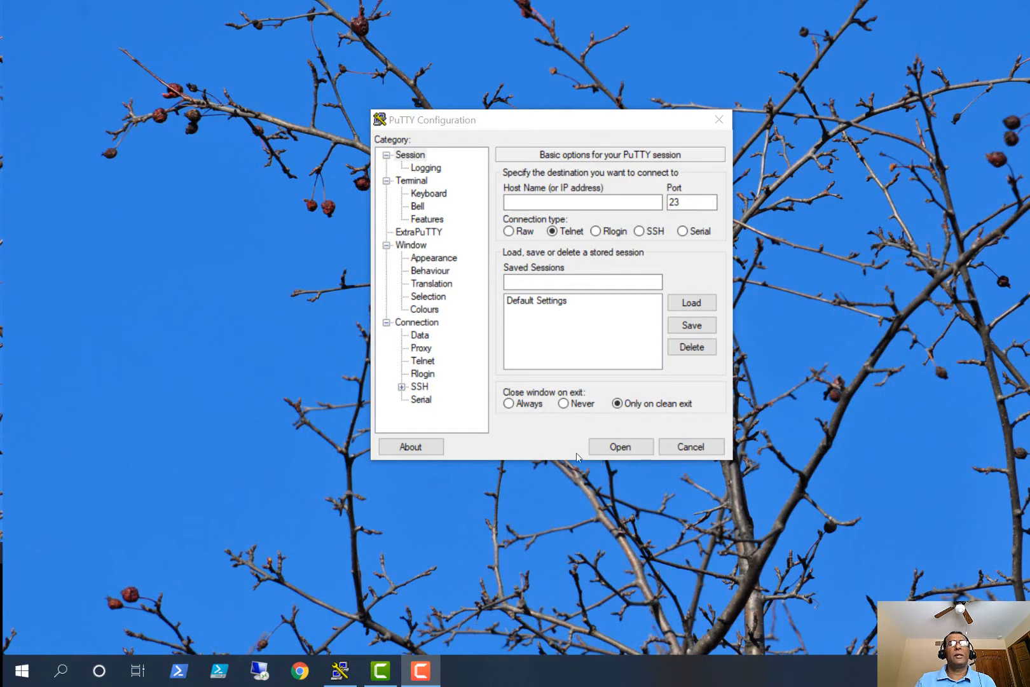
mouse_move(499, 145)
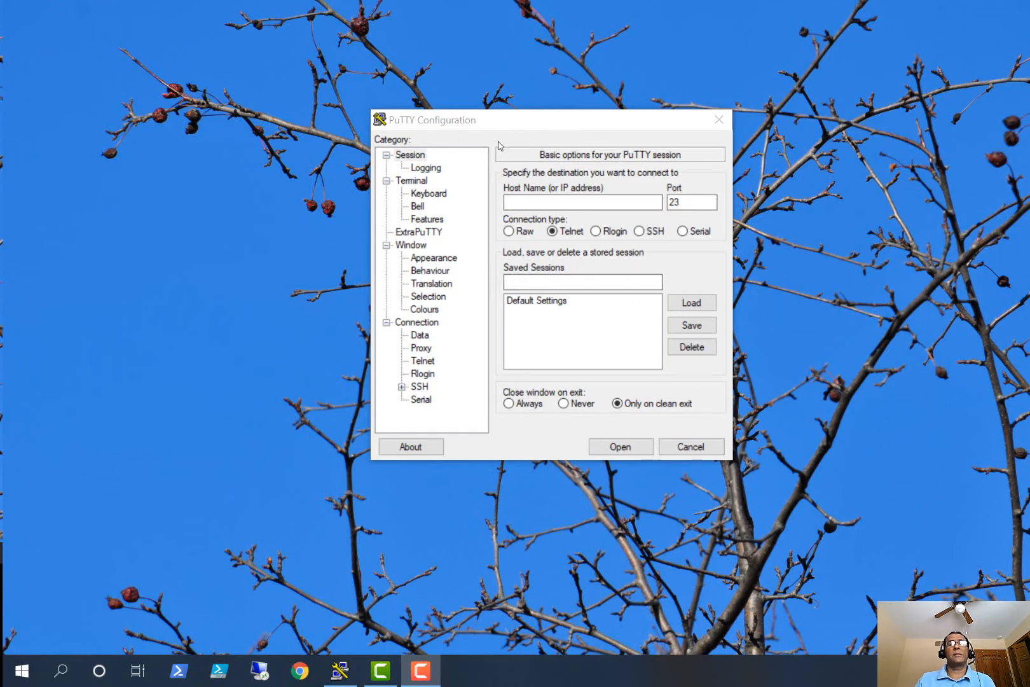
- Switch the PuTTY connection type to Serial, showing serial line COM1 at 9600 baud
click(409, 154)
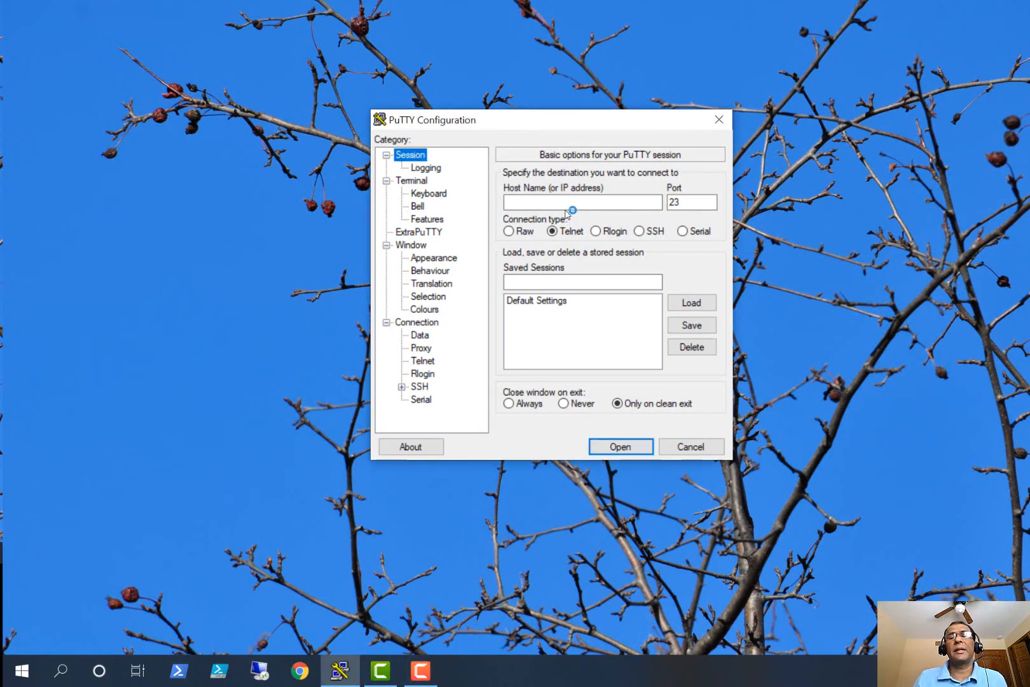
mouse_move(597, 239)
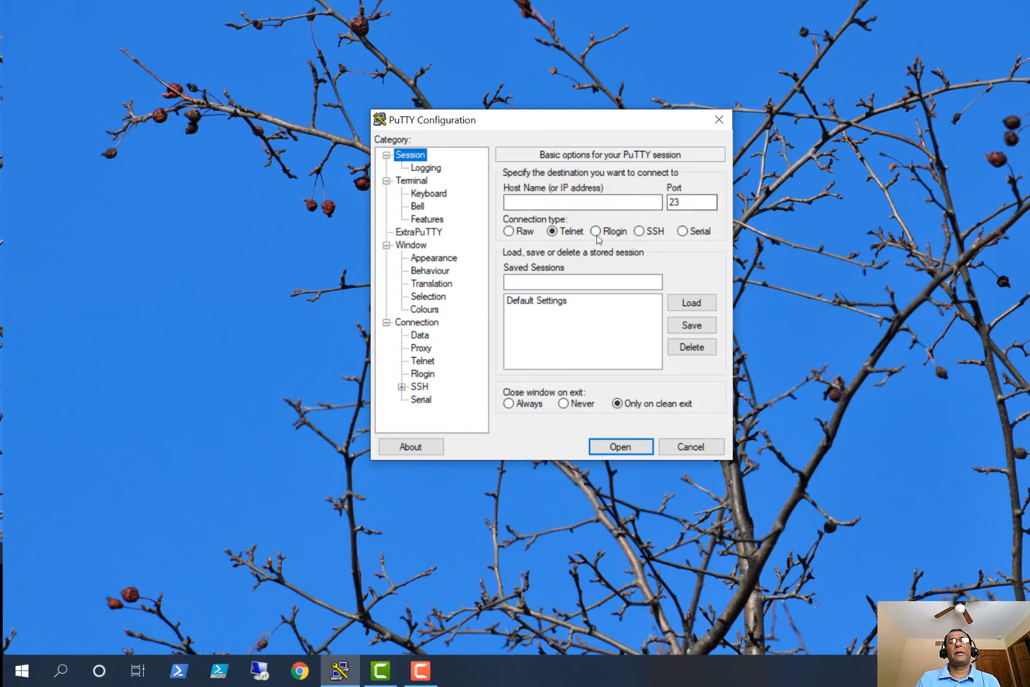
click(683, 231)
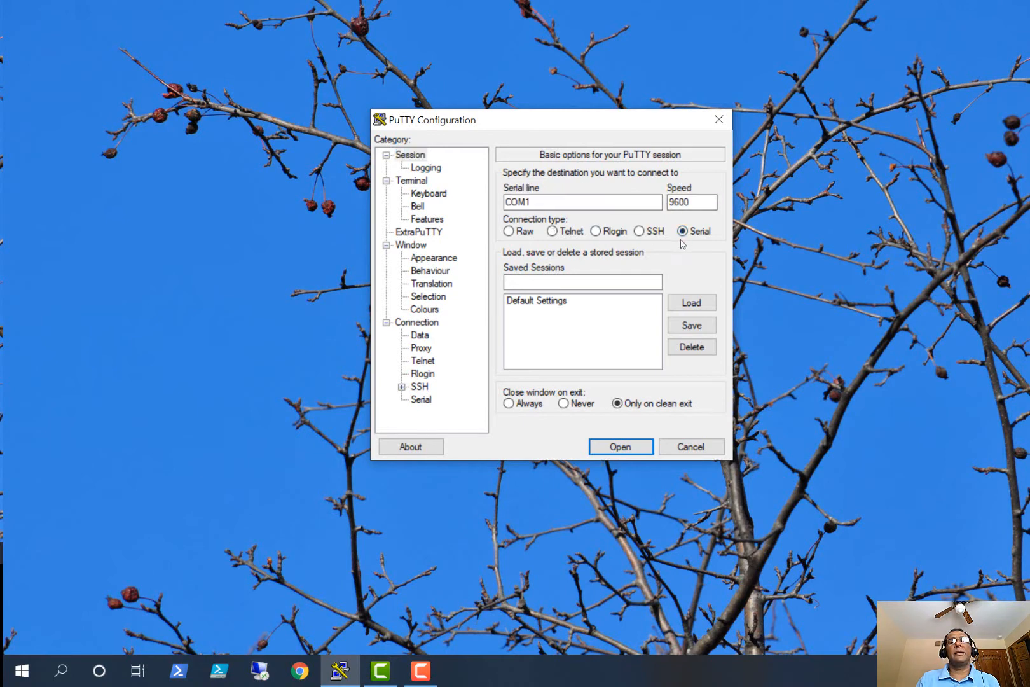
click(581, 201)
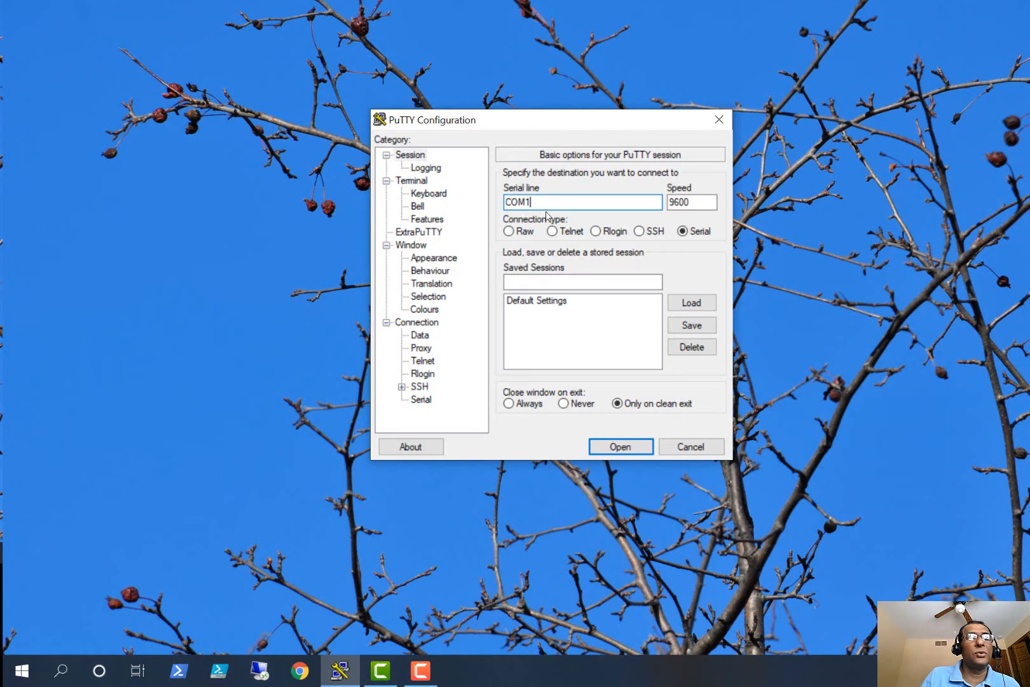
mouse_move(382, 227)
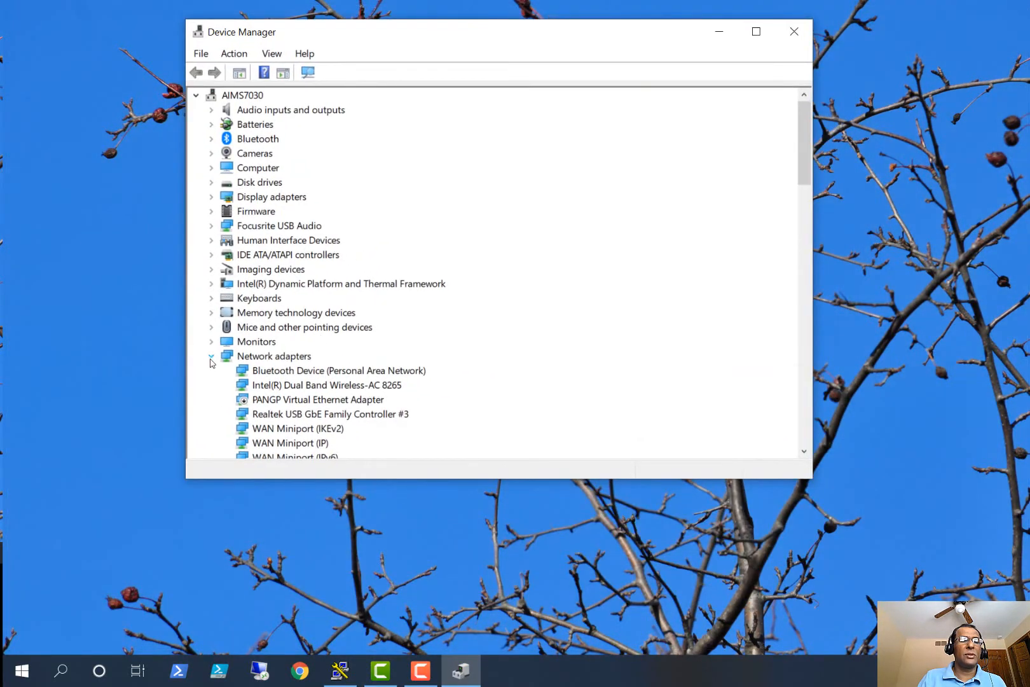
- Collapse Network adapters, expand Ports (COM & LPT) and select ATEN USB to Serial Bridge (COM5)
click(61, 670)
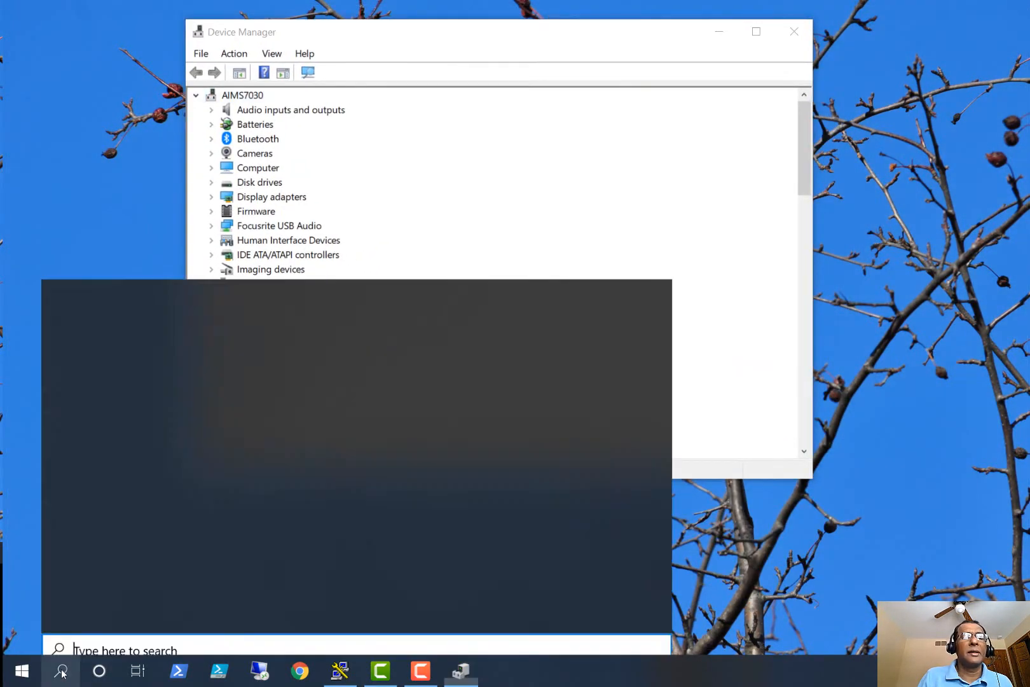
click(60, 671)
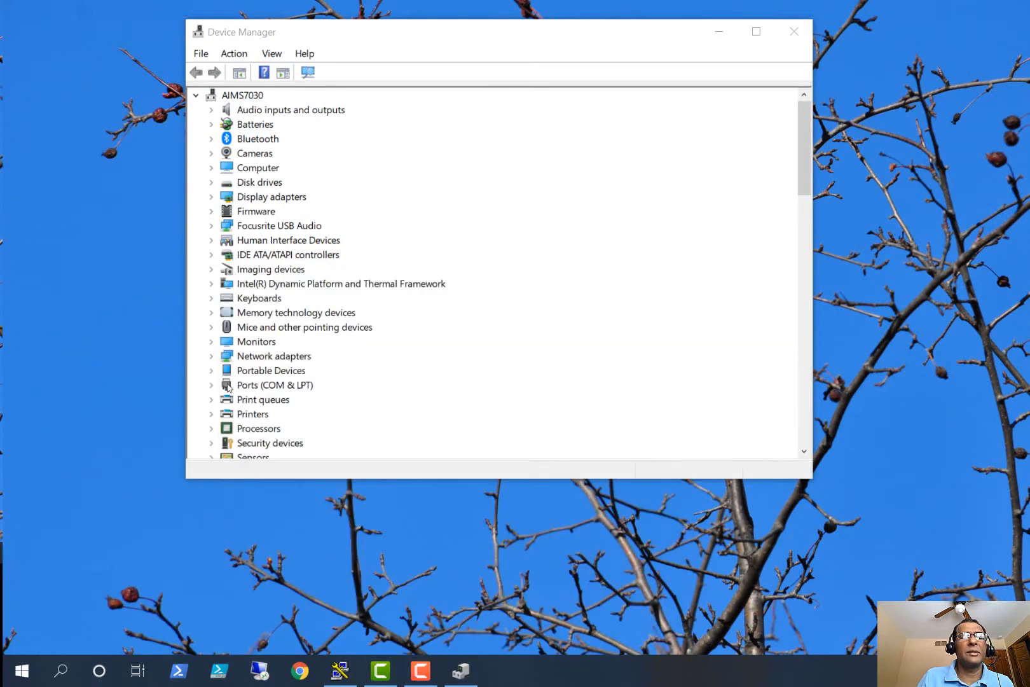
click(211, 385)
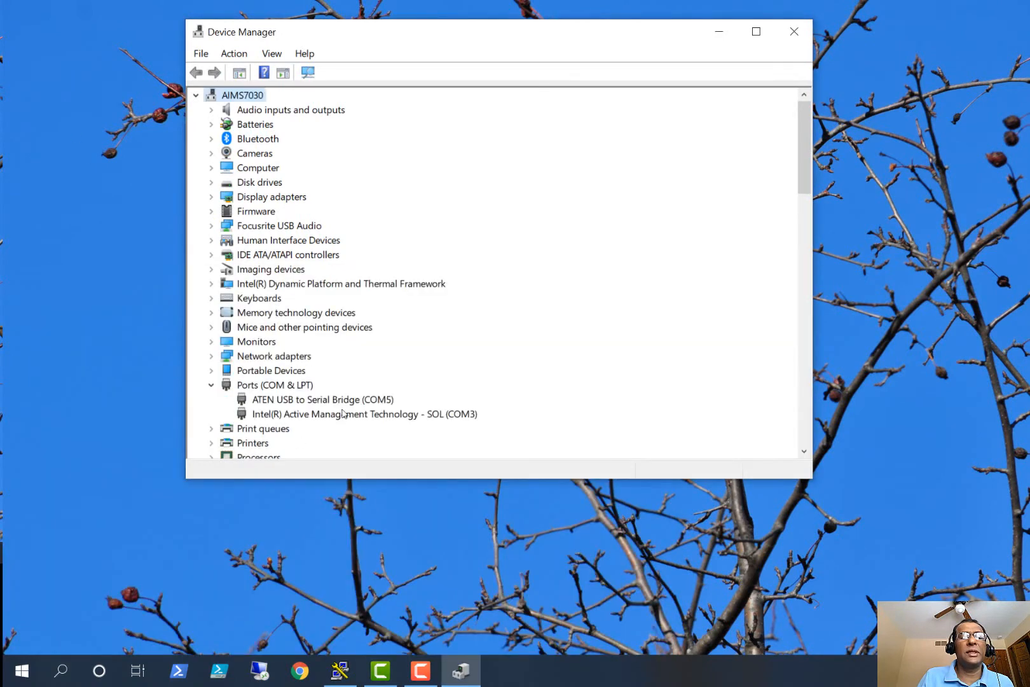
click(323, 398)
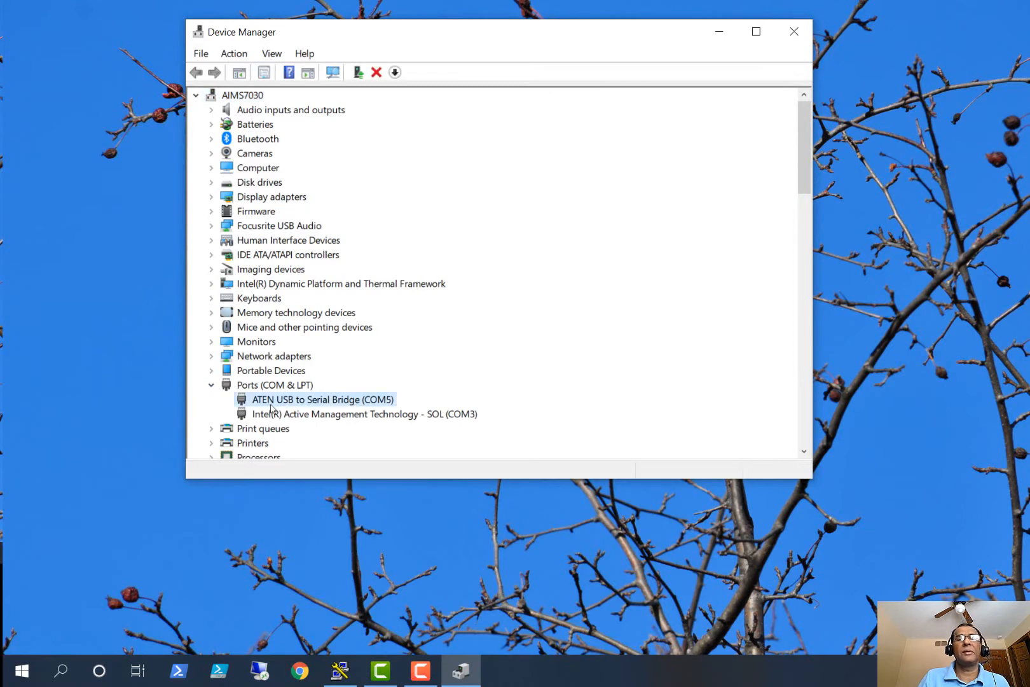
mouse_move(391, 407)
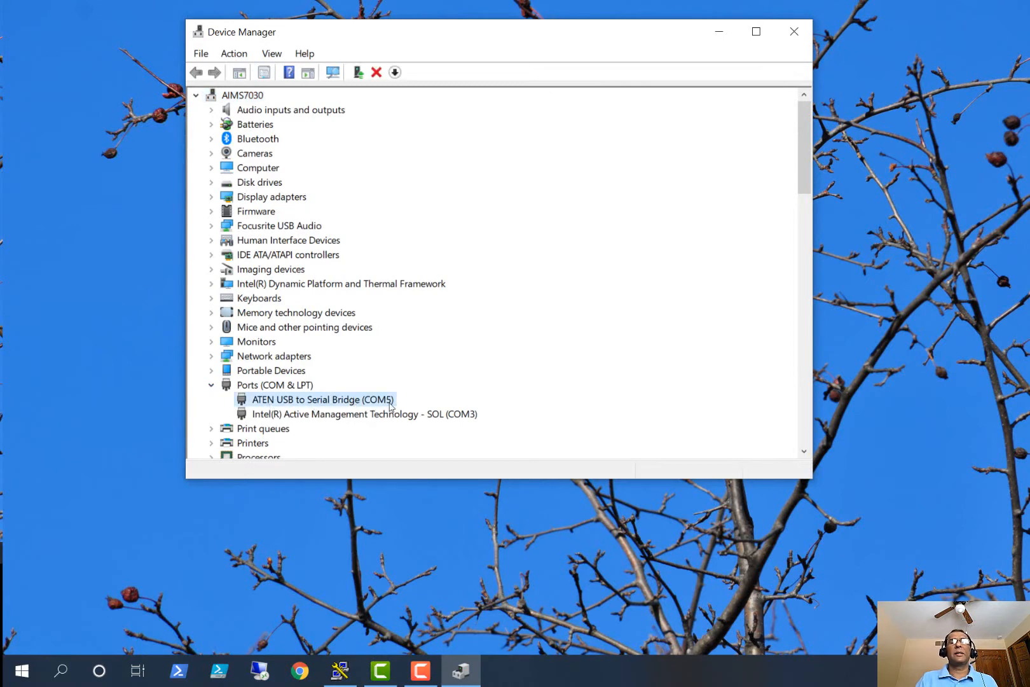
- Set the serial line to connect to as COM5 on the Connection > Serial page
click(340, 671)
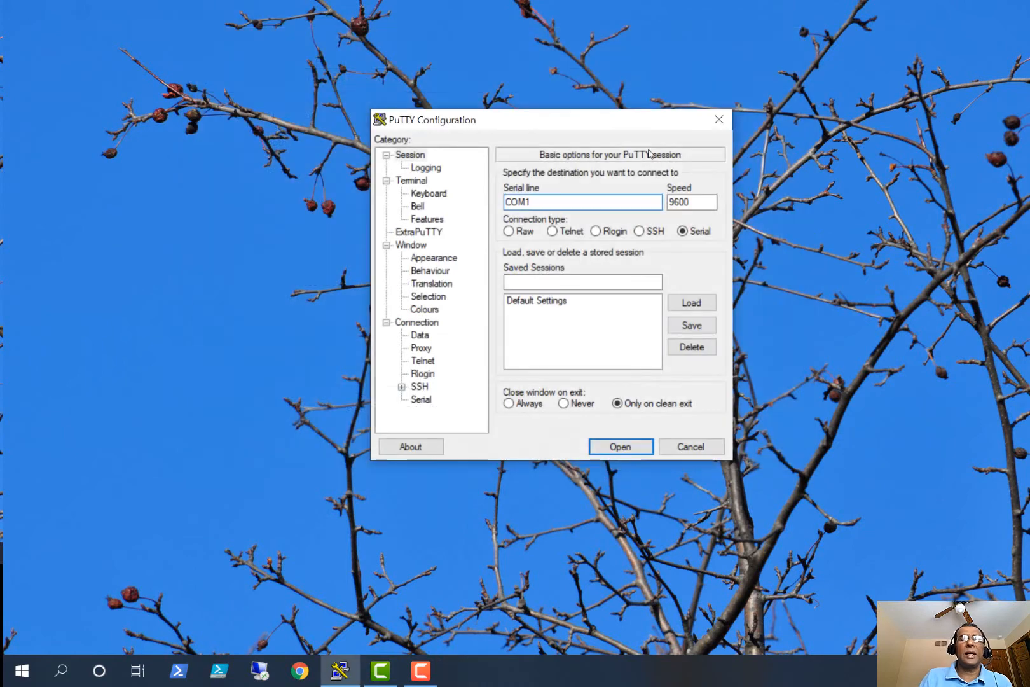
mouse_move(443, 418)
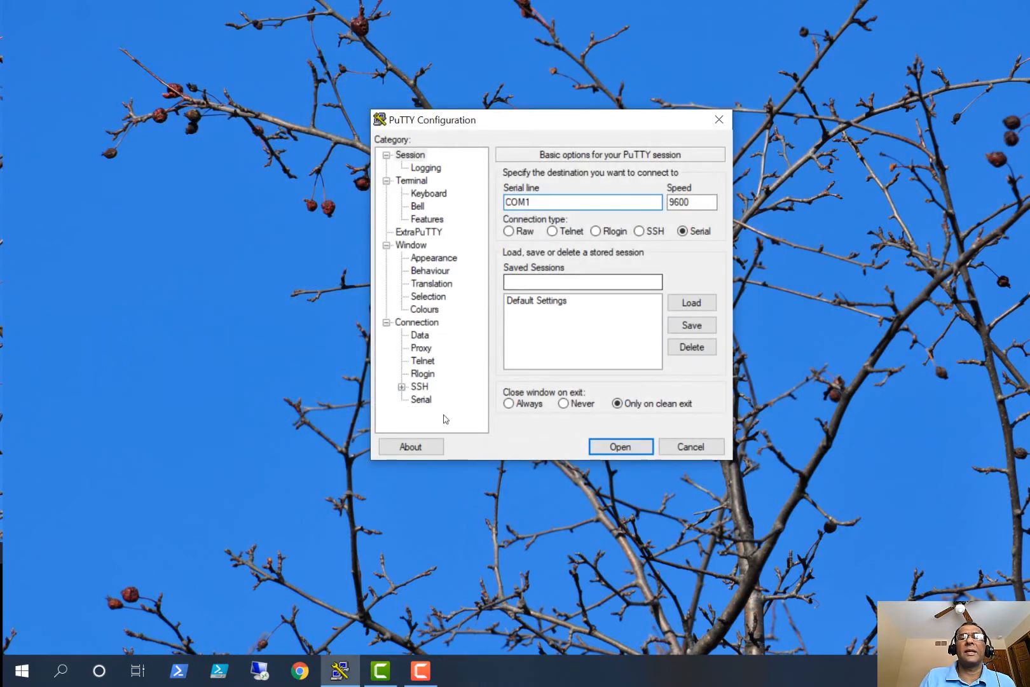
click(420, 400)
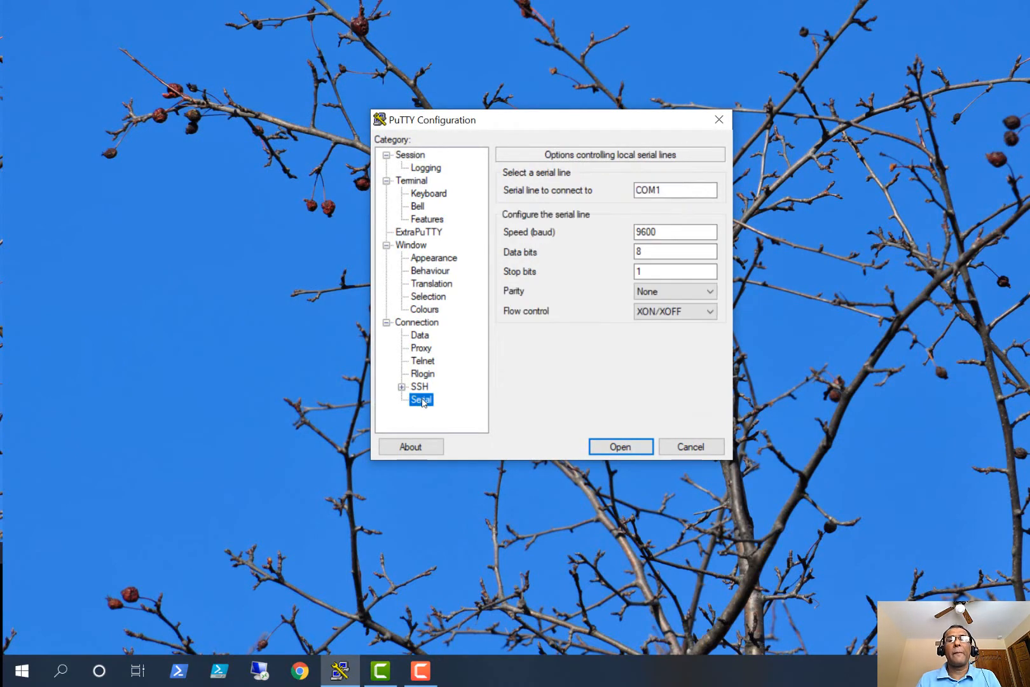
click(673, 191)
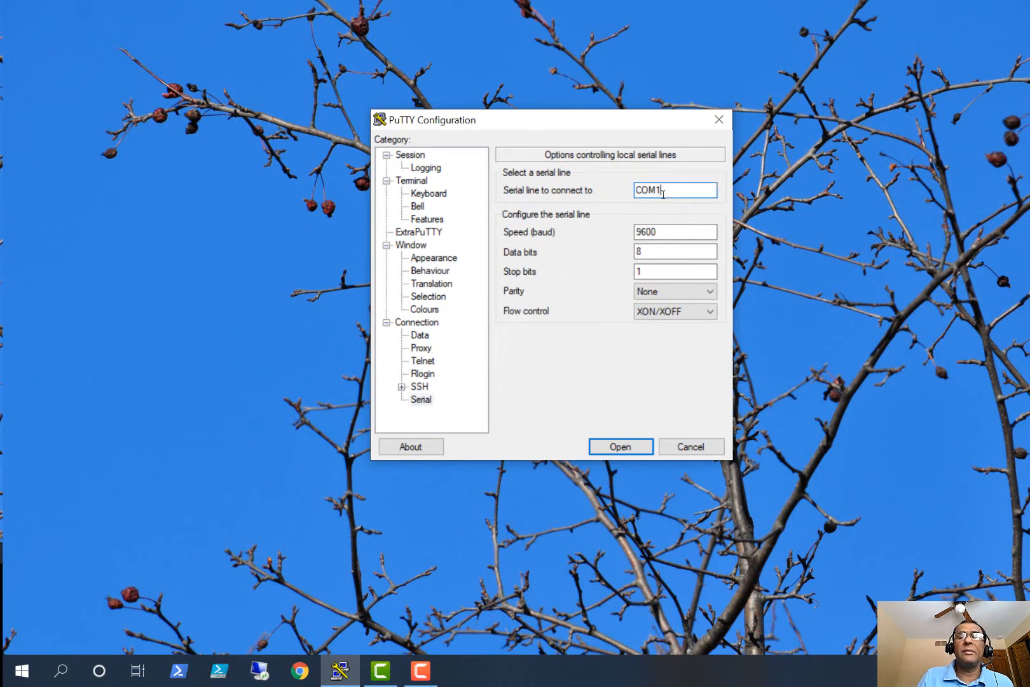
text(COM5)
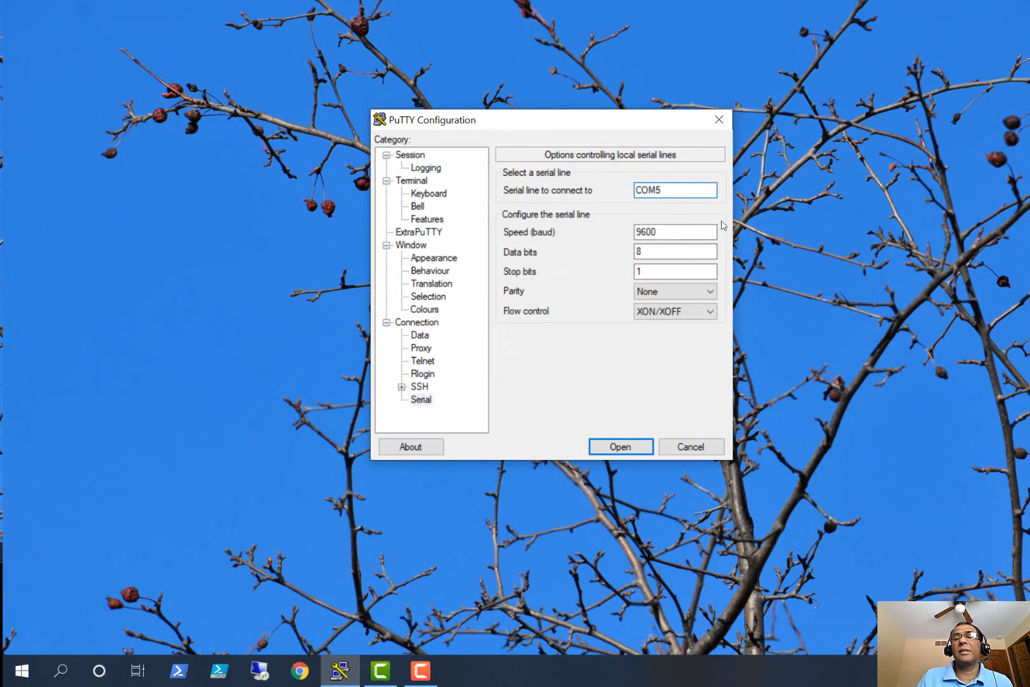
mouse_move(656, 369)
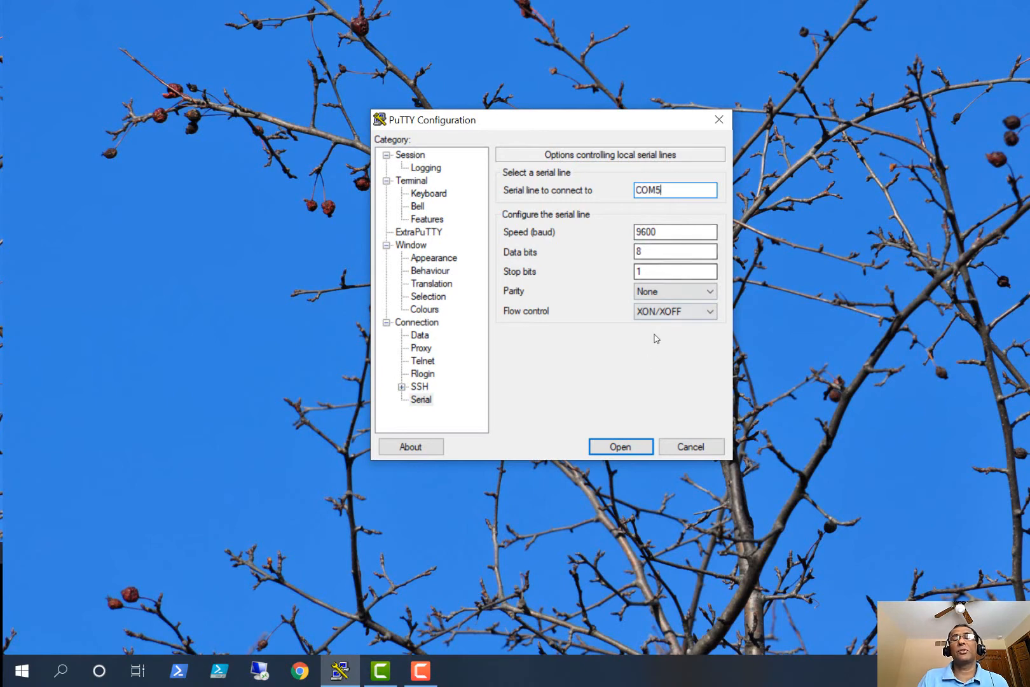
mouse_move(674, 330)
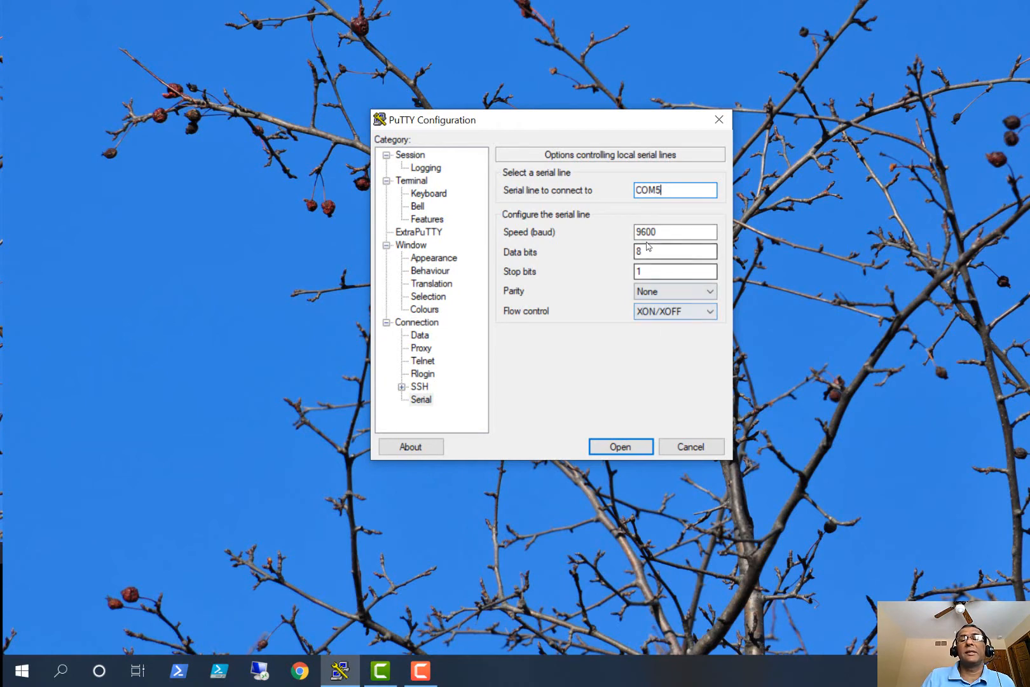
mouse_move(668, 250)
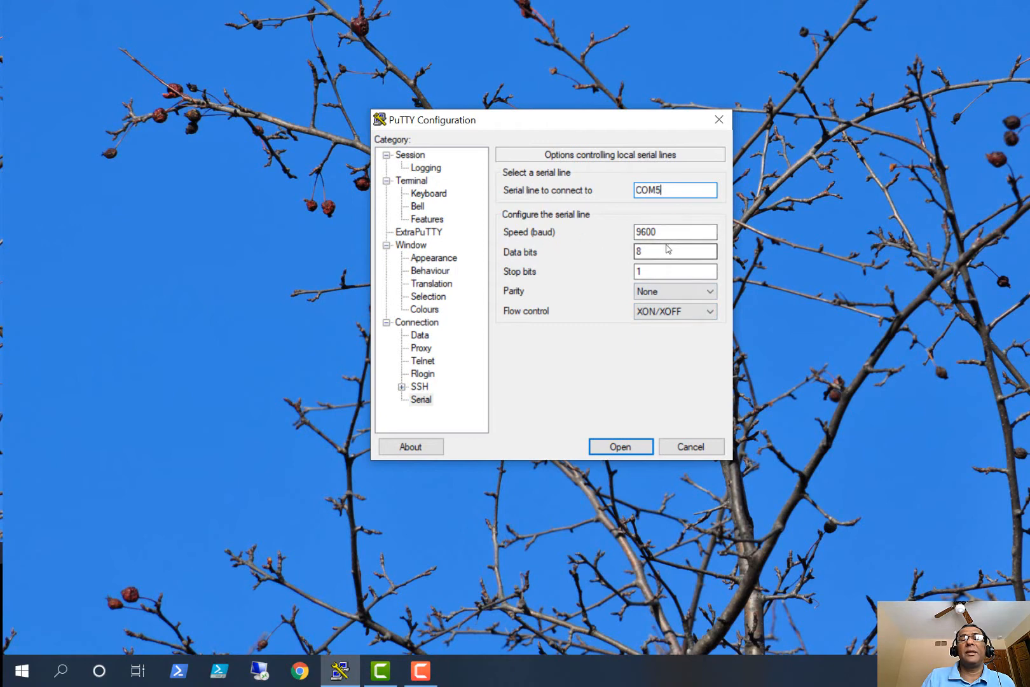
mouse_move(558, 276)
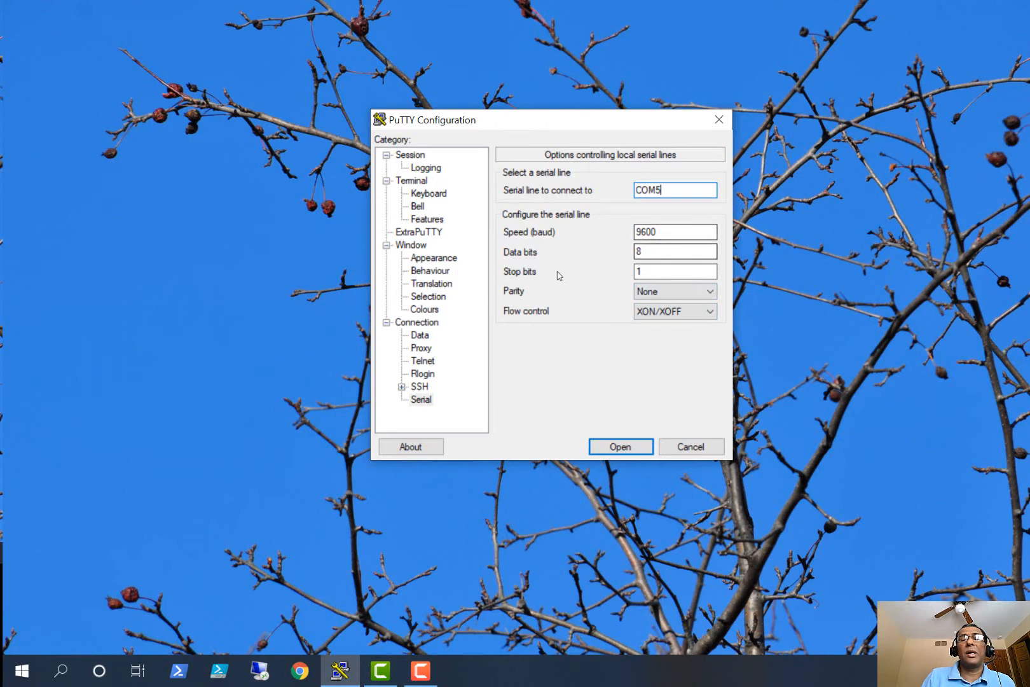
- Confirm 8 data bits and 1 stop bit, and set flow control to None
click(674, 252)
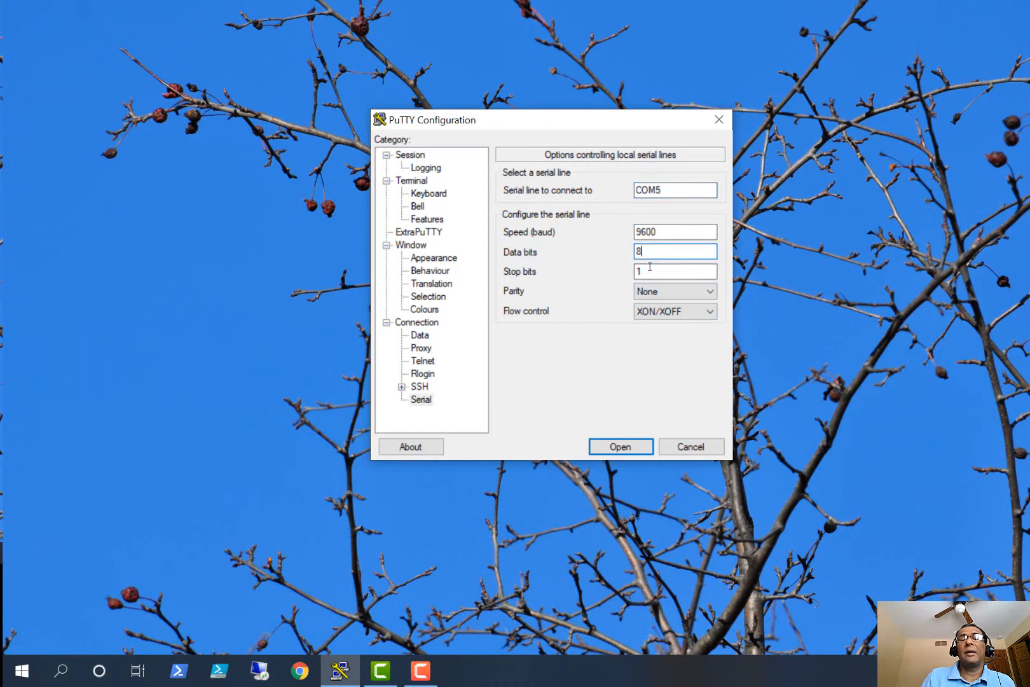
click(674, 272)
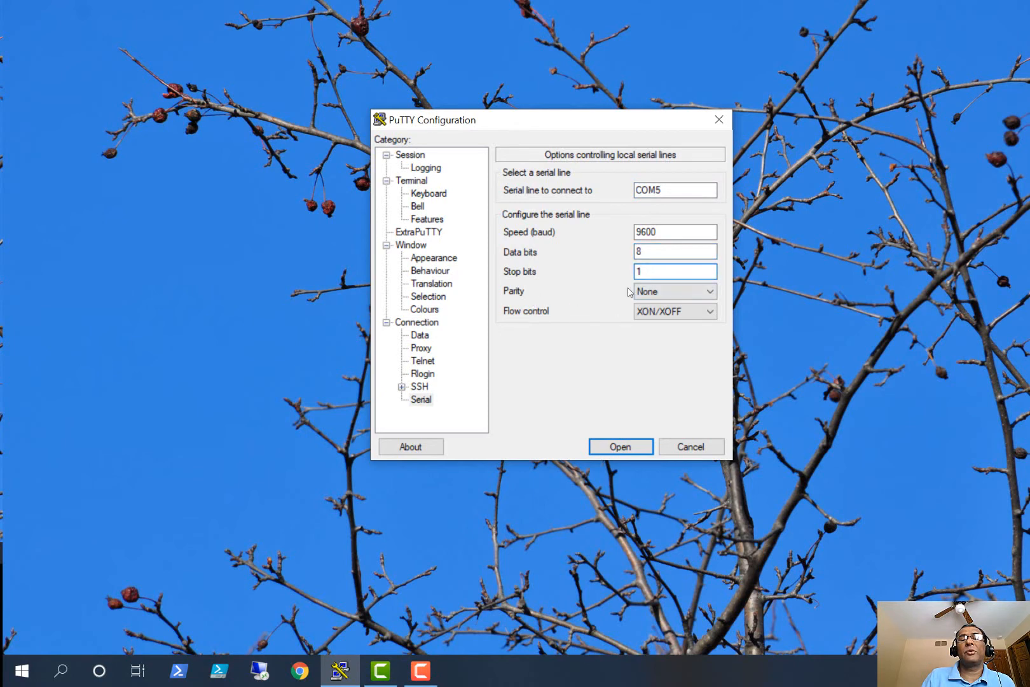
click(709, 311)
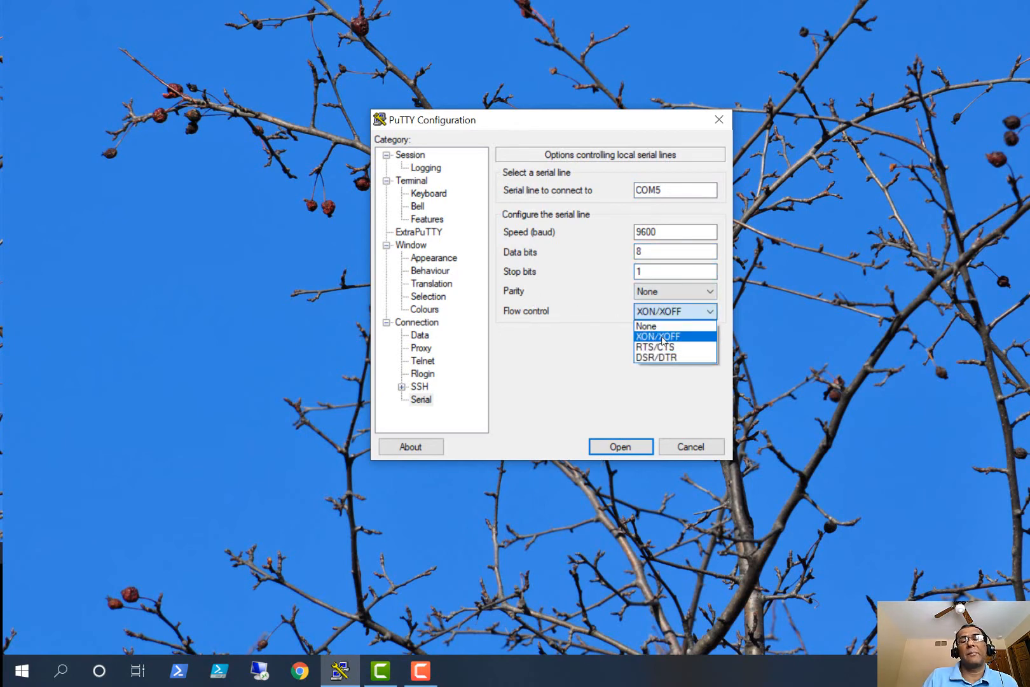
click(646, 325)
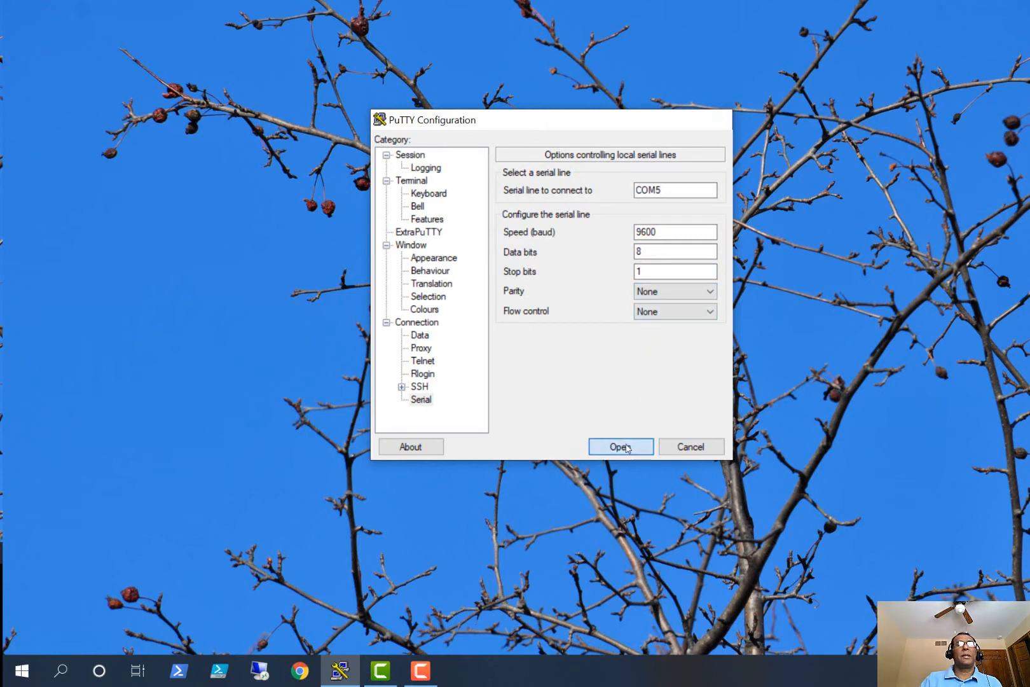
- Open the COM5 serial session and bring up a fresh switch prompt
click(620, 447)
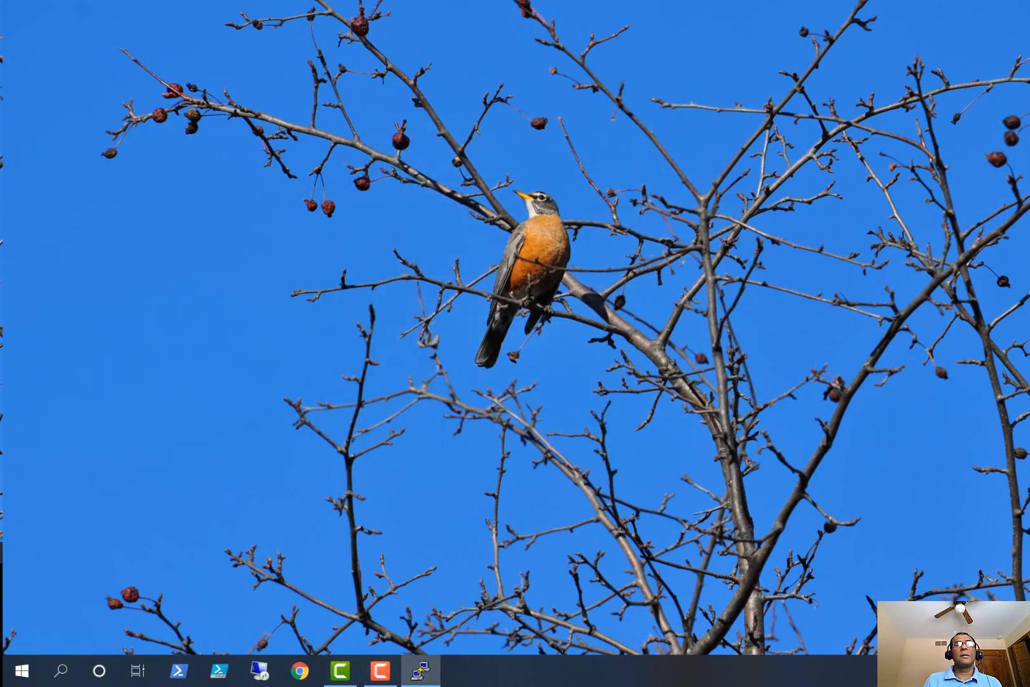
click(419, 670)
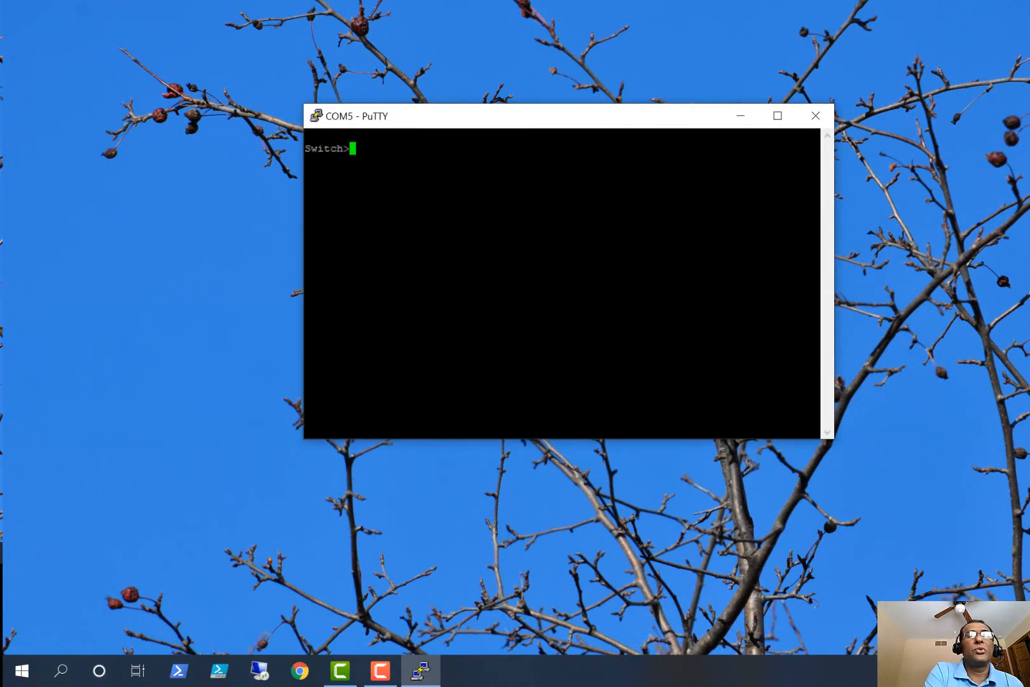
key(Return)
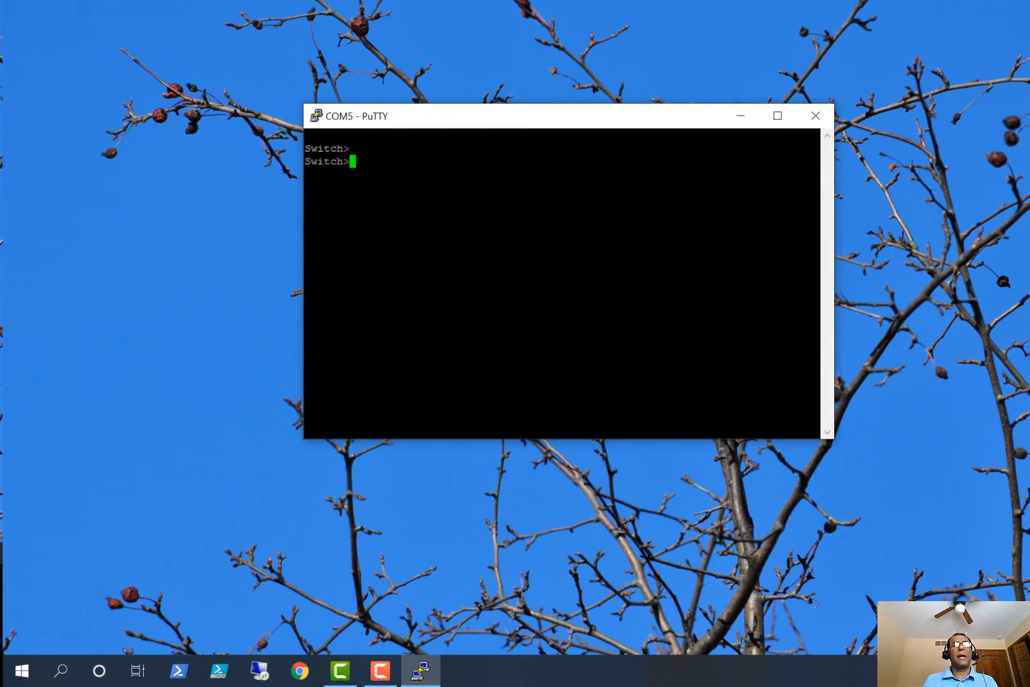
- Enter privileged mode with 'en', then close the session and confirm the exit
text(en)
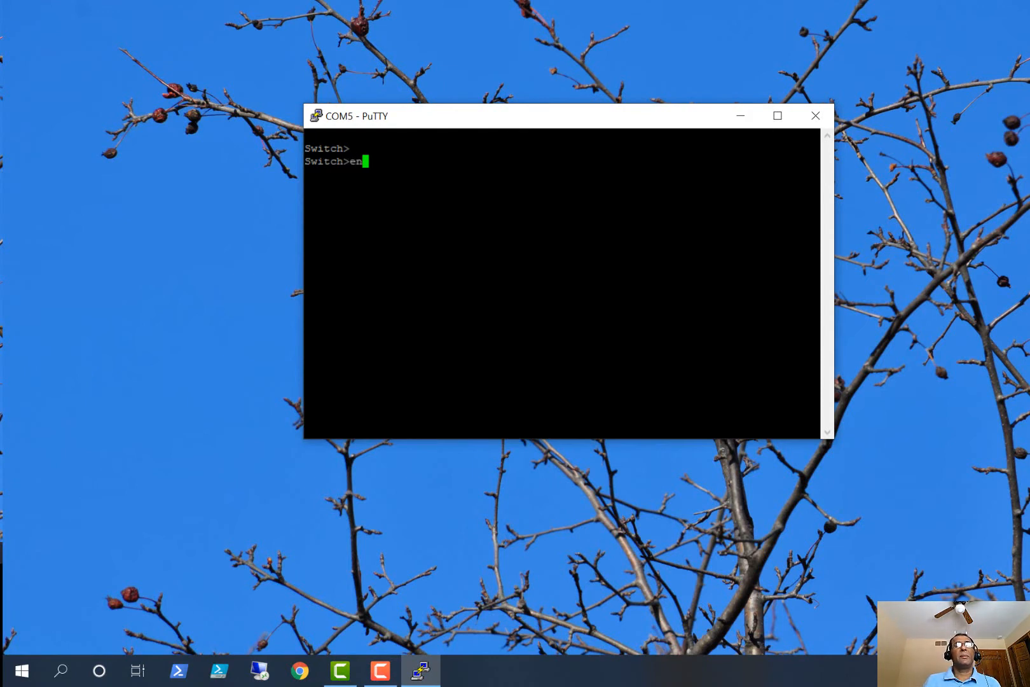
key(Return)
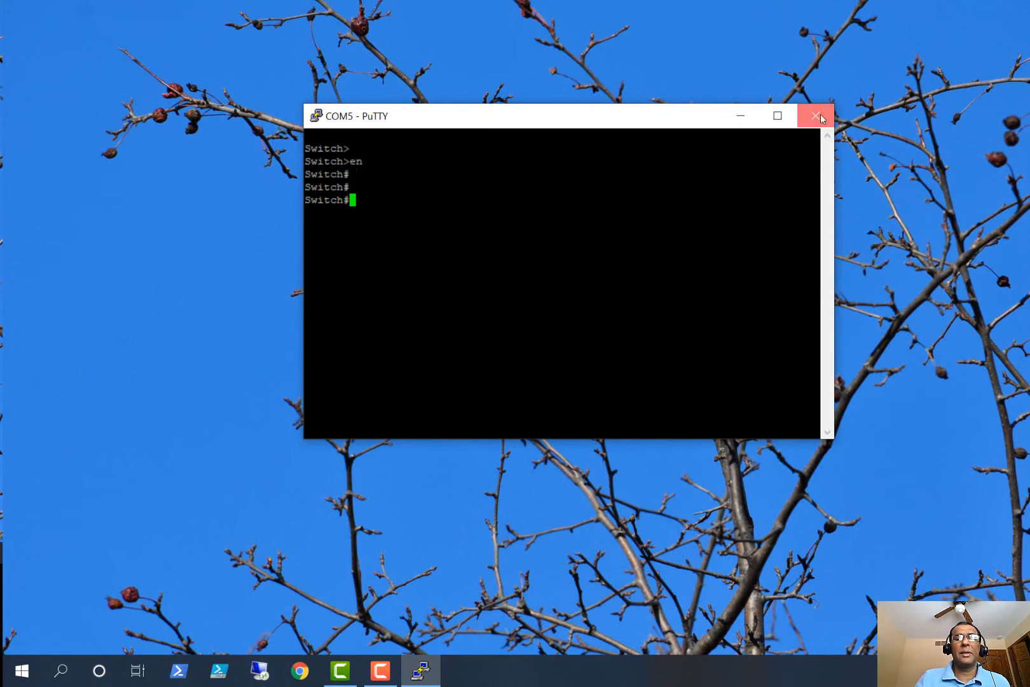
click(816, 116)
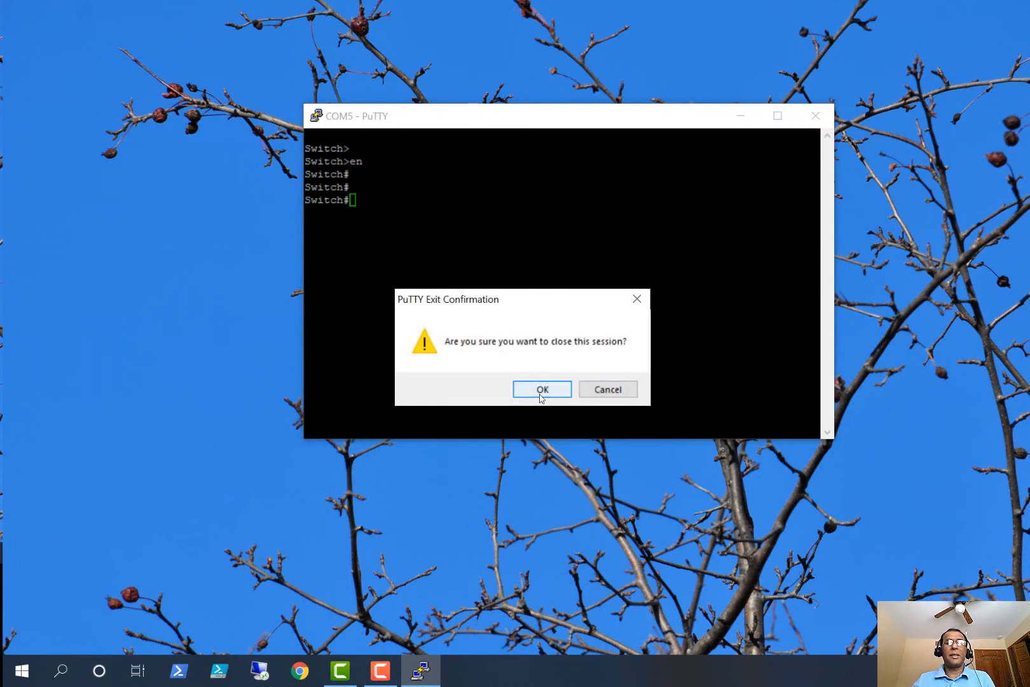
click(606, 389)
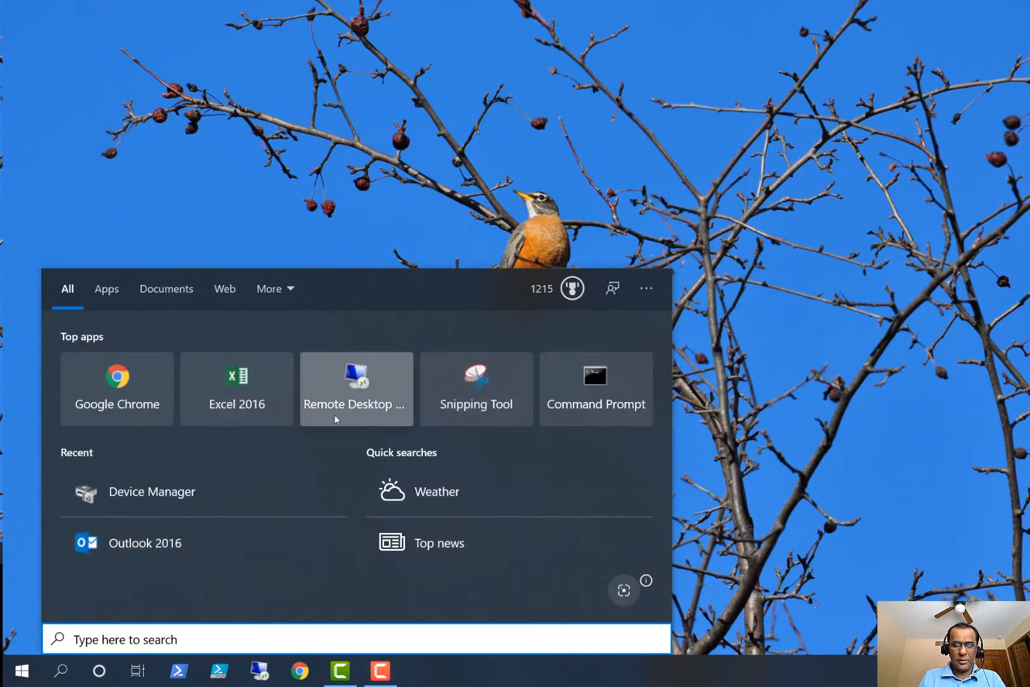
- Search for 'putty' in Start and launch PuTTY
text(put)
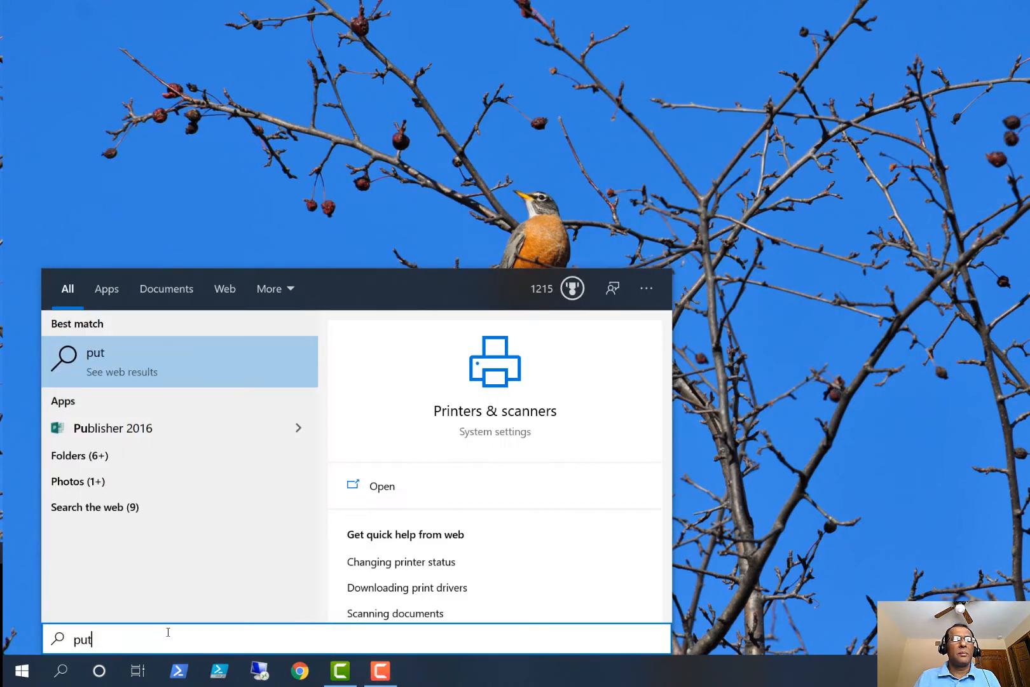
text(ty)
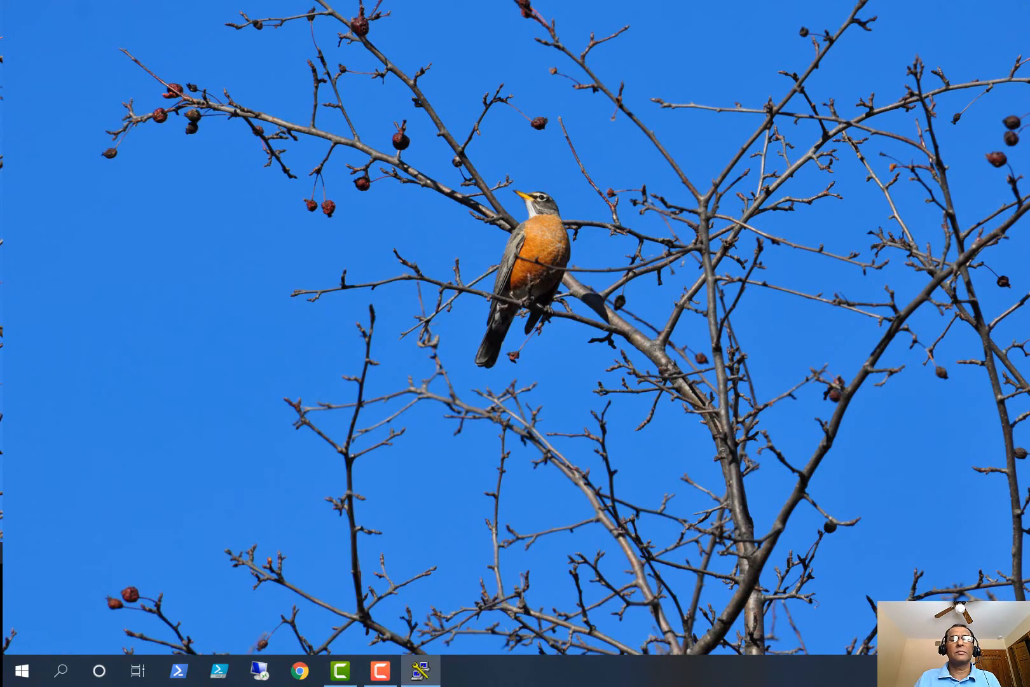
click(419, 670)
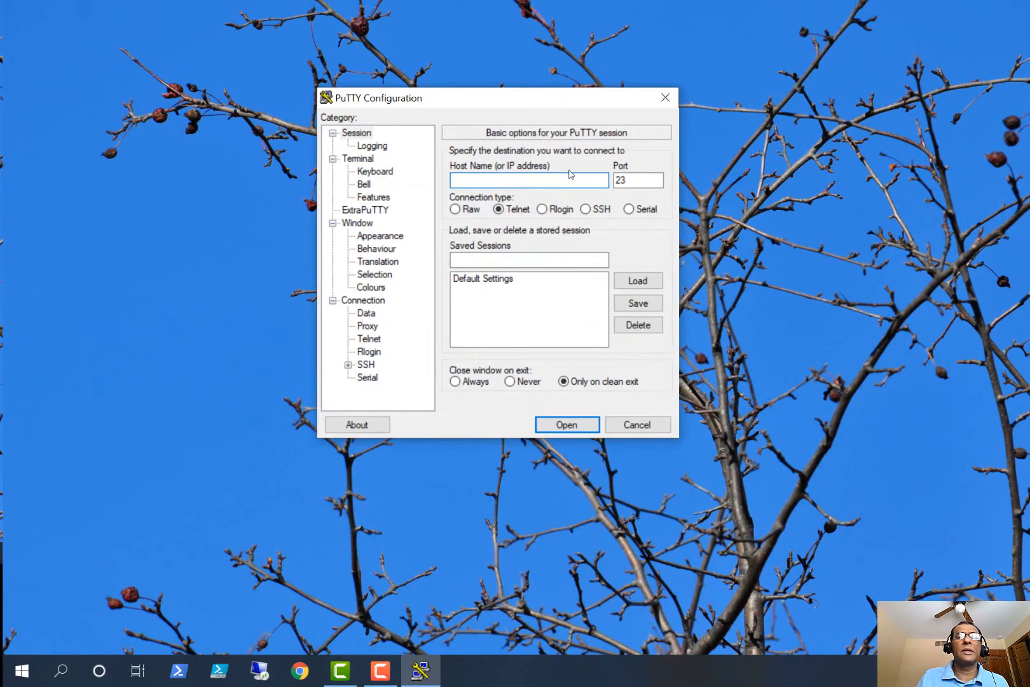
- Choose Serial, set serial line COM5 with flow control None, and return to Session
click(629, 209)
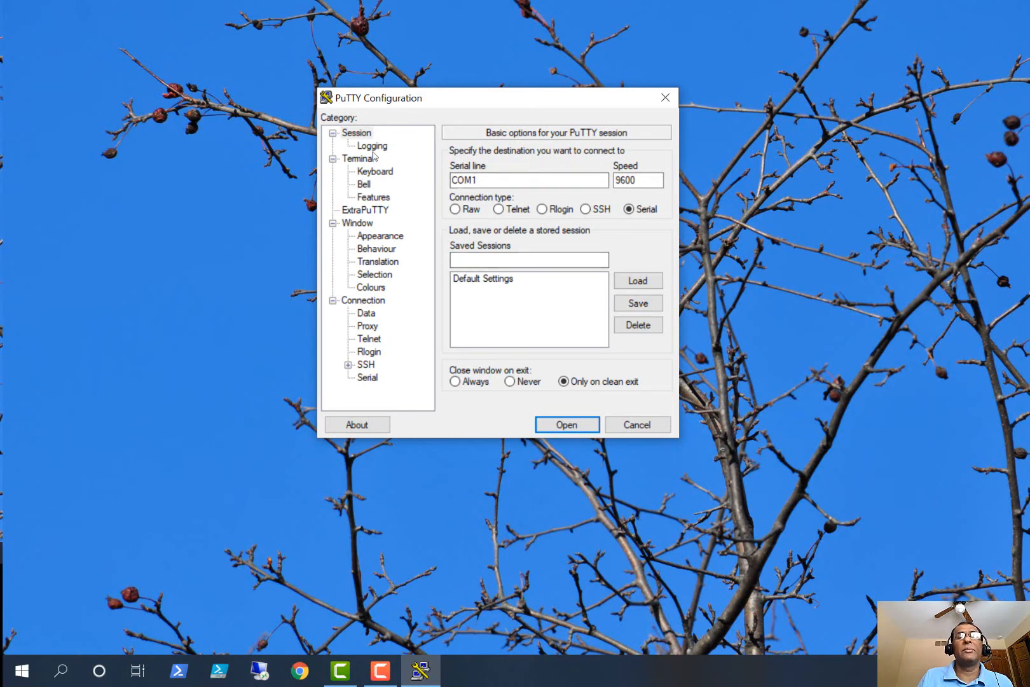
mouse_move(457, 106)
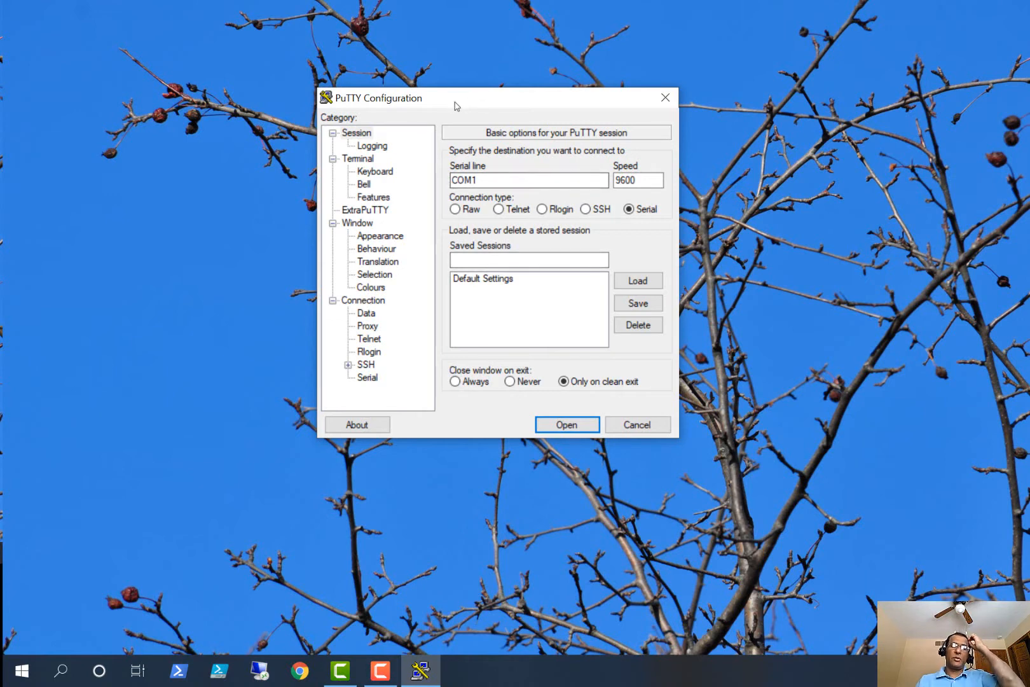
mouse_move(452, 104)
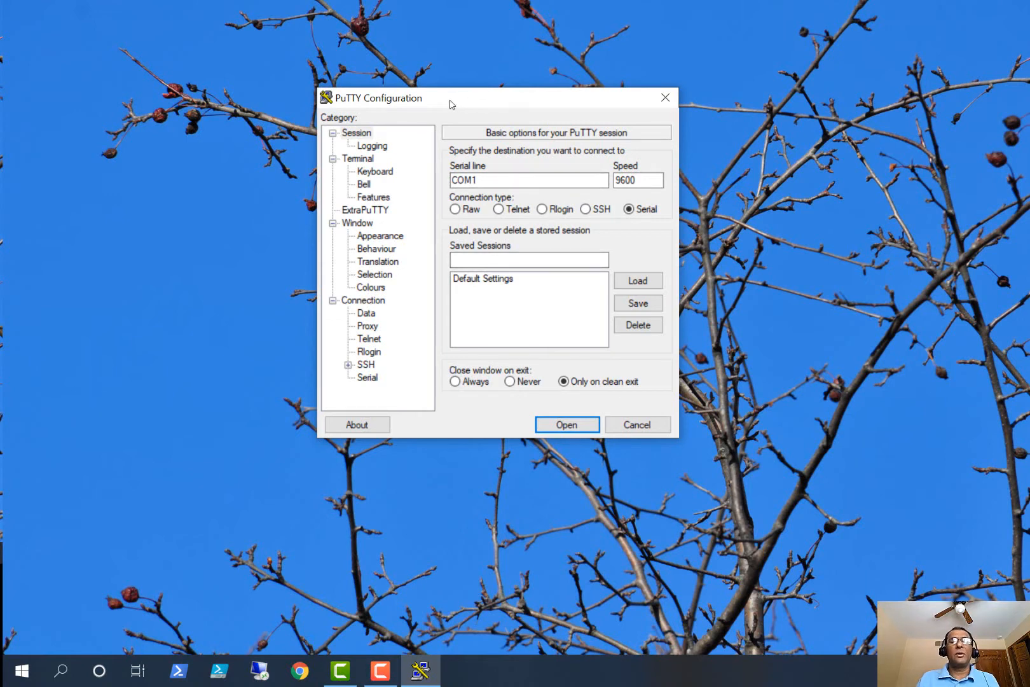
mouse_move(447, 102)
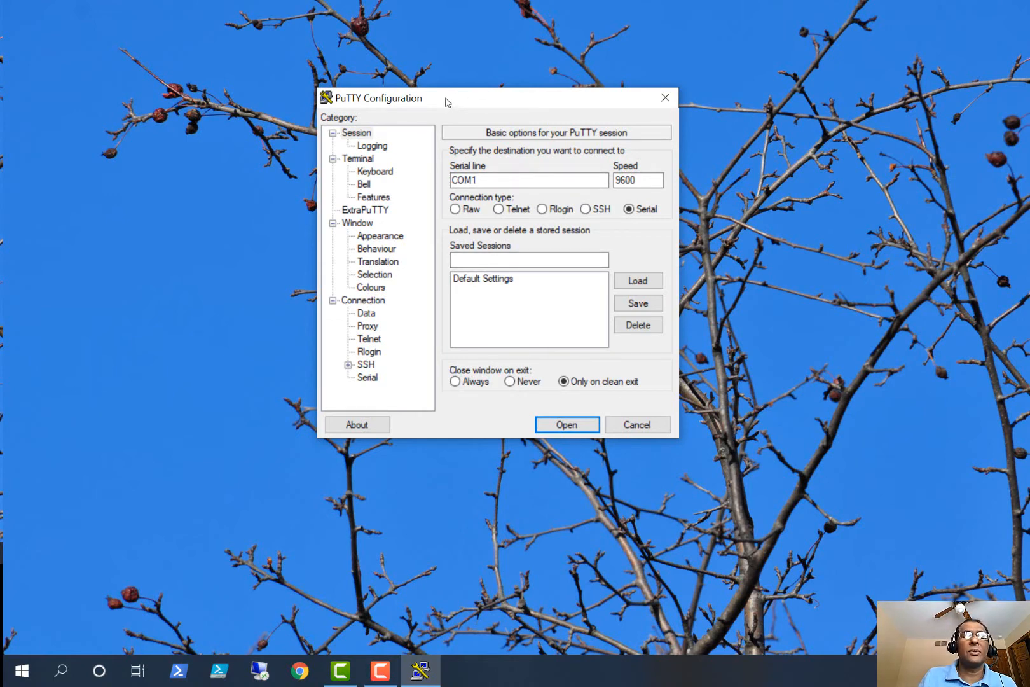
mouse_move(371, 384)
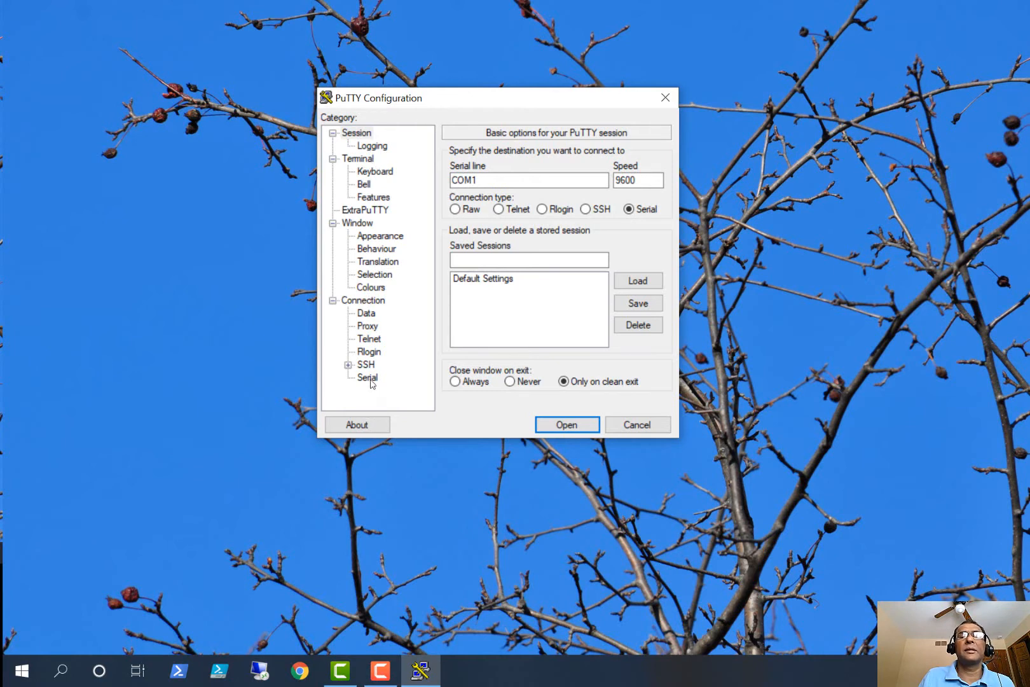
click(368, 378)
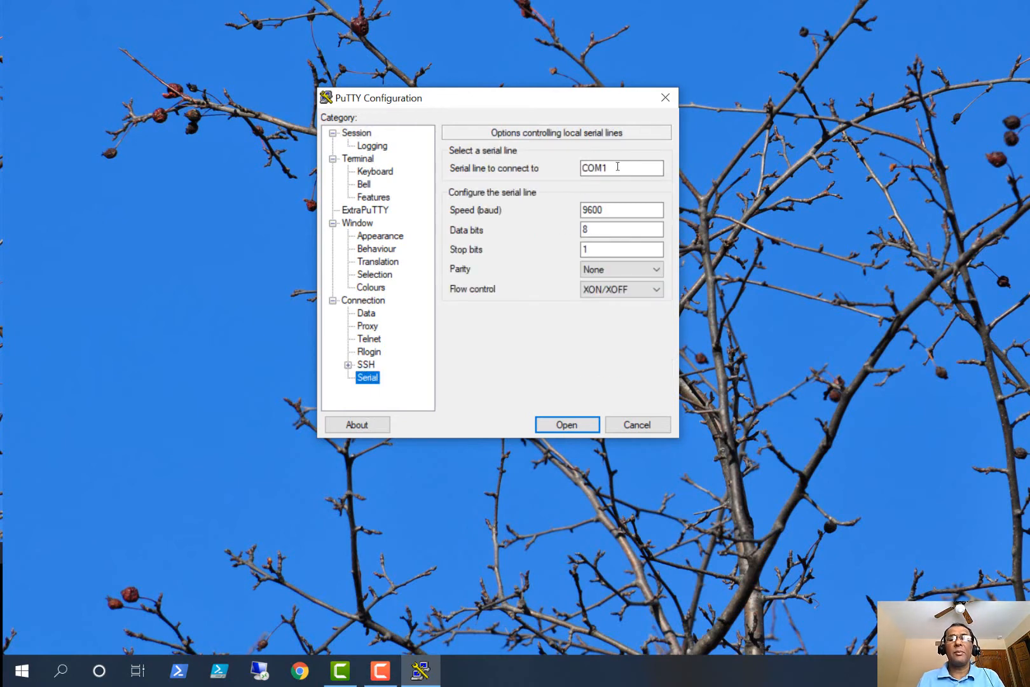
text(COM5)
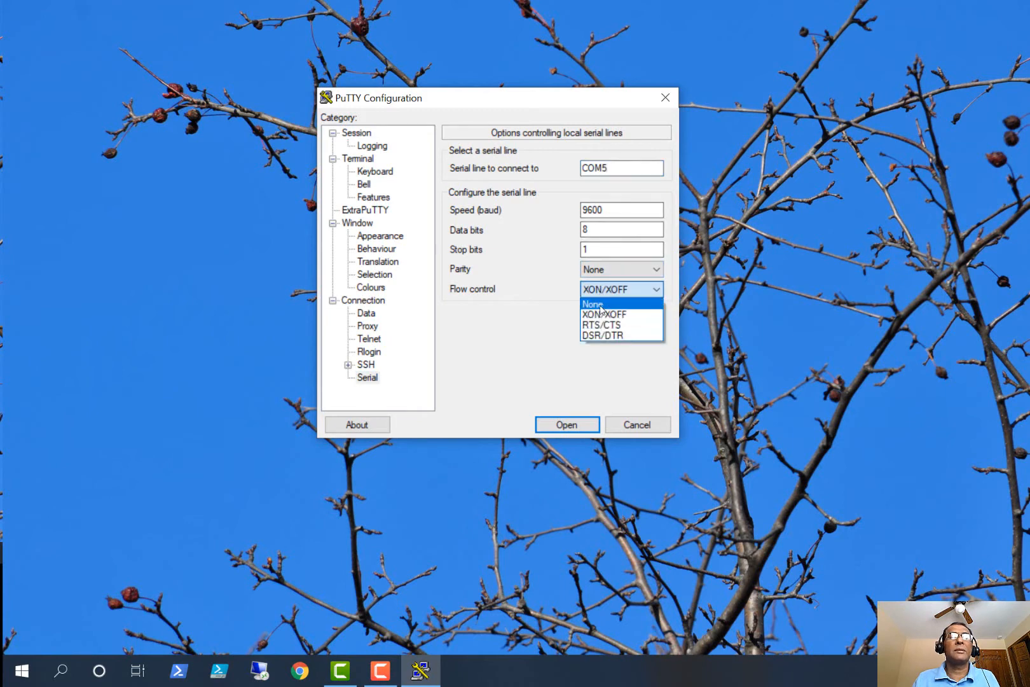
click(592, 303)
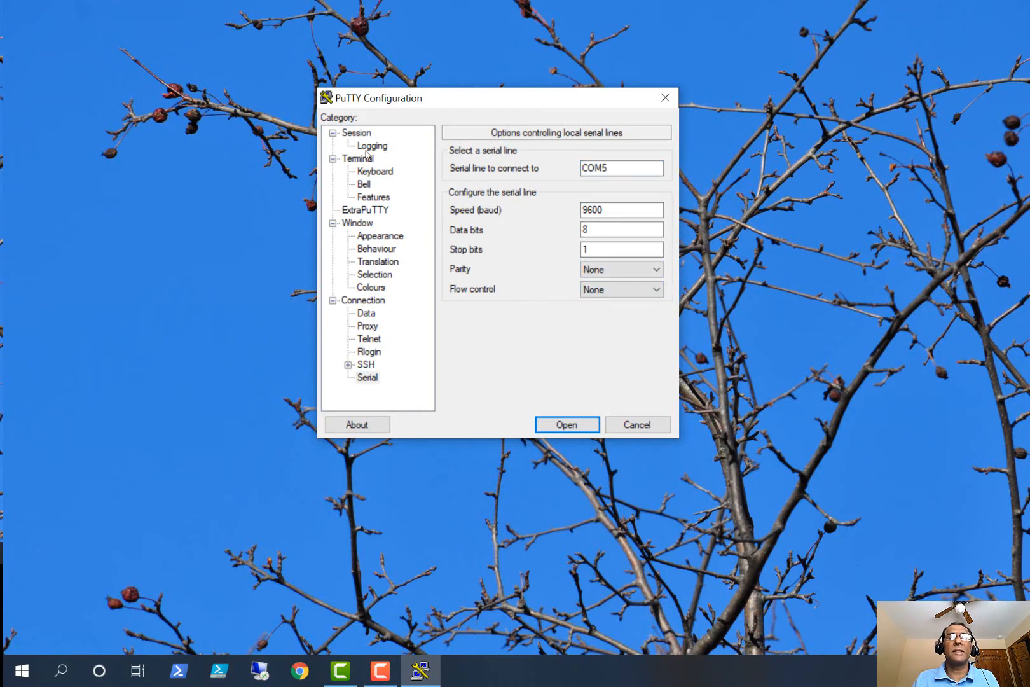
click(356, 133)
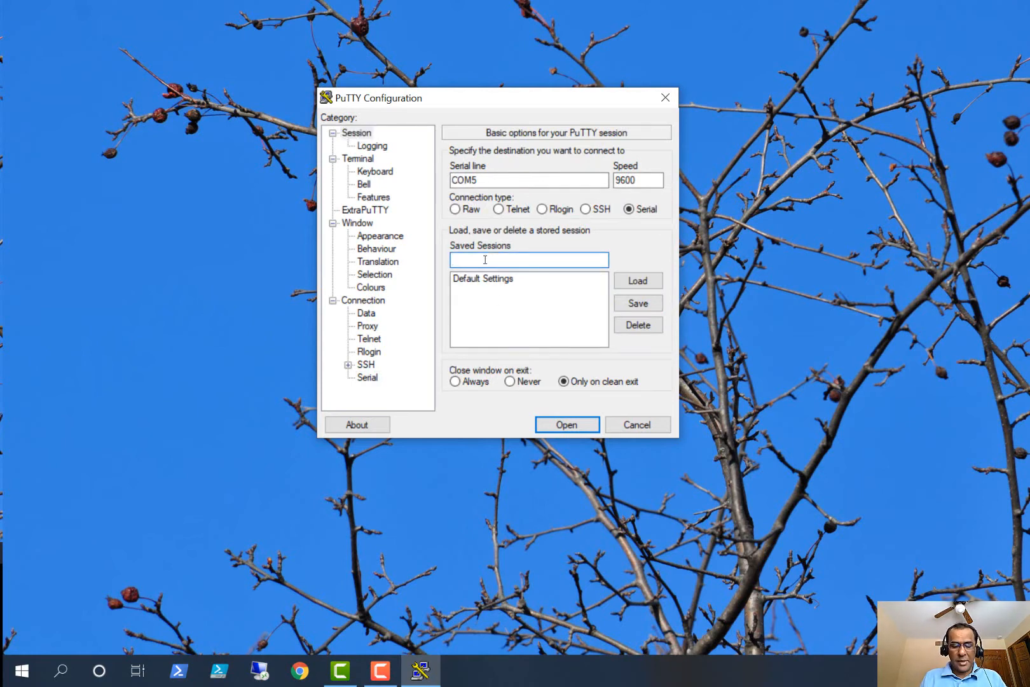
- Save the settings as session 'MySerialConnection' and select it in the sessions list
text(MyS)
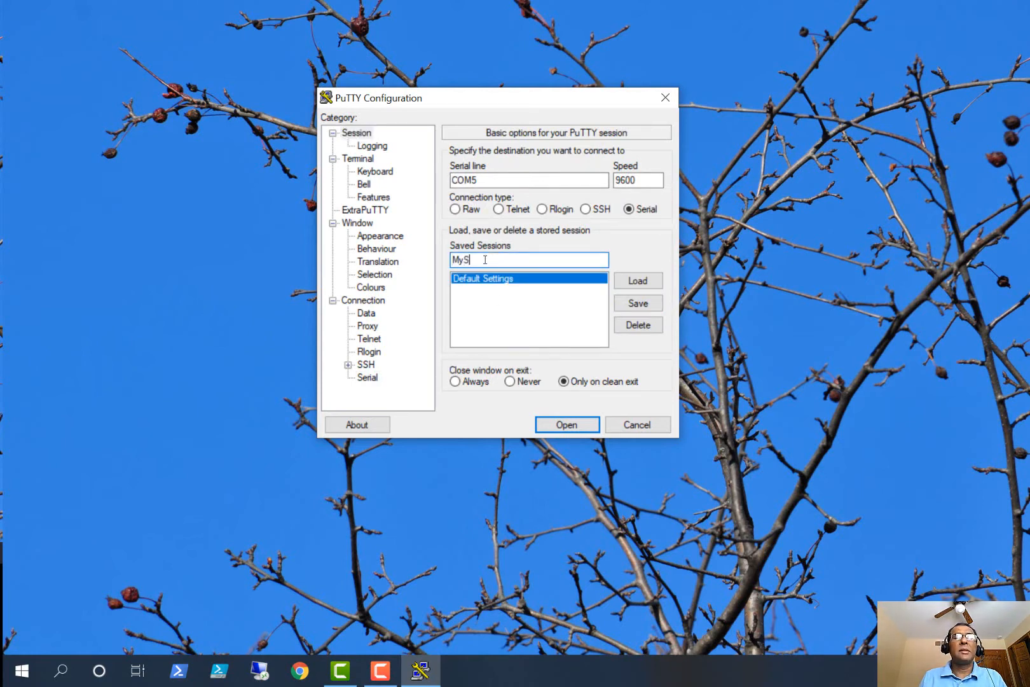
text(erial)
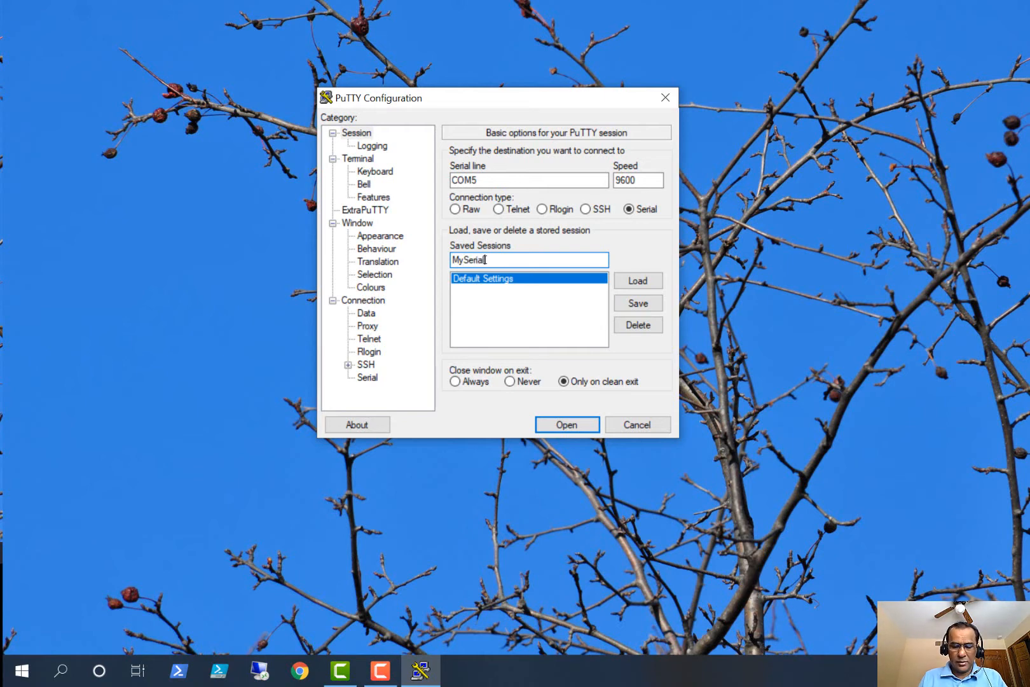
text(Connection)
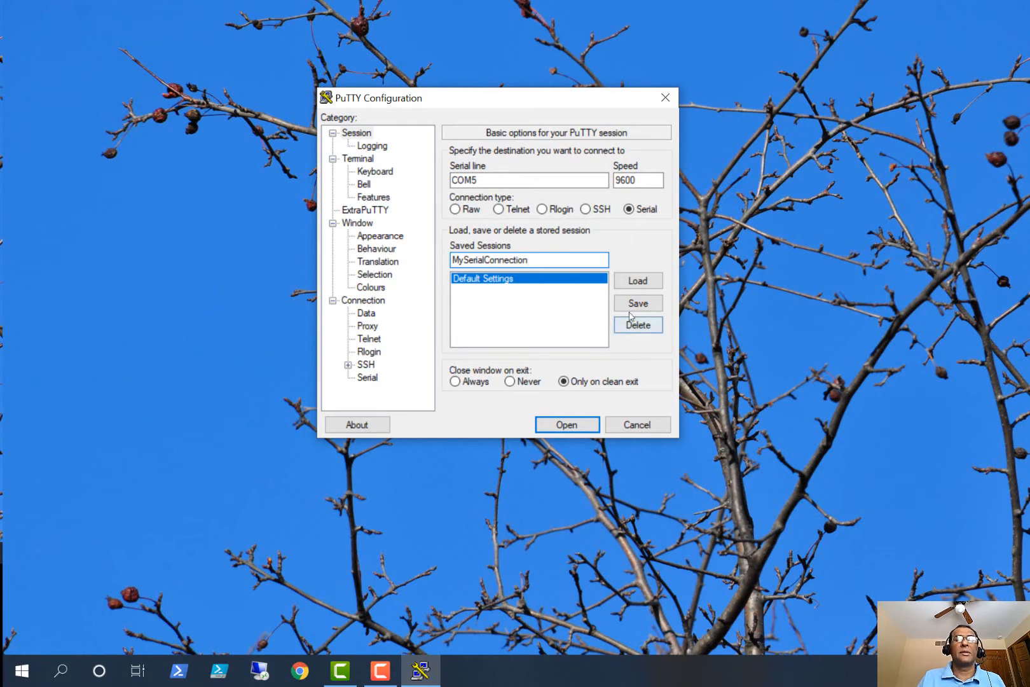
click(637, 303)
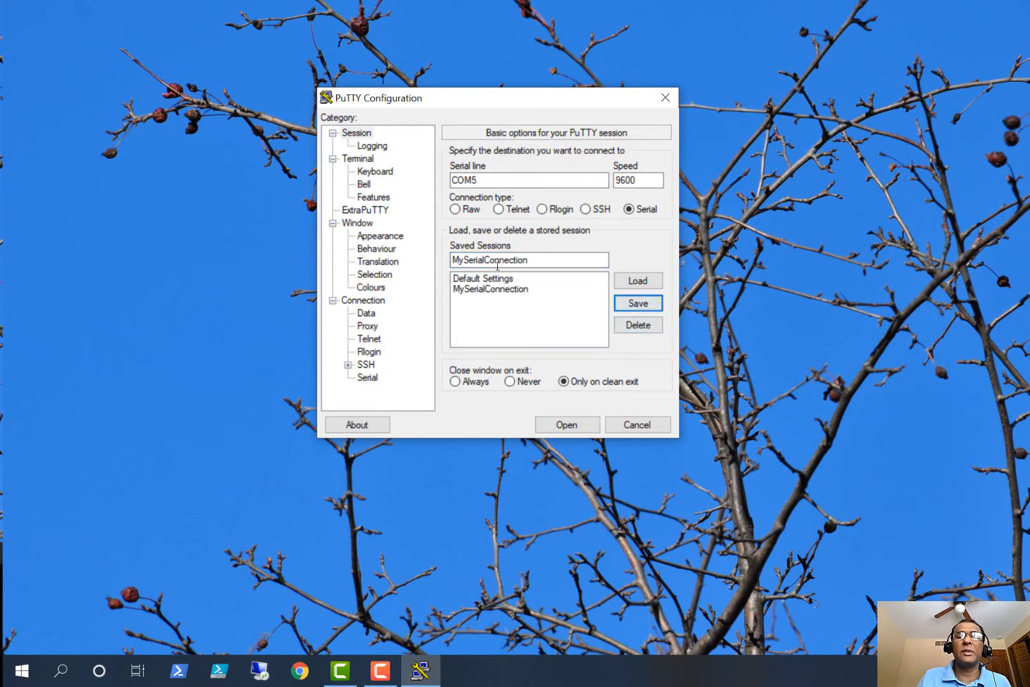
click(489, 278)
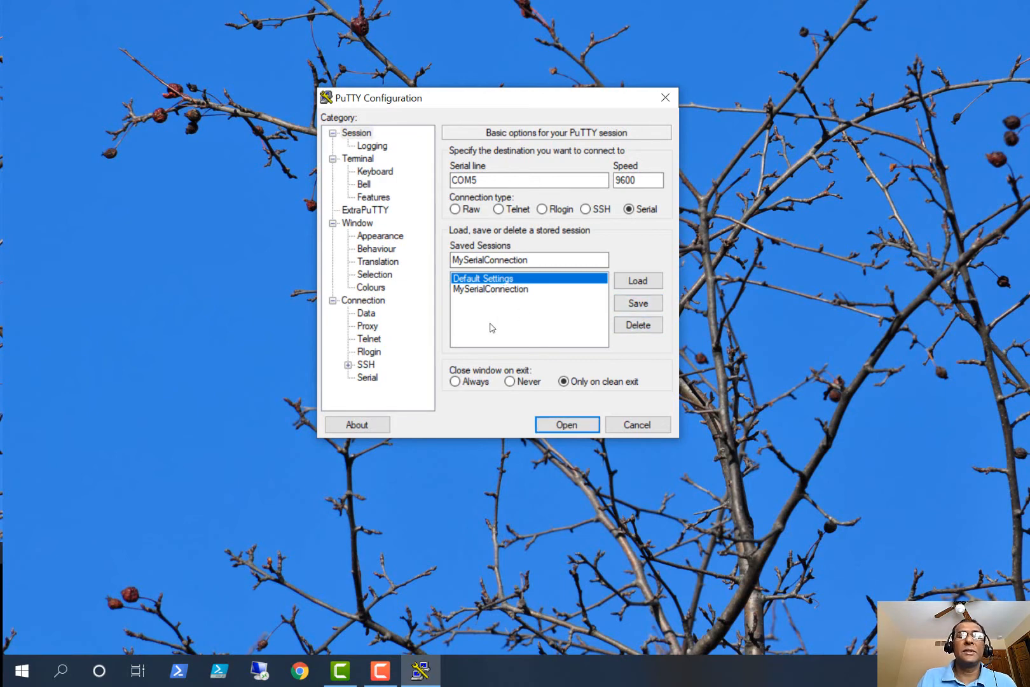
click(491, 290)
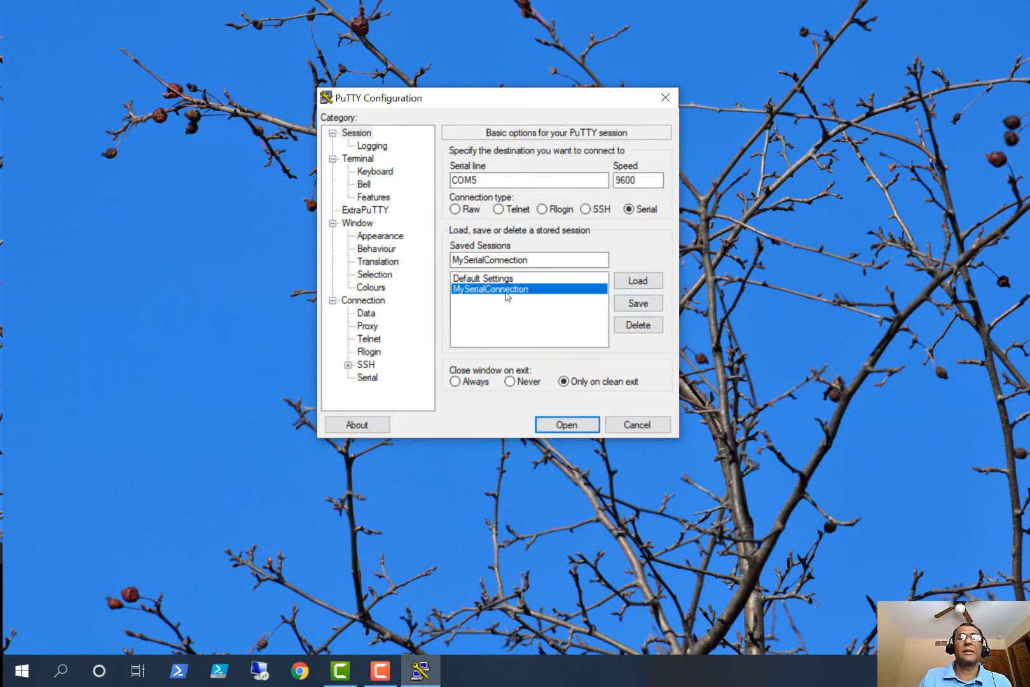
mouse_move(650, 314)
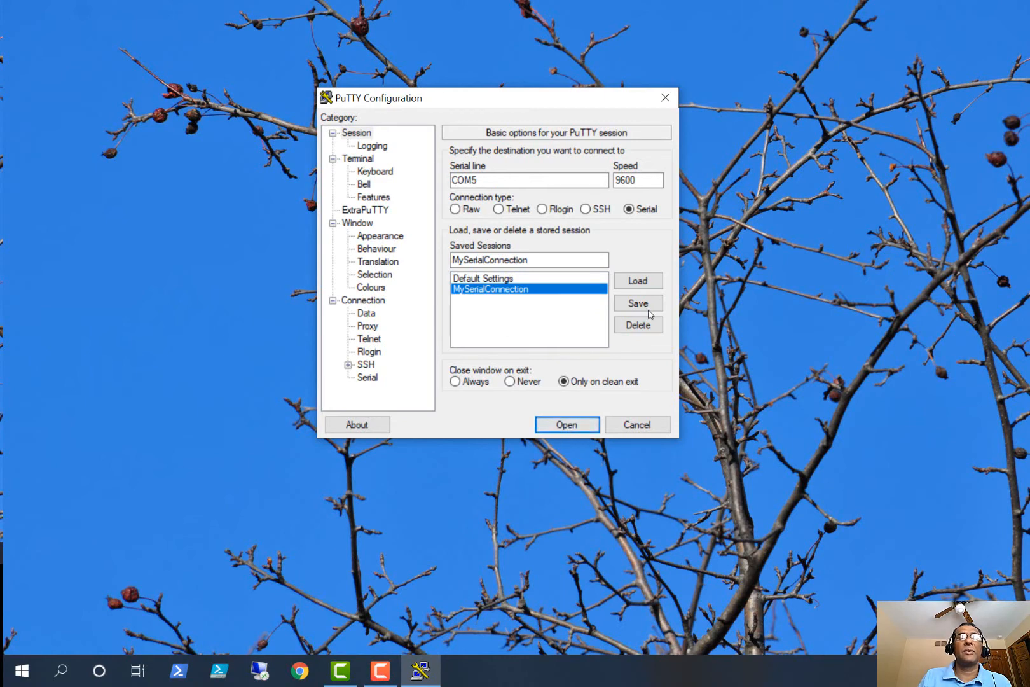
mouse_move(591, 298)
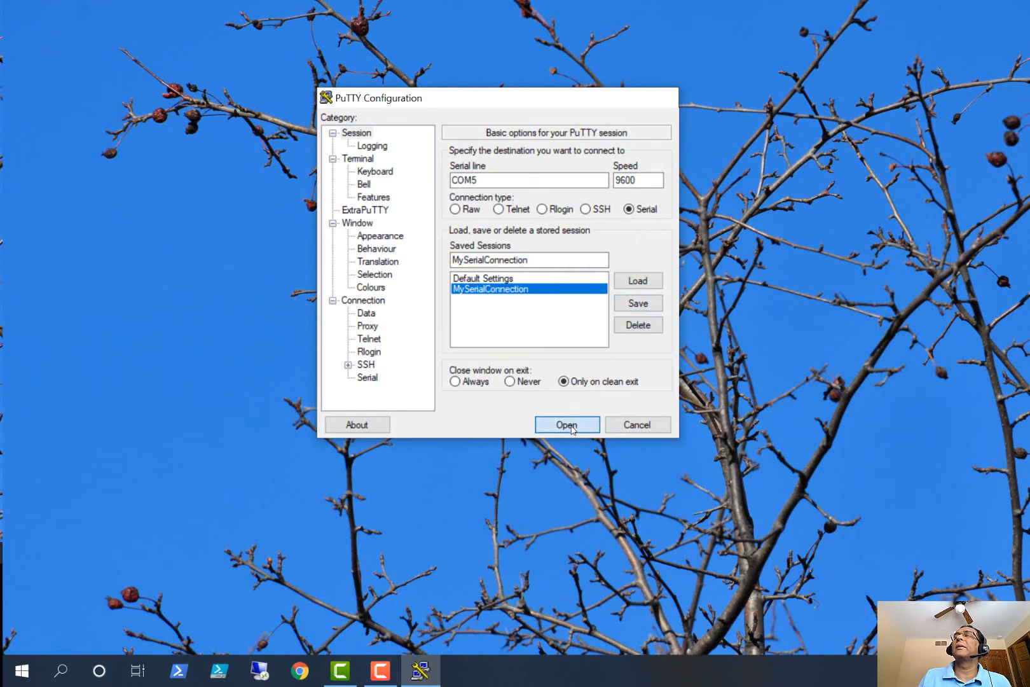
- Open MySerialConnection to reach the Switch# prompt, then close it and confirm exit
click(566, 424)
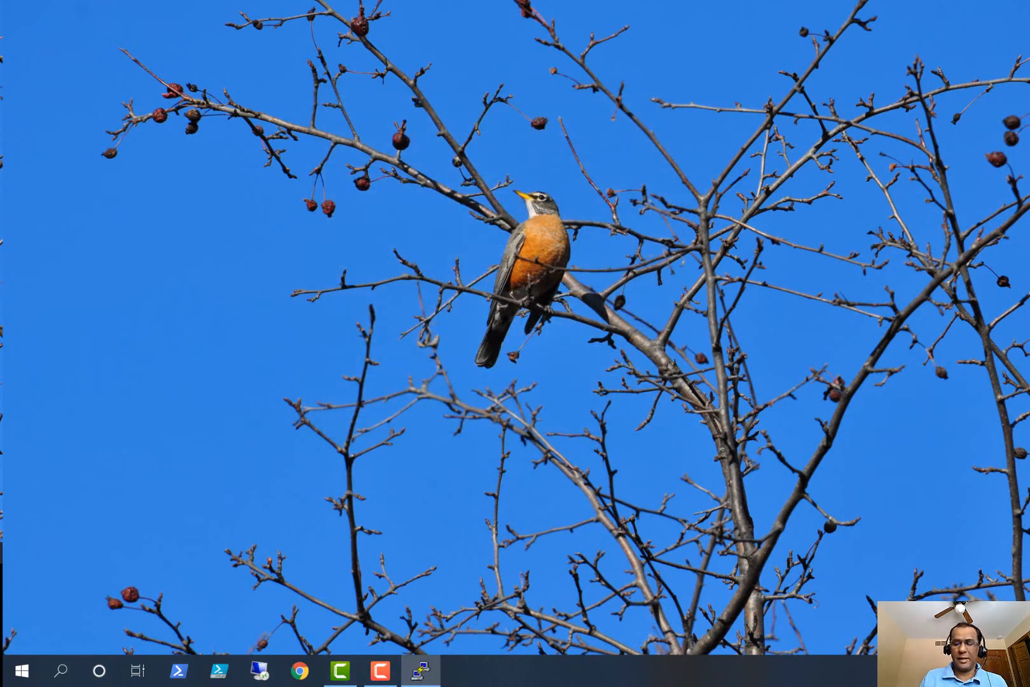
click(419, 671)
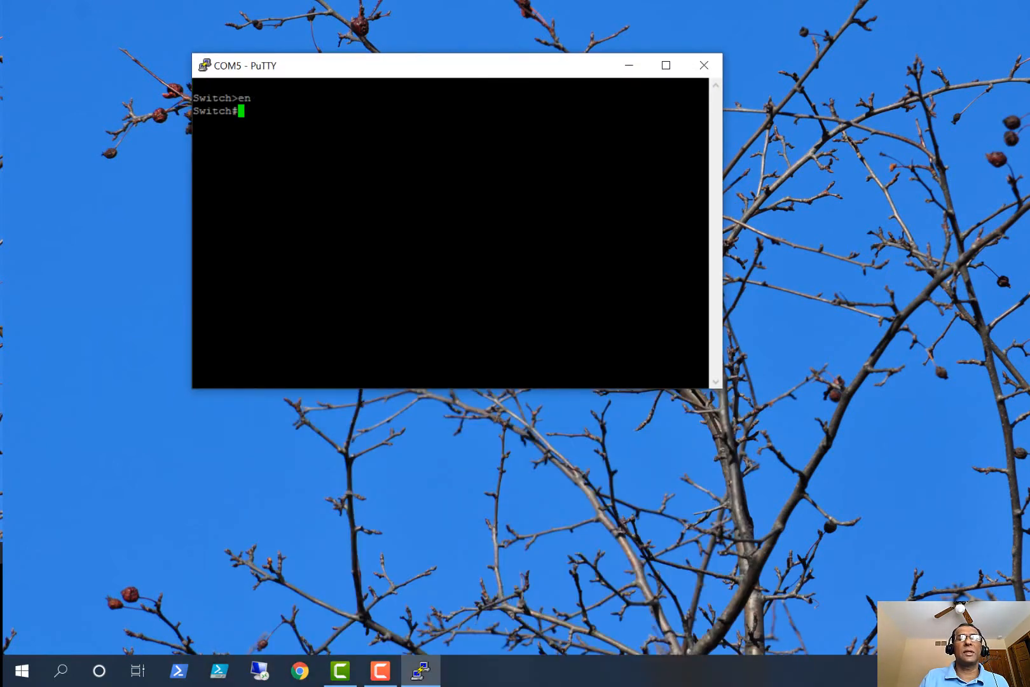
click(704, 65)
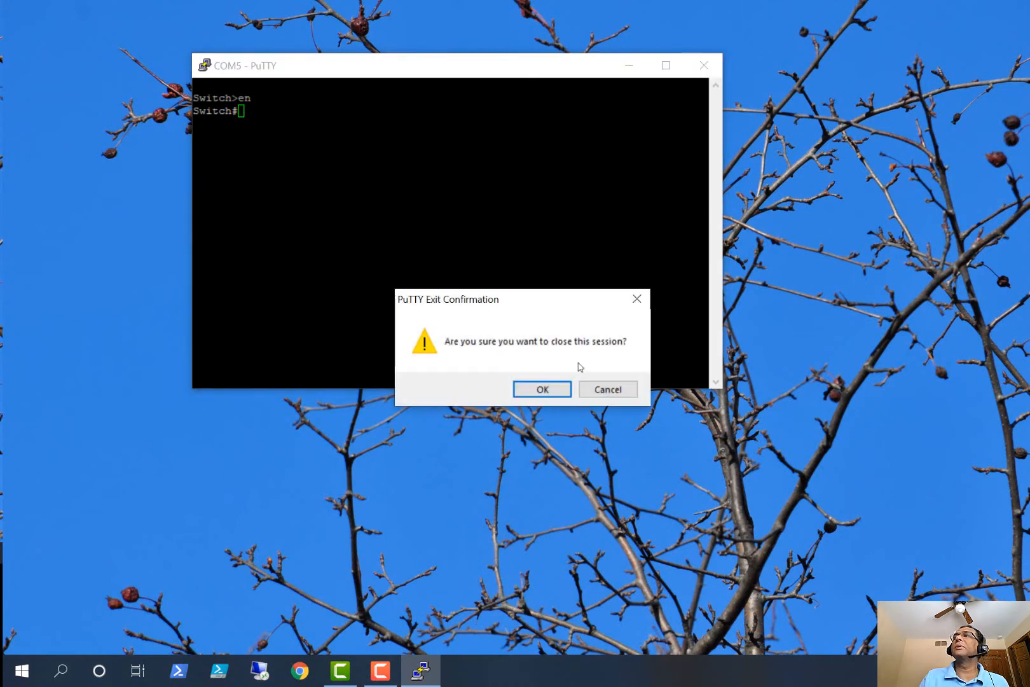
click(541, 389)
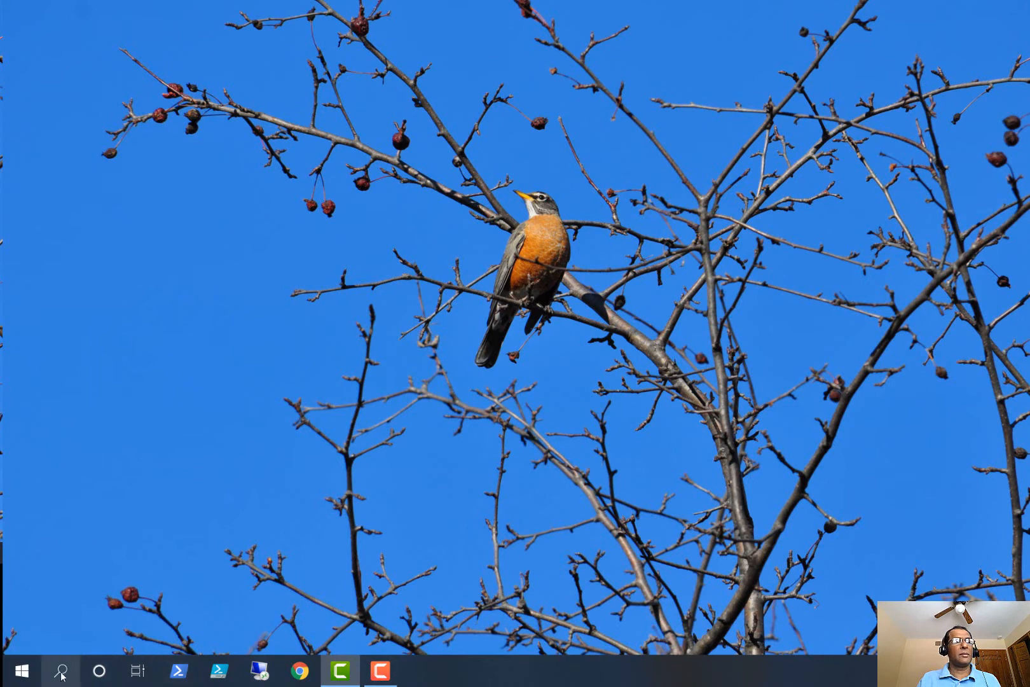
- Search 'putty' from the taskbar search and launch PuTTY
click(61, 670)
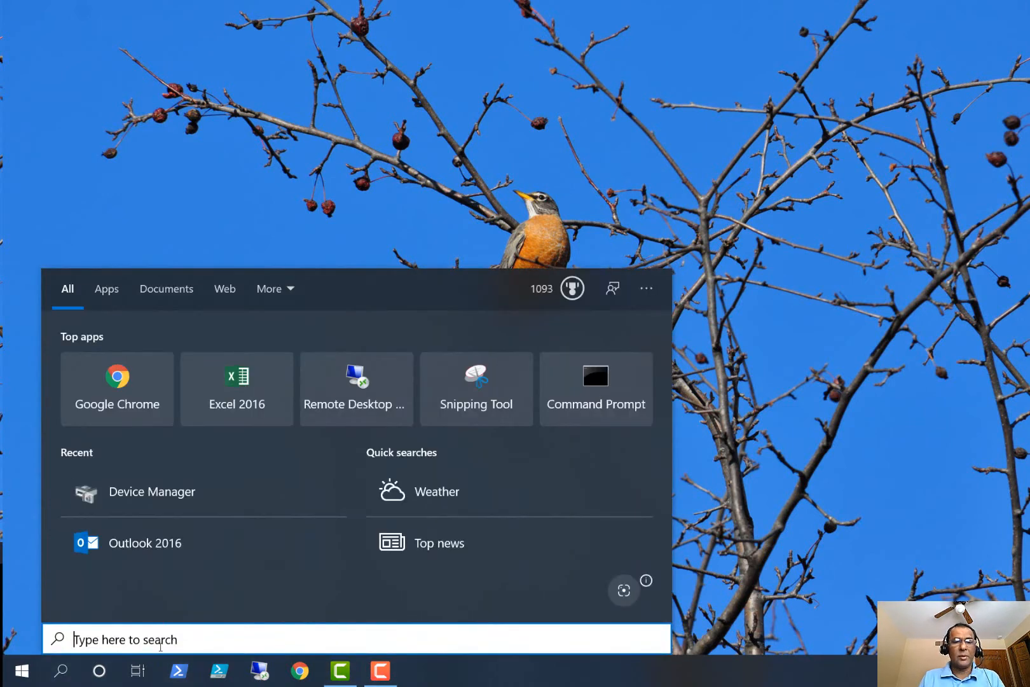
text(putty)
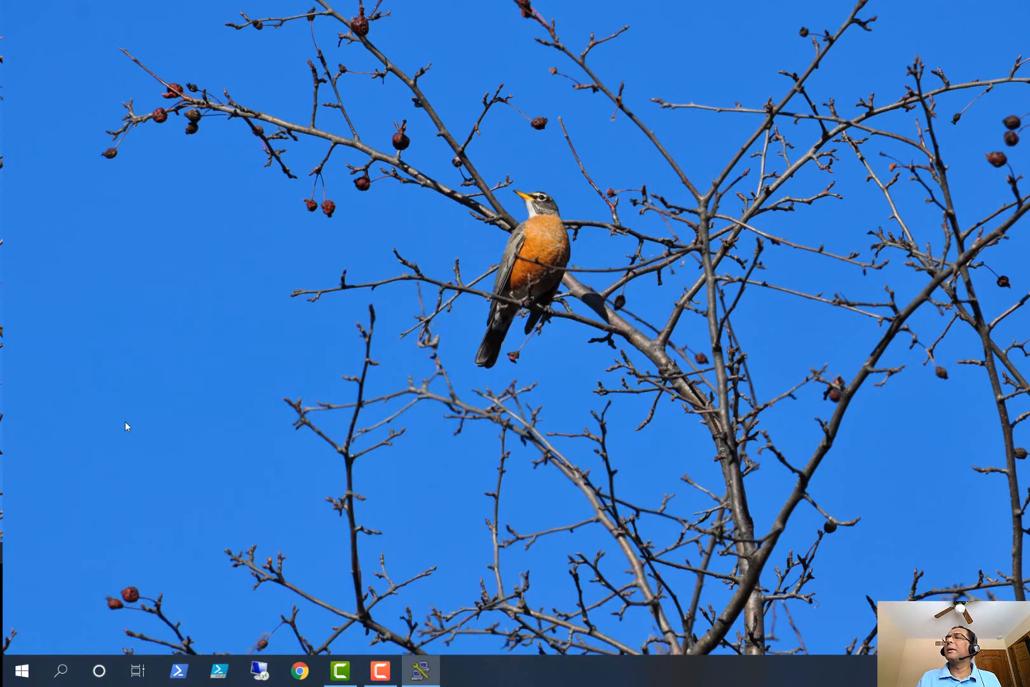
click(420, 671)
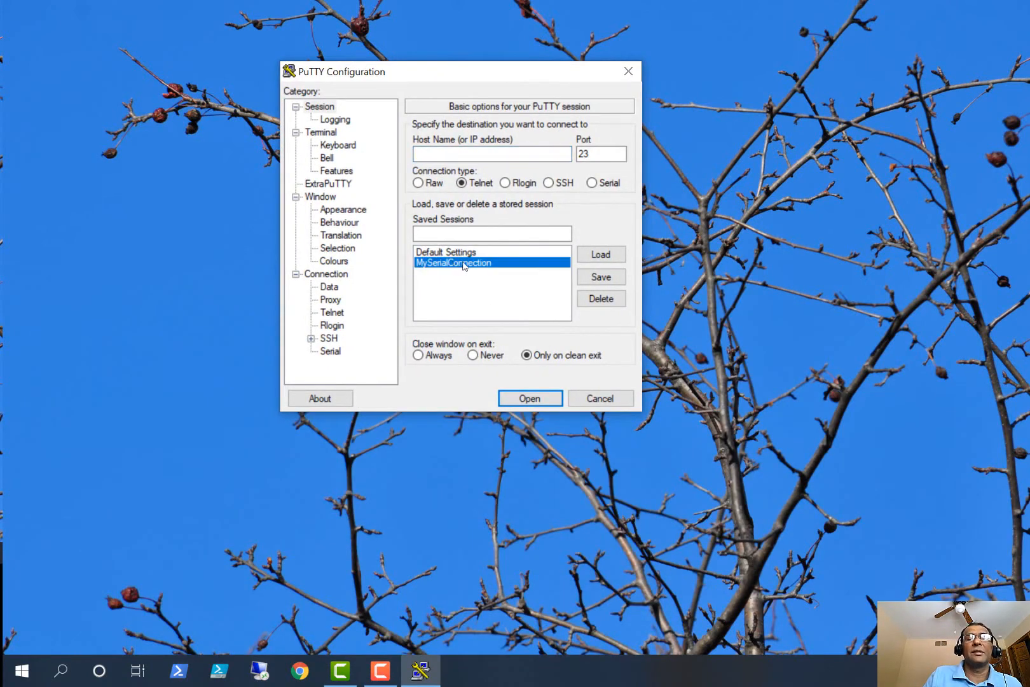
mouse_move(486, 298)
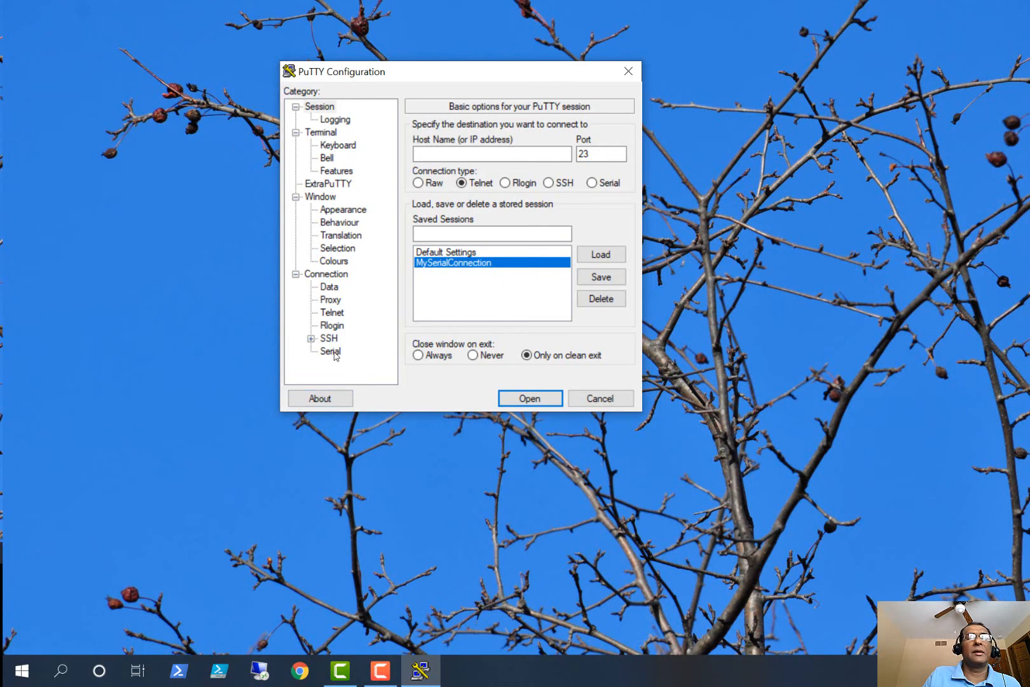
- Load MySerialConnection and review its serial settings: COM5, 9600 baud, flow control None
click(331, 351)
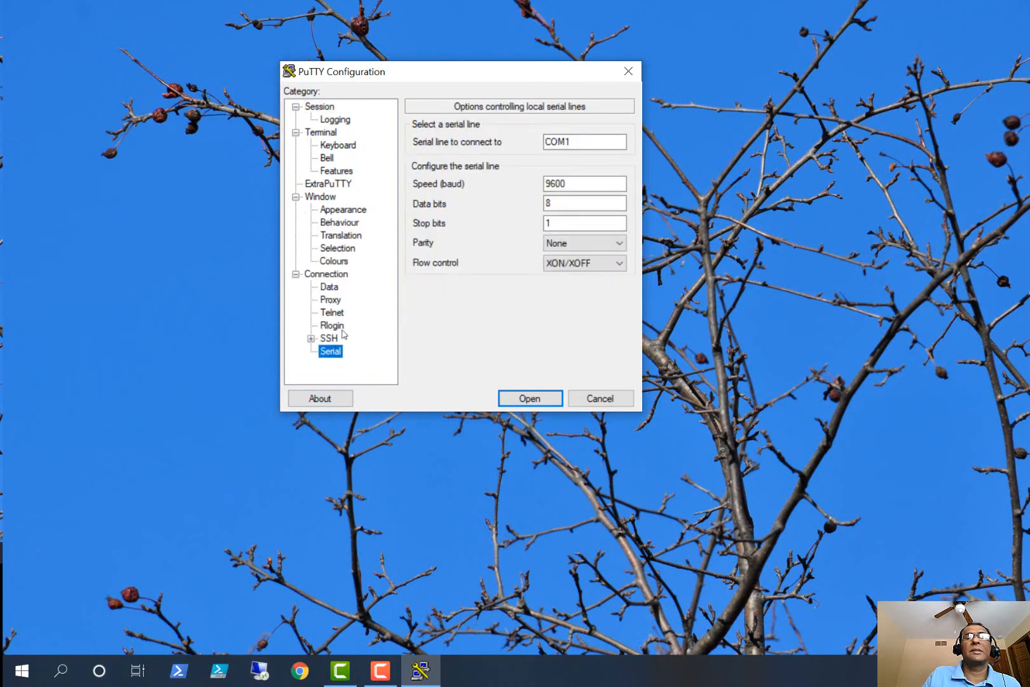
click(319, 106)
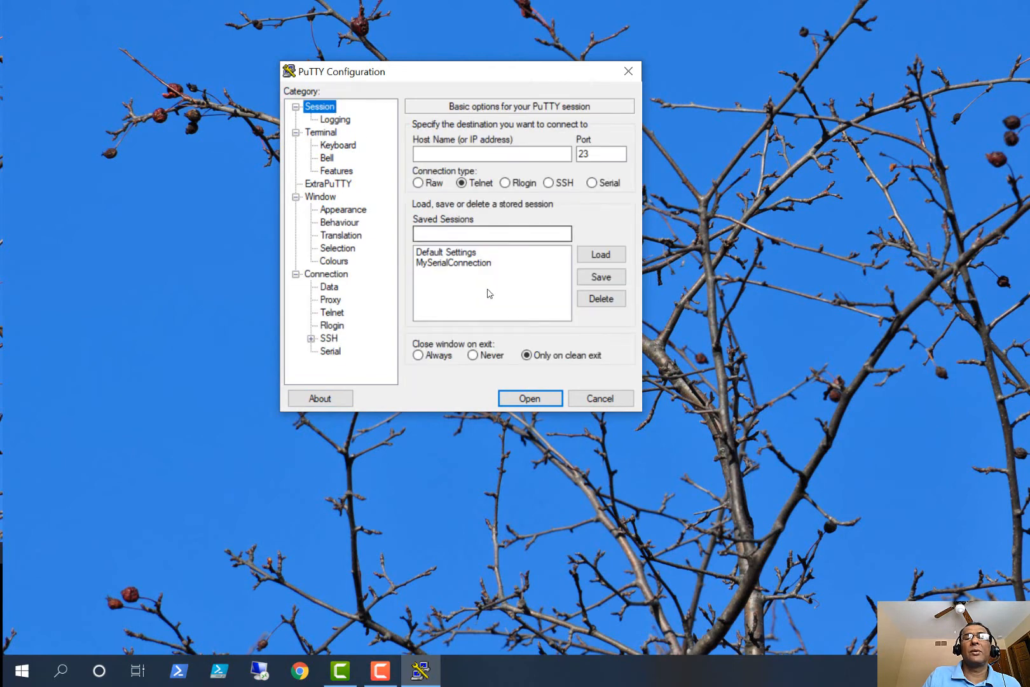
click(453, 262)
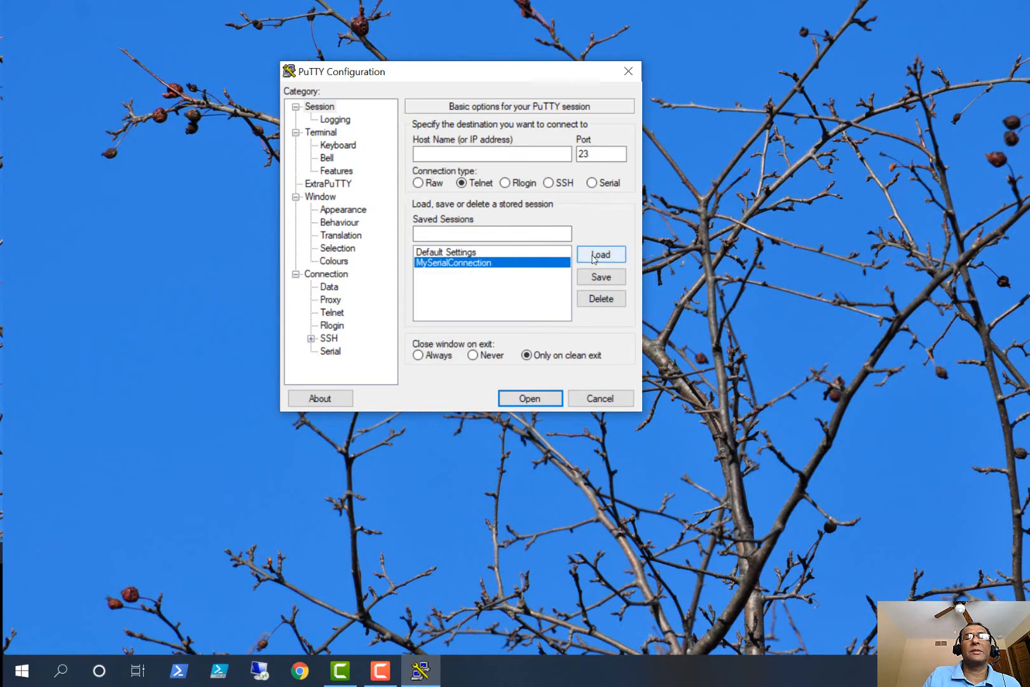
click(600, 255)
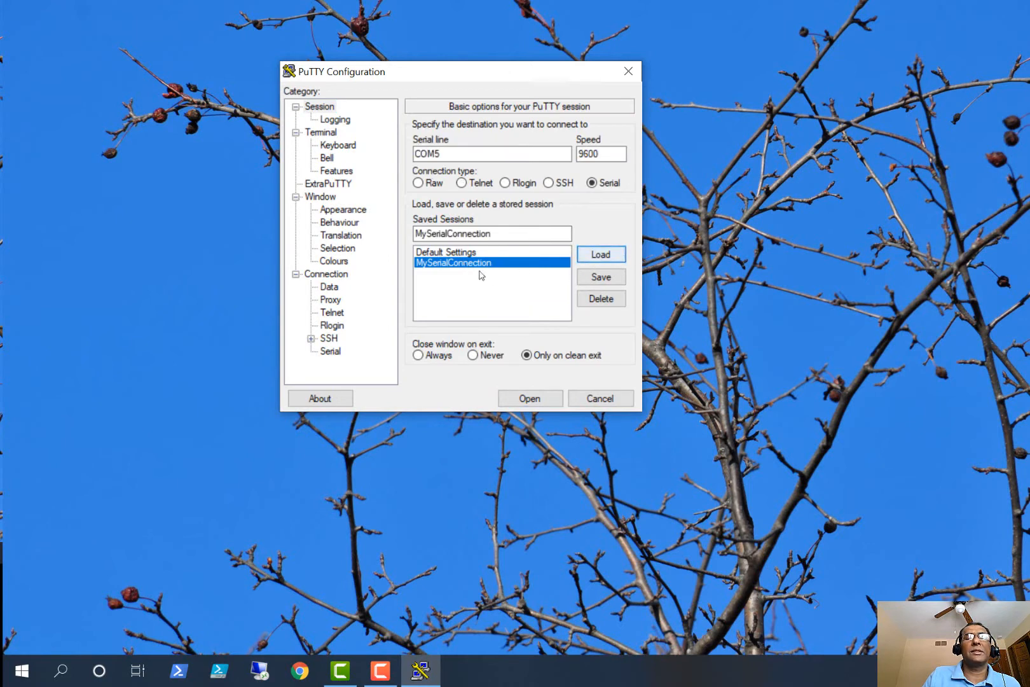
mouse_move(360, 342)
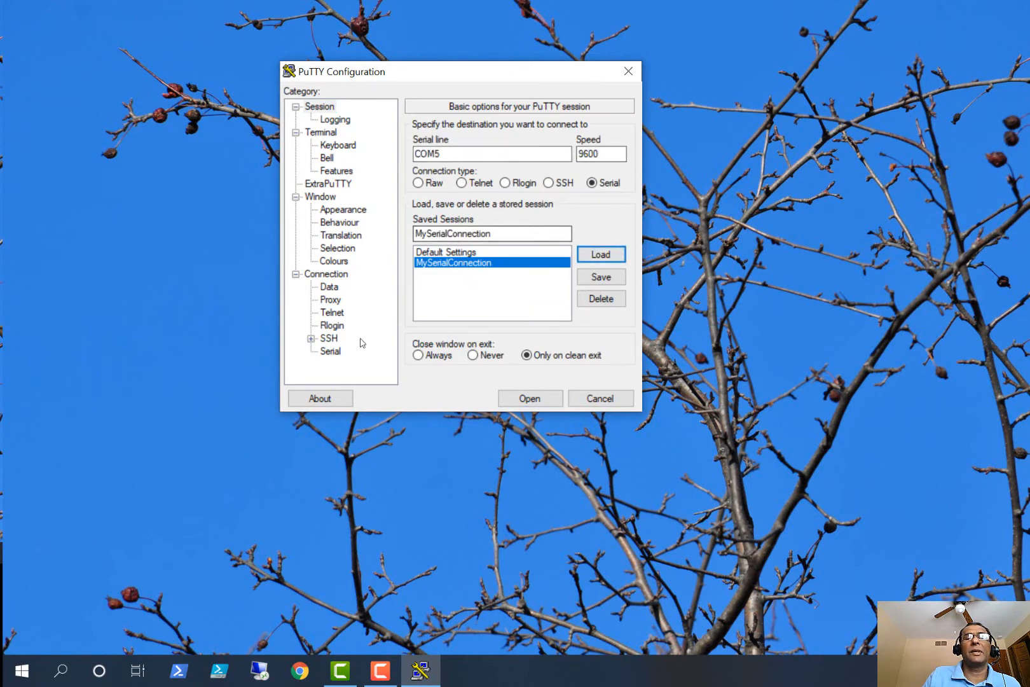
click(330, 351)
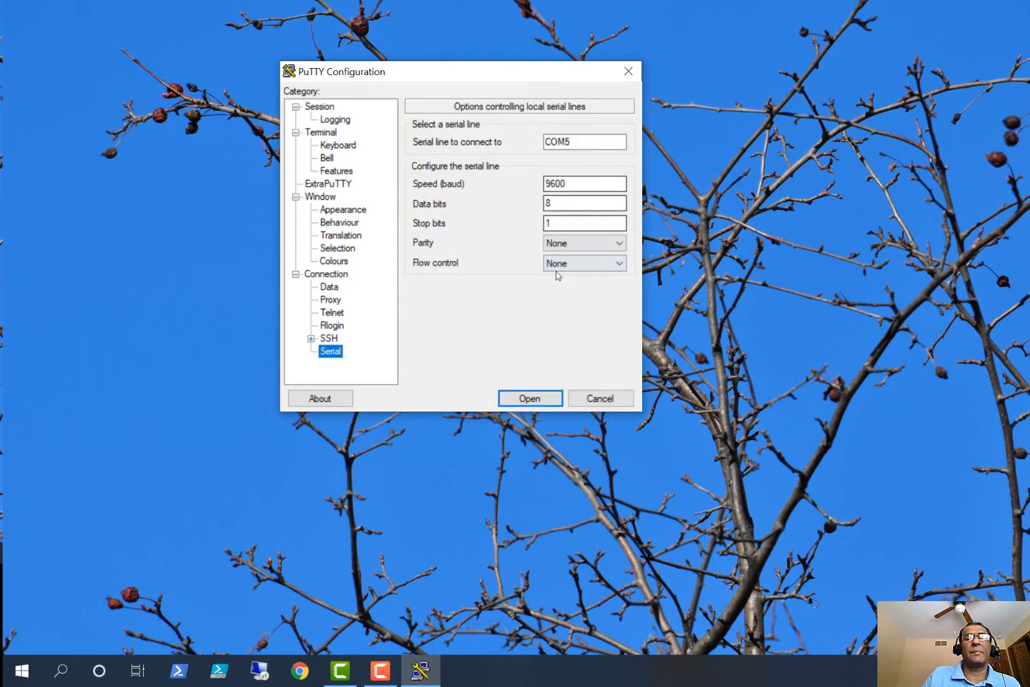
mouse_move(553, 379)
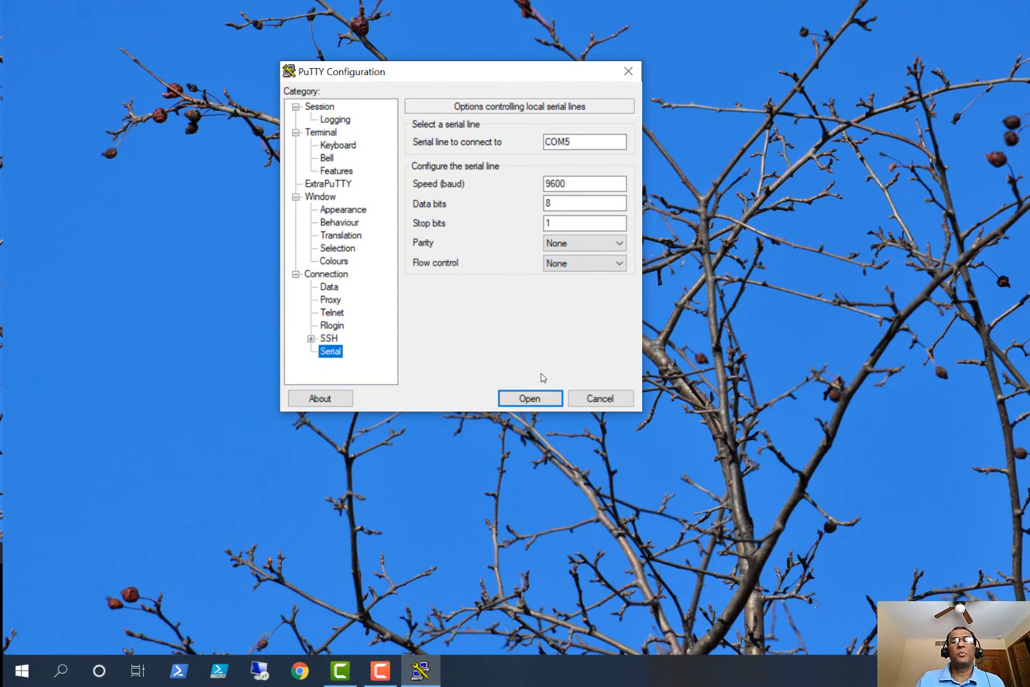
mouse_move(573, 95)
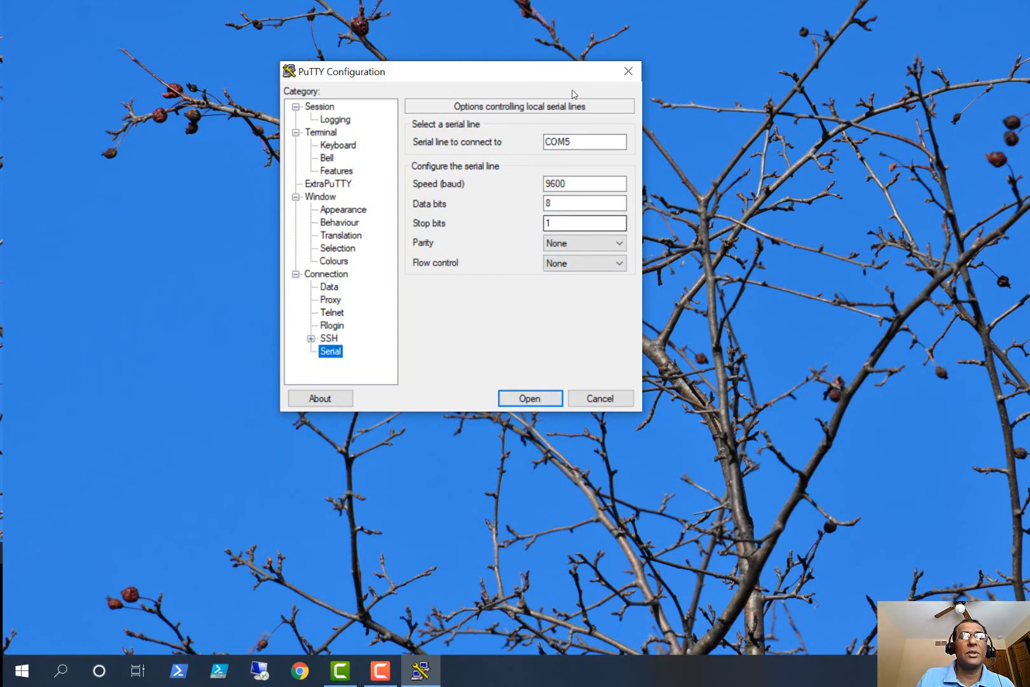
mouse_move(351, 322)
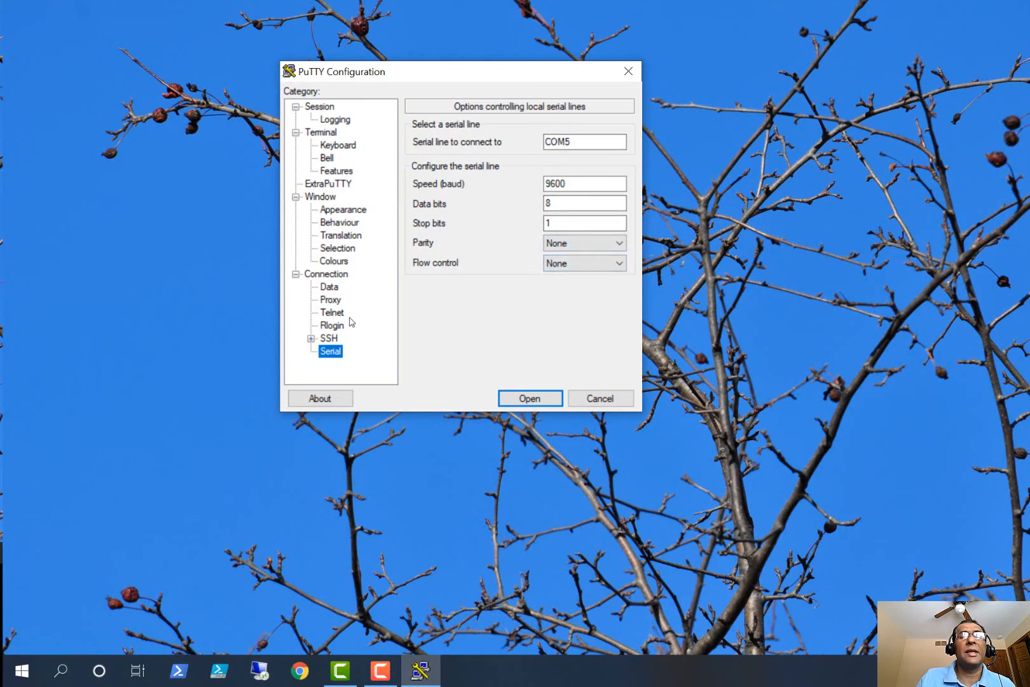
mouse_move(337, 129)
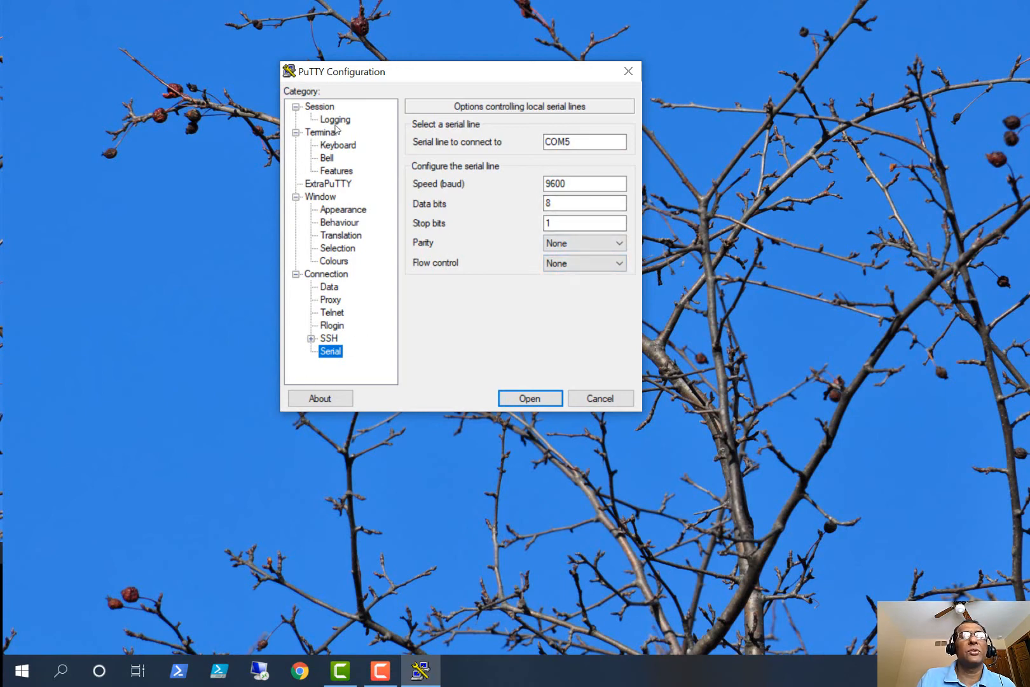
- View the Logging options, go back to Session, and open Windows search
click(334, 119)
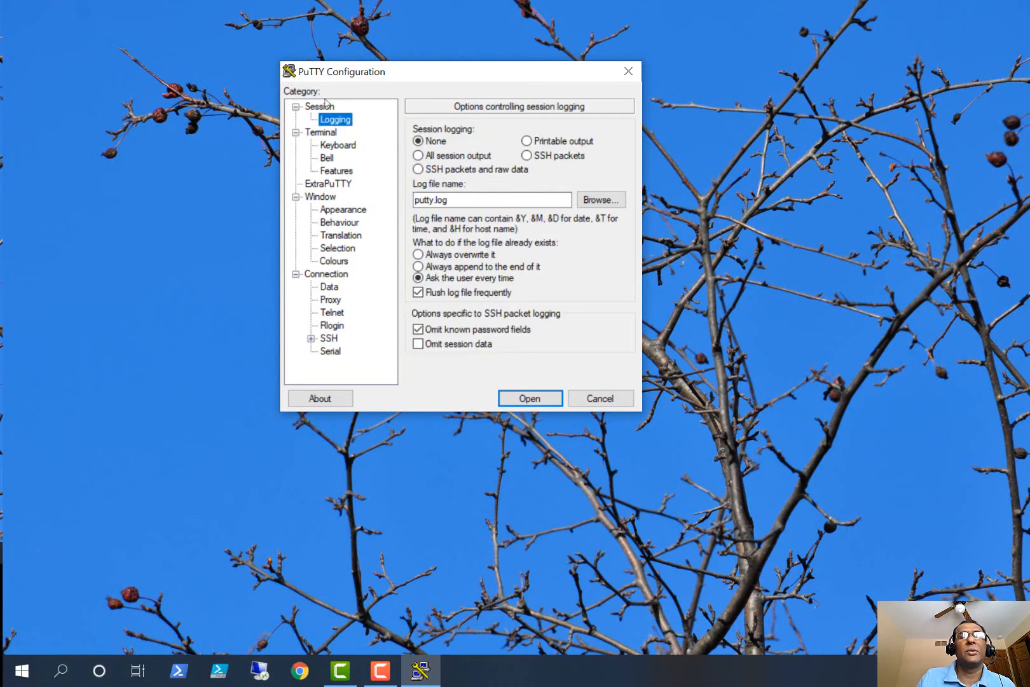
click(320, 106)
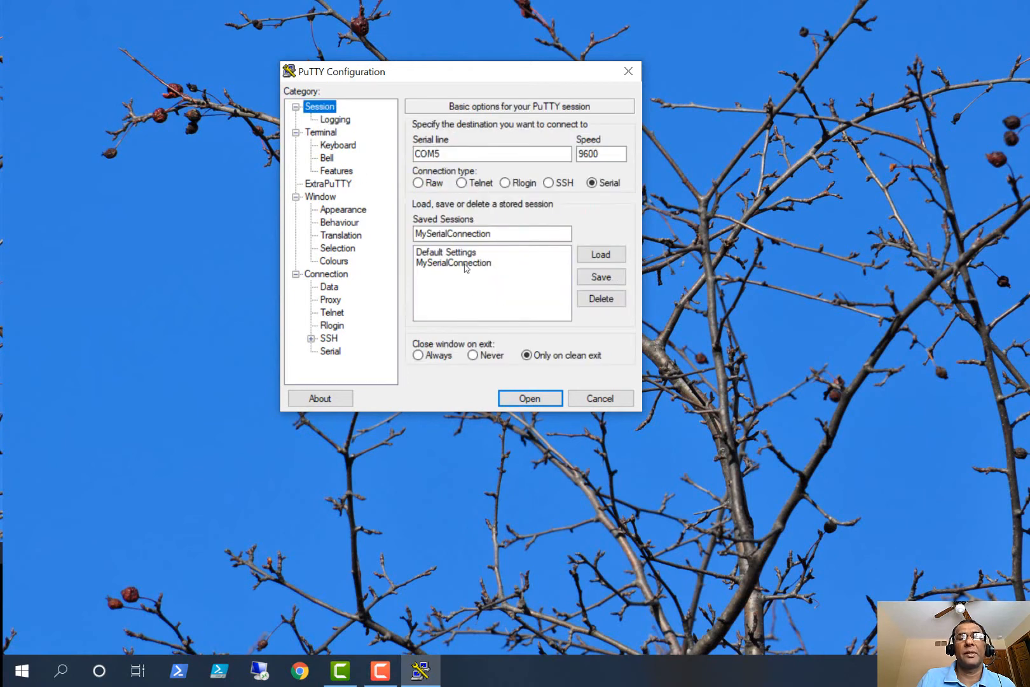
mouse_move(659, 17)
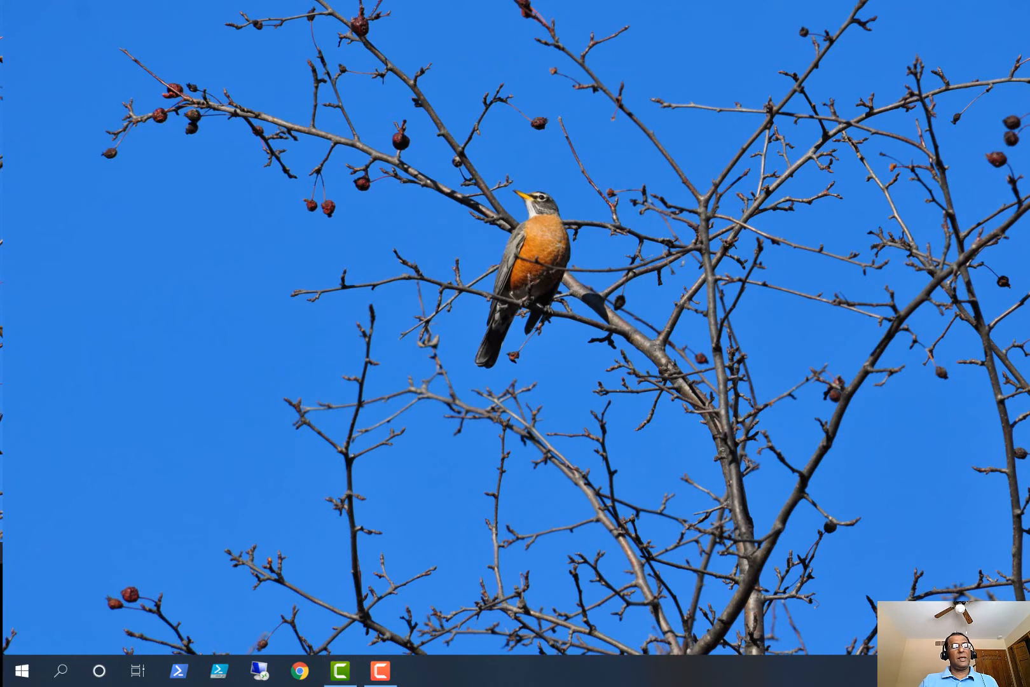
click(60, 670)
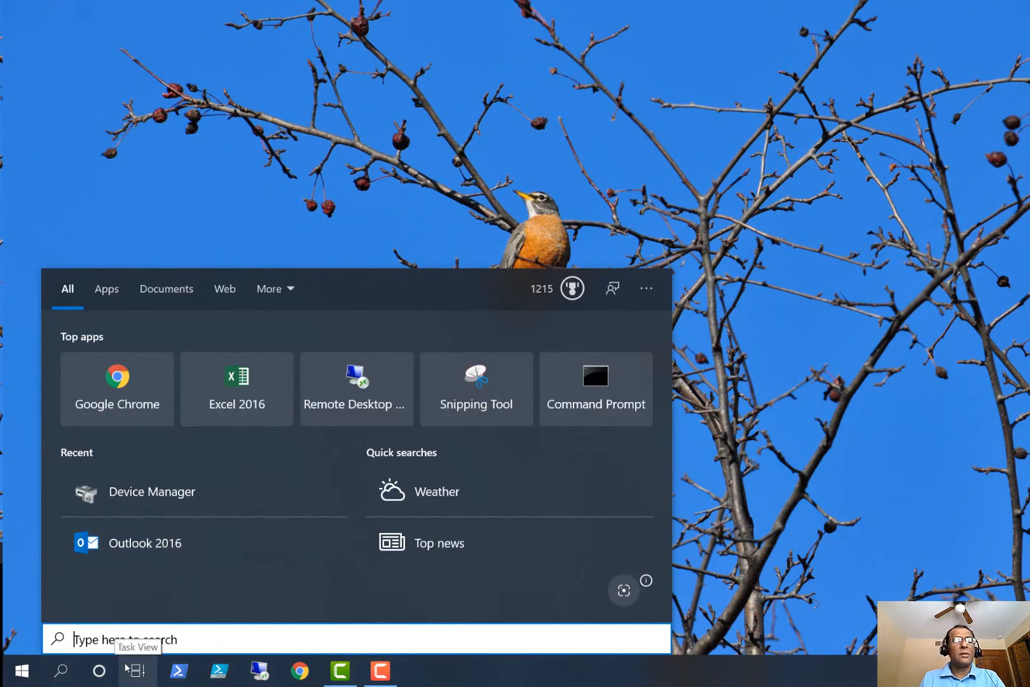
- Search for 'secure', launch SecureCRT, and bring its Serial-COM2 window to the front
text(secure)
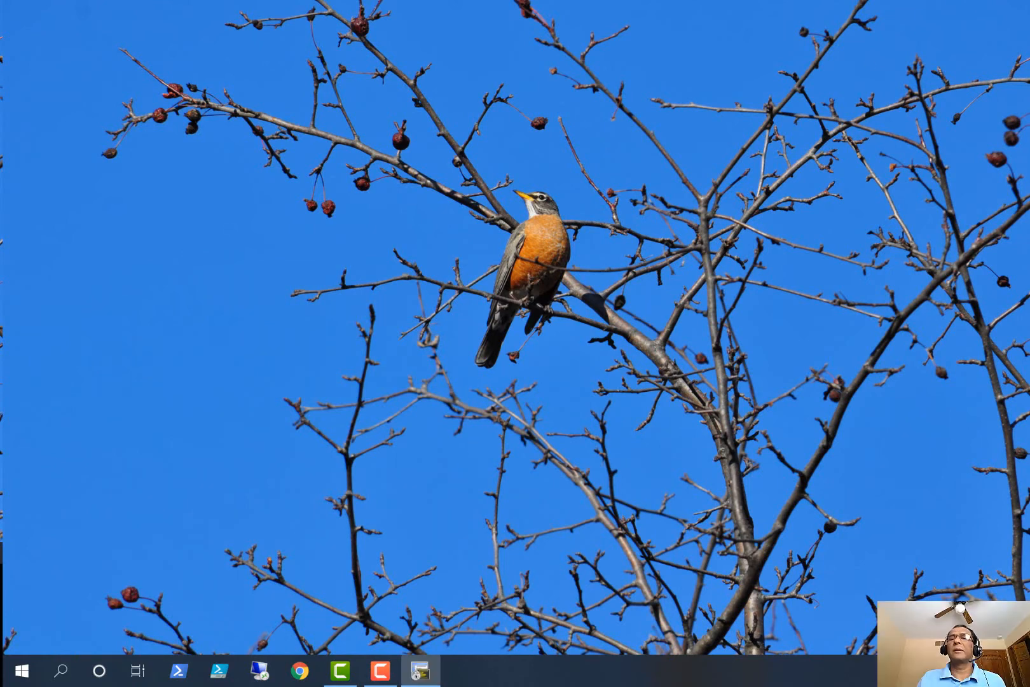
click(420, 670)
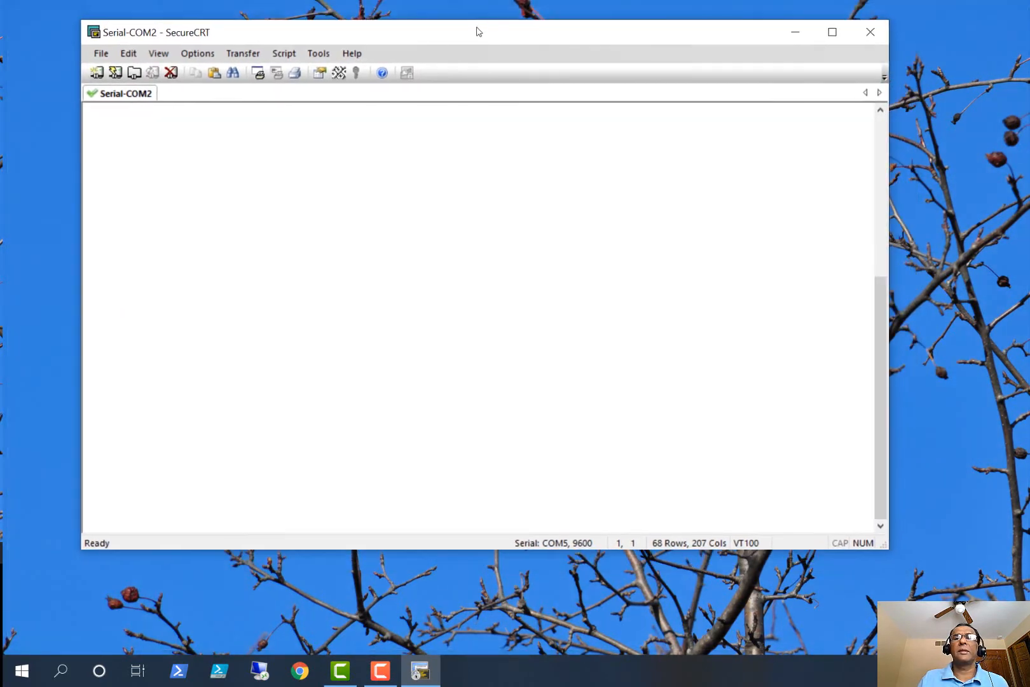
- Maximize SecureCRT and bring up the Connect in Tab list of saved sessions
click(832, 32)
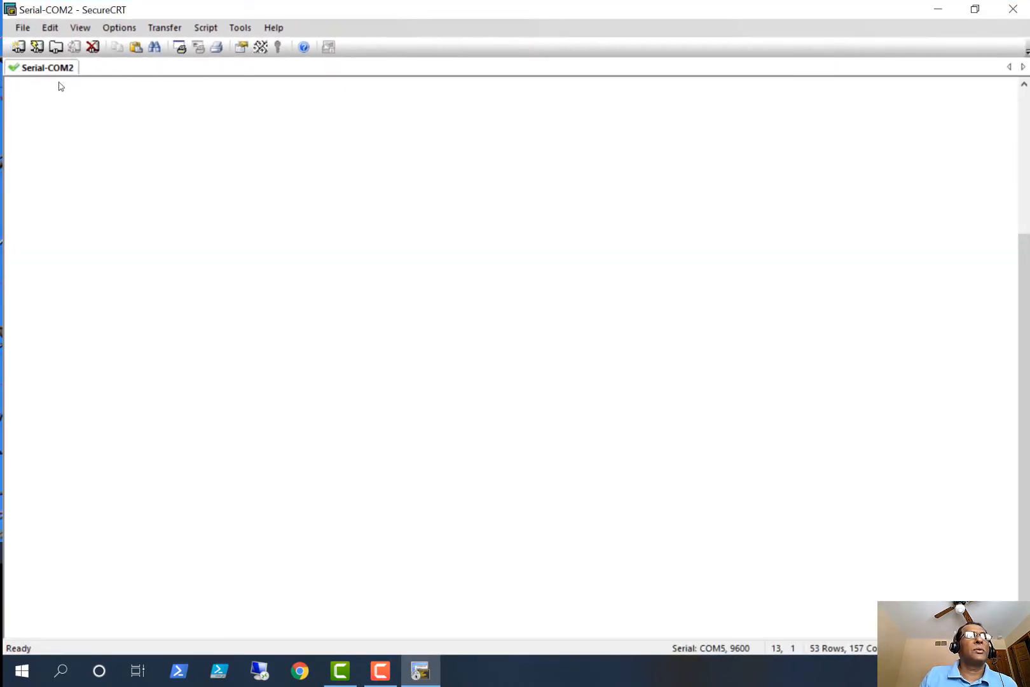
mouse_move(37, 47)
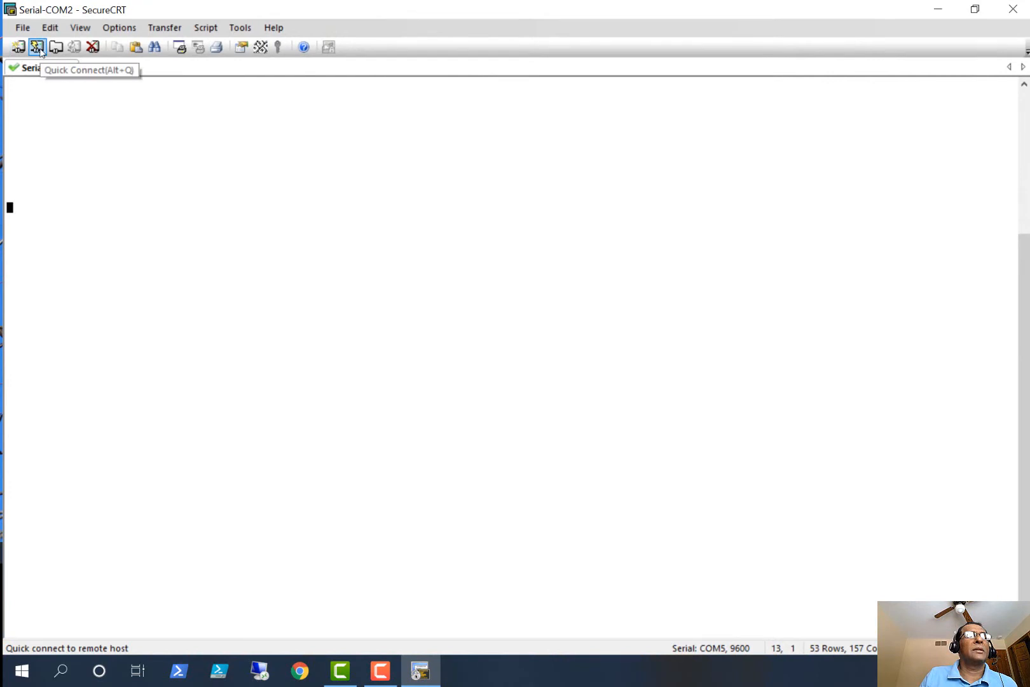
mouse_move(56, 46)
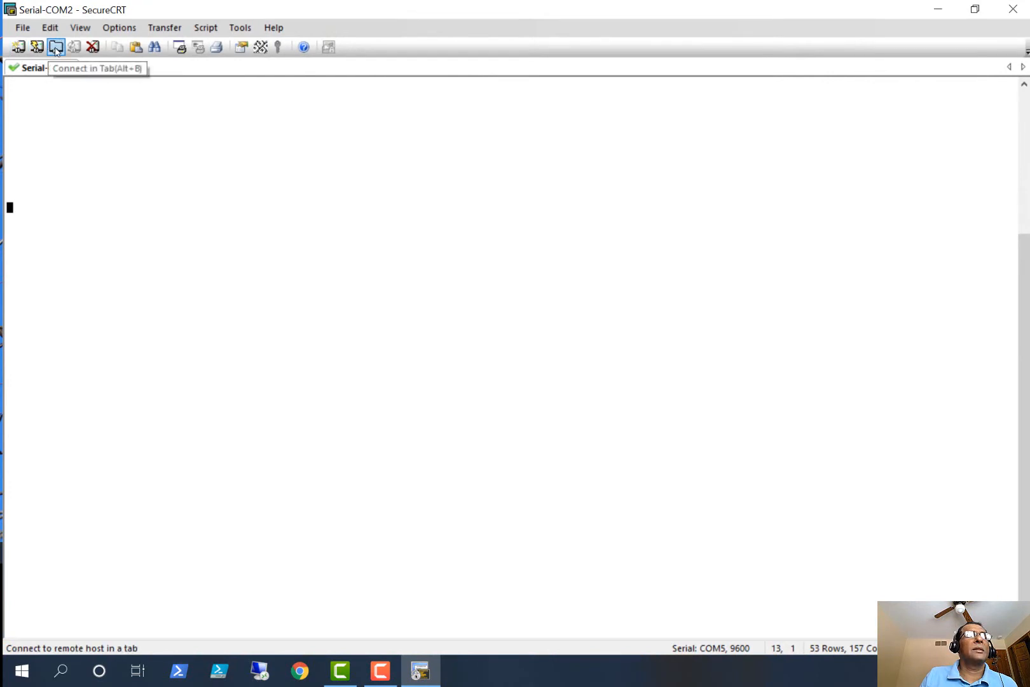
click(56, 47)
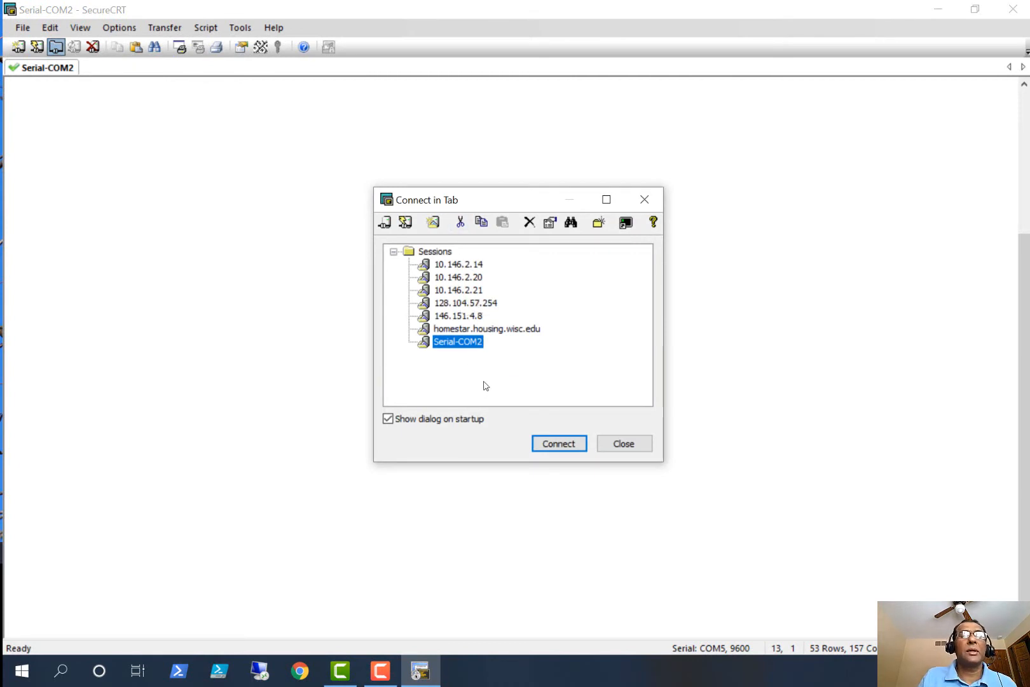
mouse_move(384, 222)
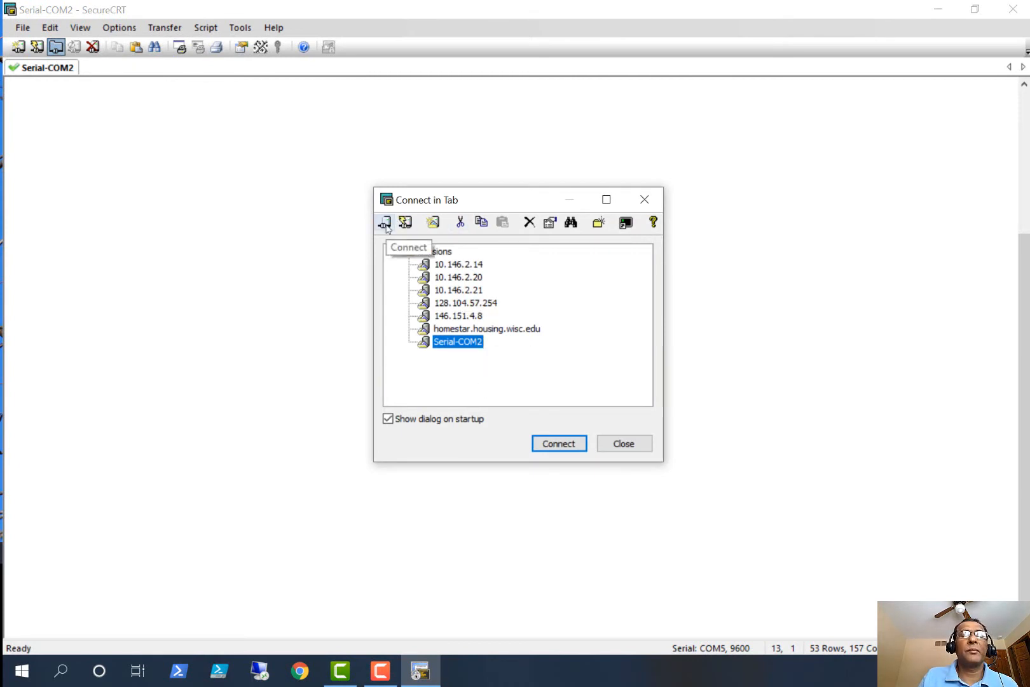
mouse_move(433, 222)
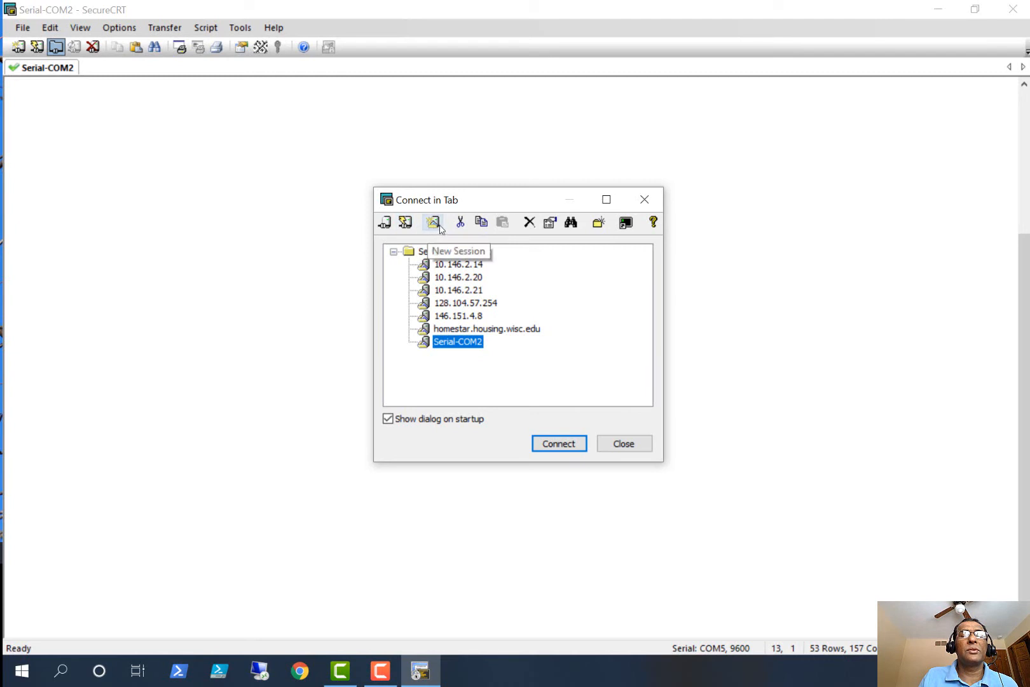
- Start a new session in the New Session Wizard using the Serial protocol
click(432, 222)
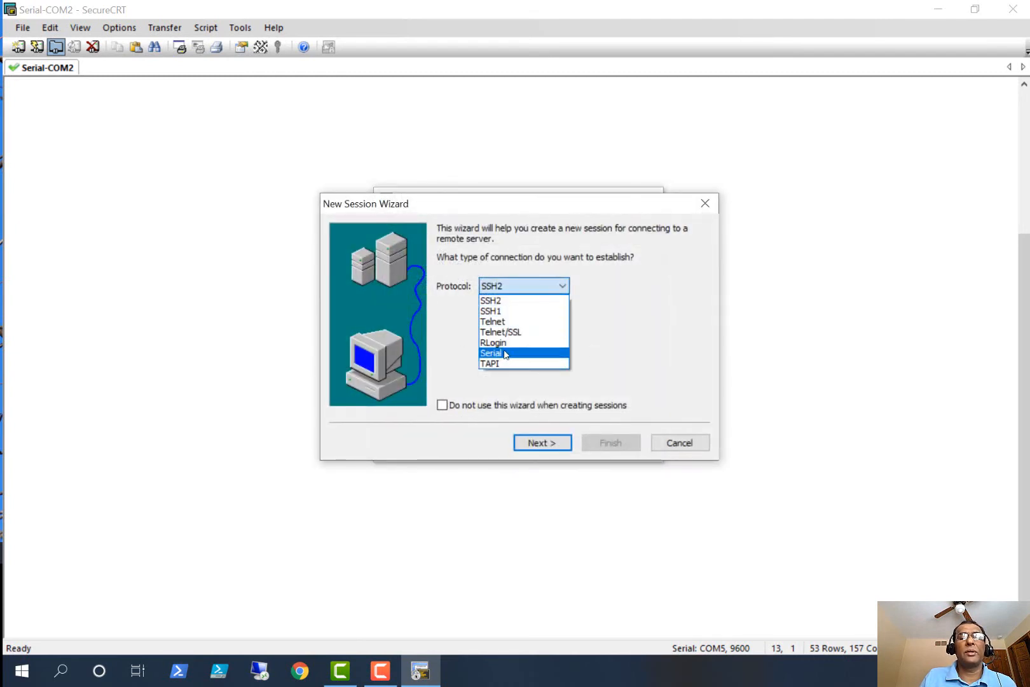
click(491, 353)
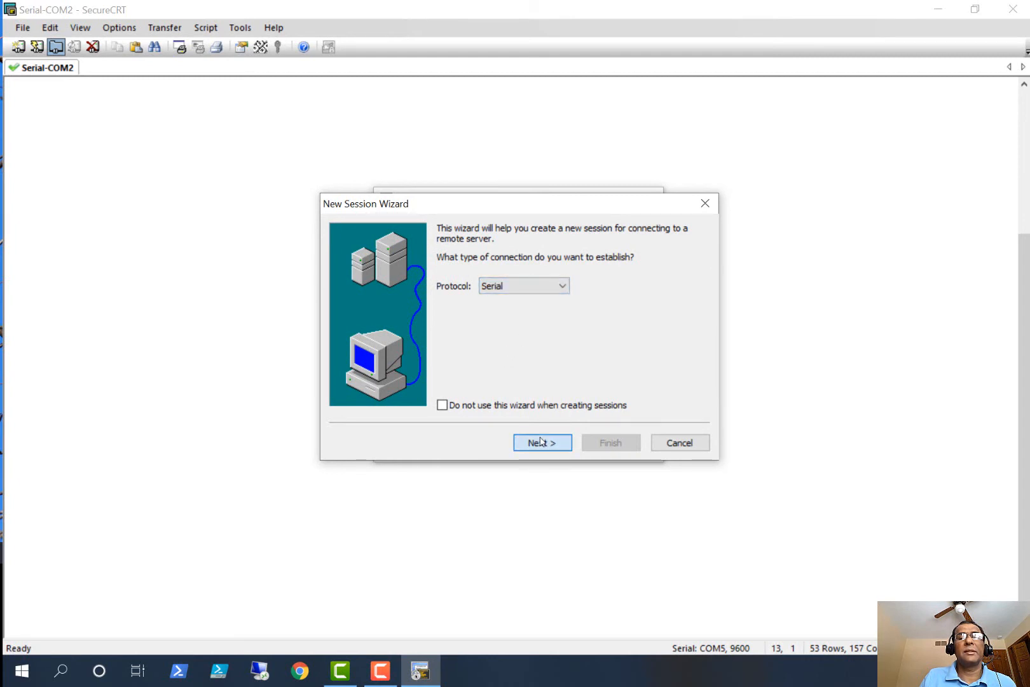
click(541, 443)
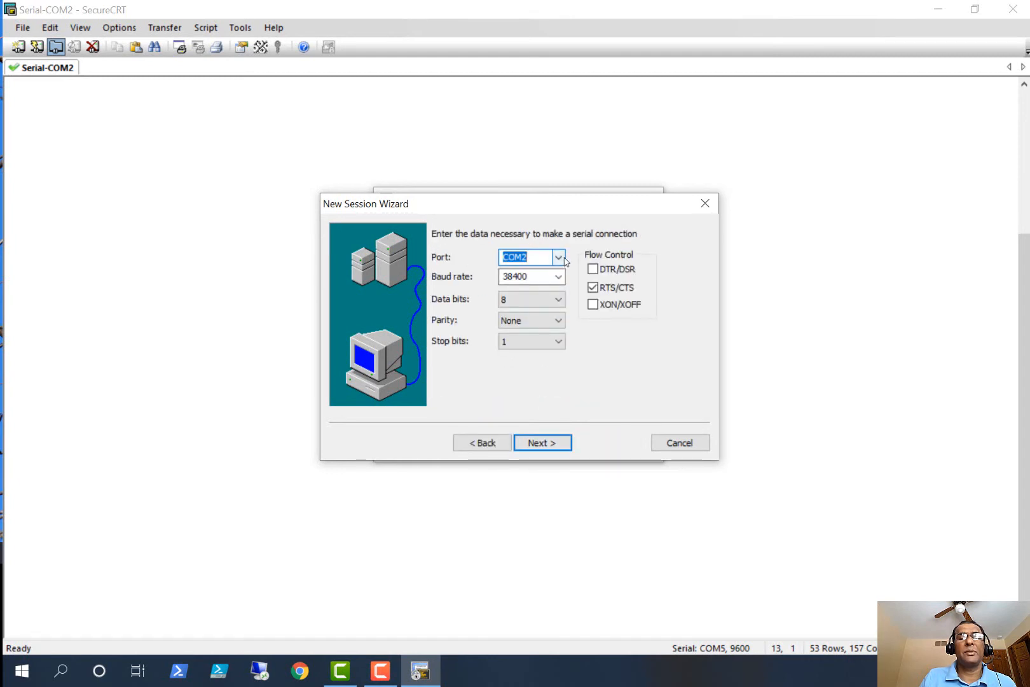
- Set port COM5 at 9600 baud with RTS/CTS flow control turned off
click(558, 257)
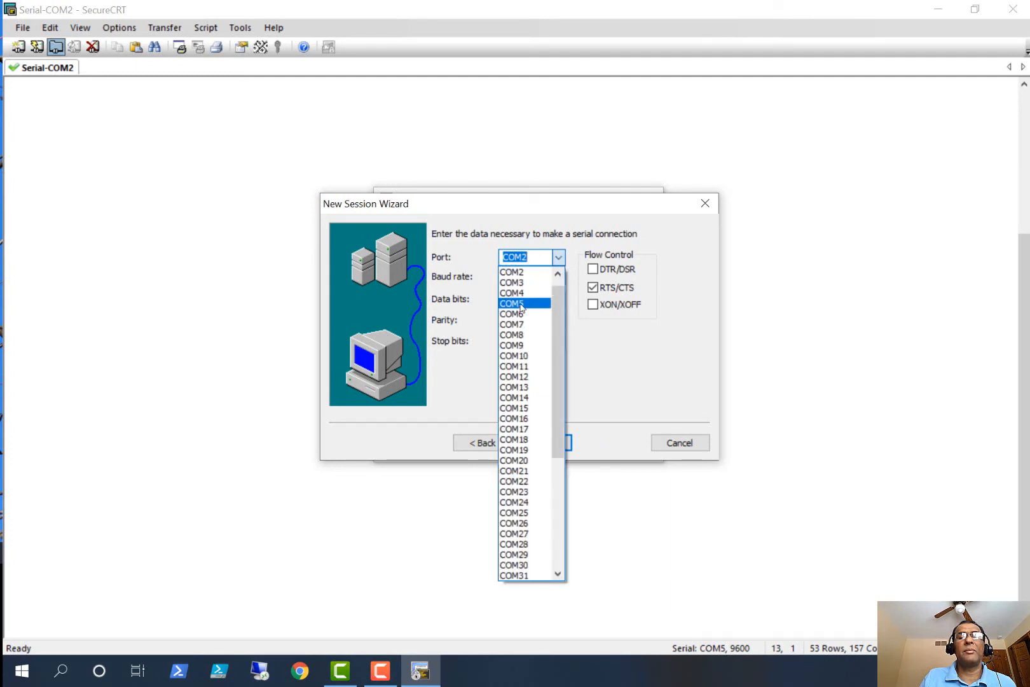
click(512, 303)
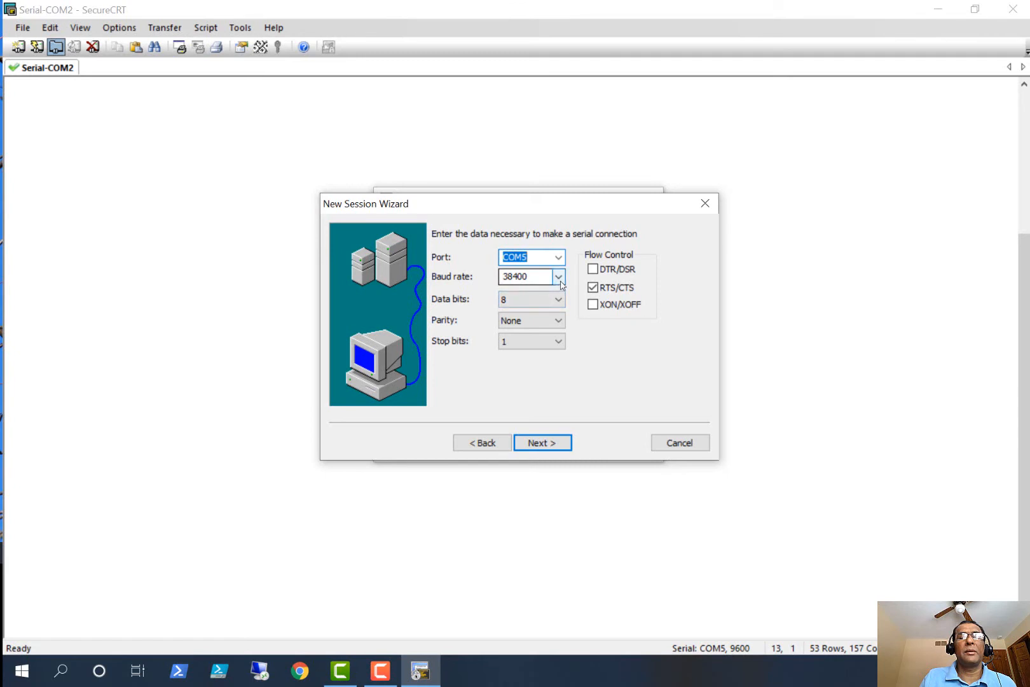
click(557, 277)
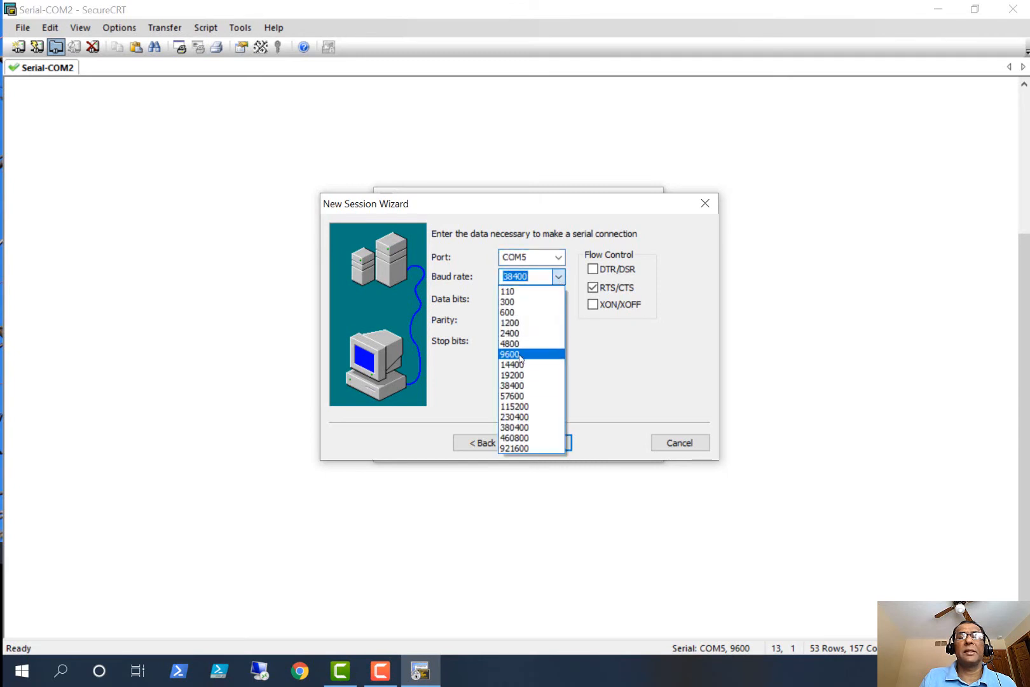
click(511, 354)
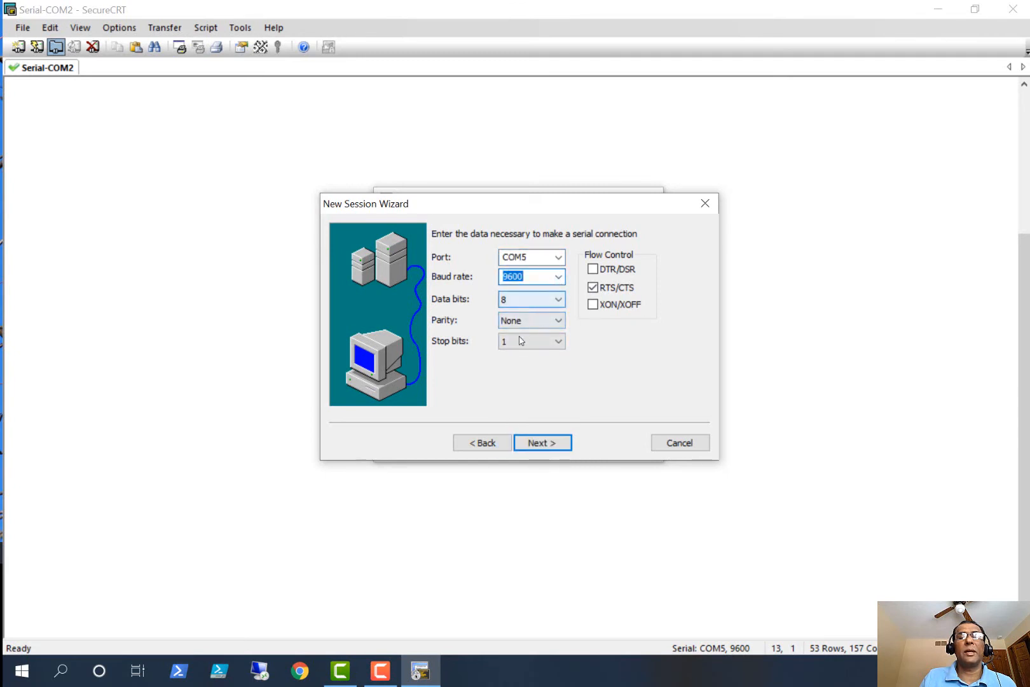
mouse_move(524, 327)
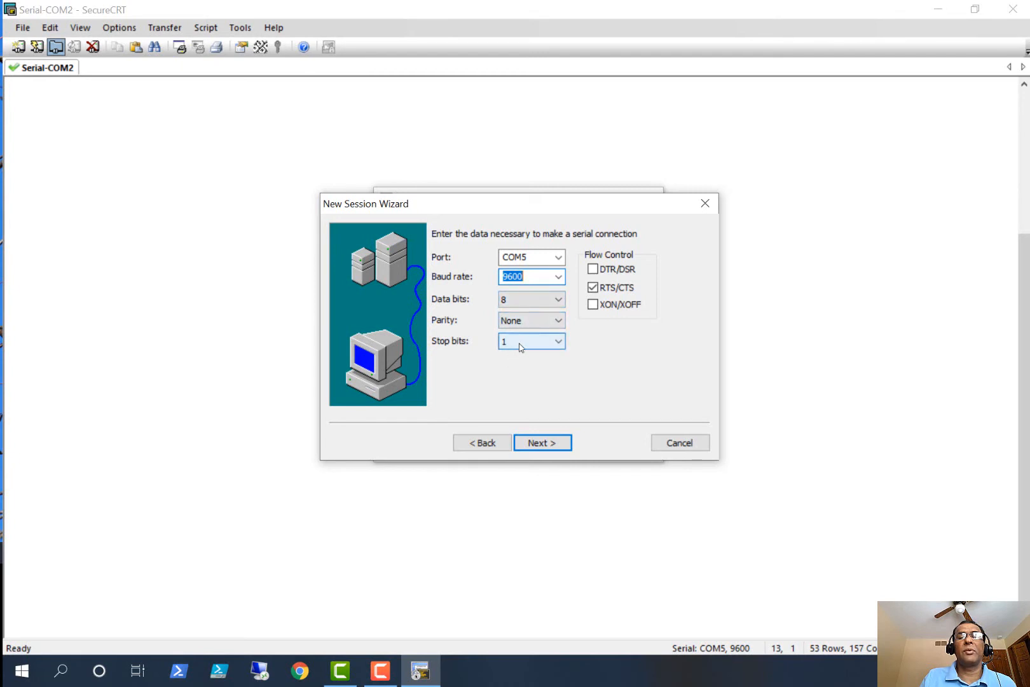
click(592, 287)
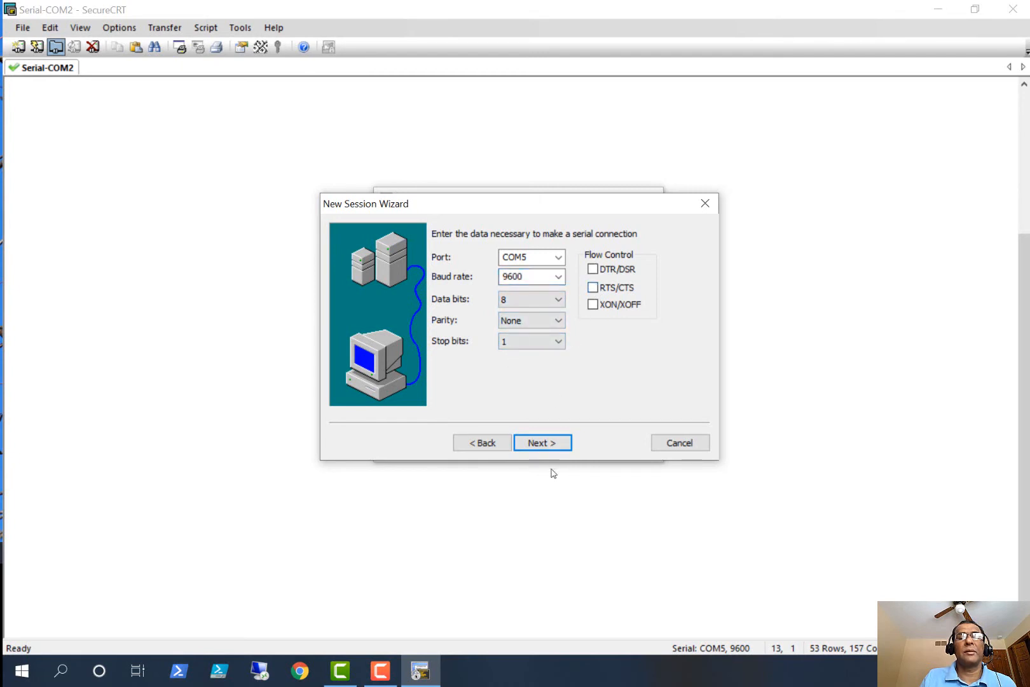
click(541, 442)
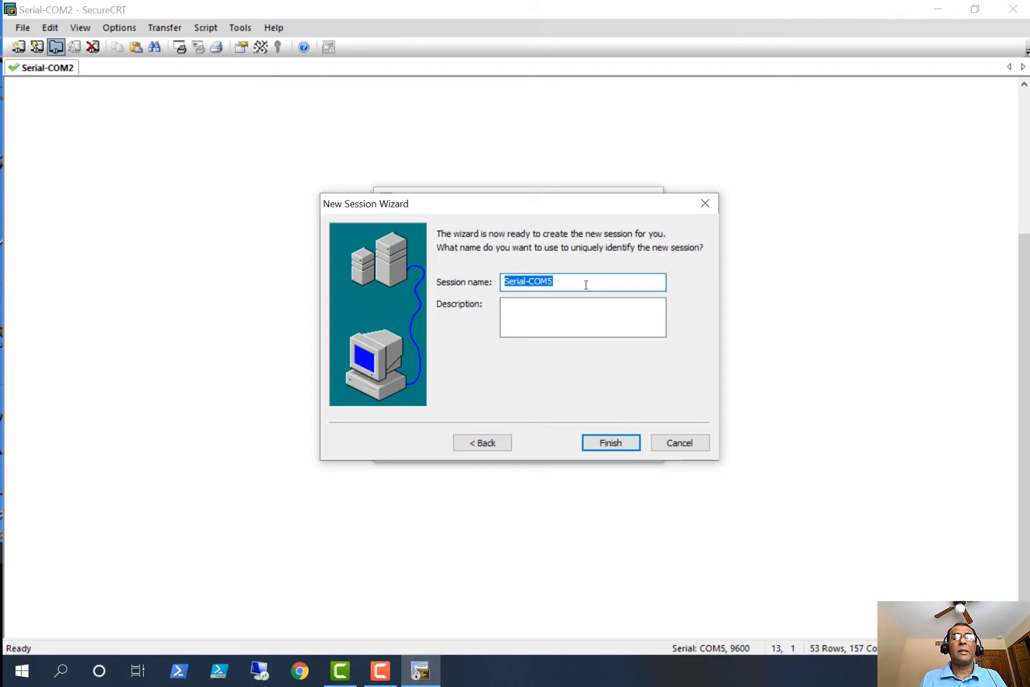
- Name the session Serial-COM5-UseThis with description 'This is my serial connection setting', and finish
click(582, 282)
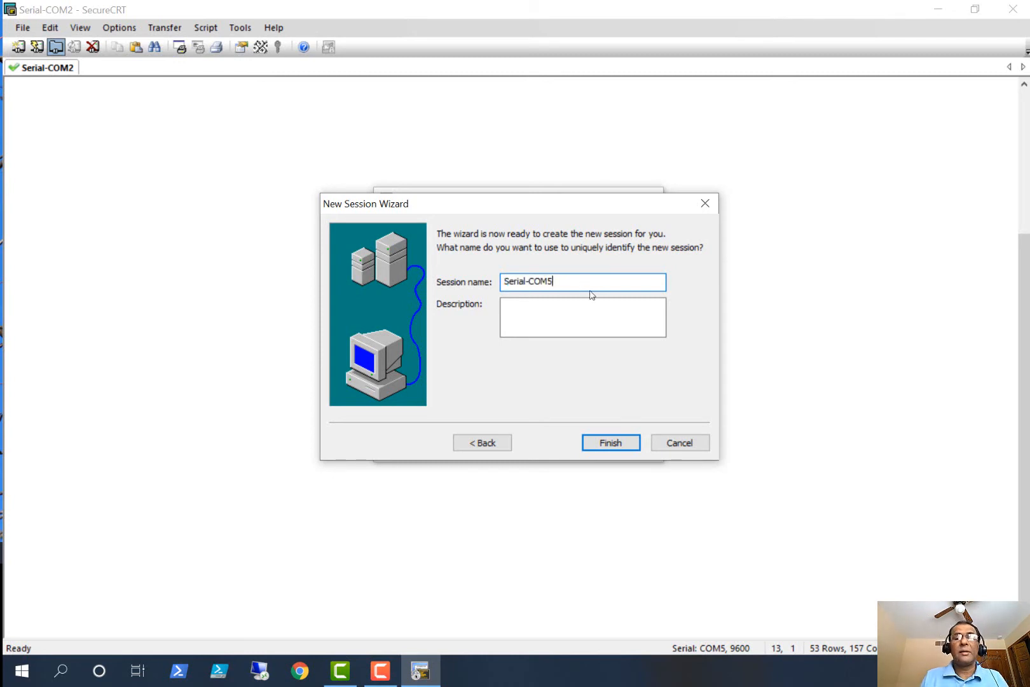
text(-U)
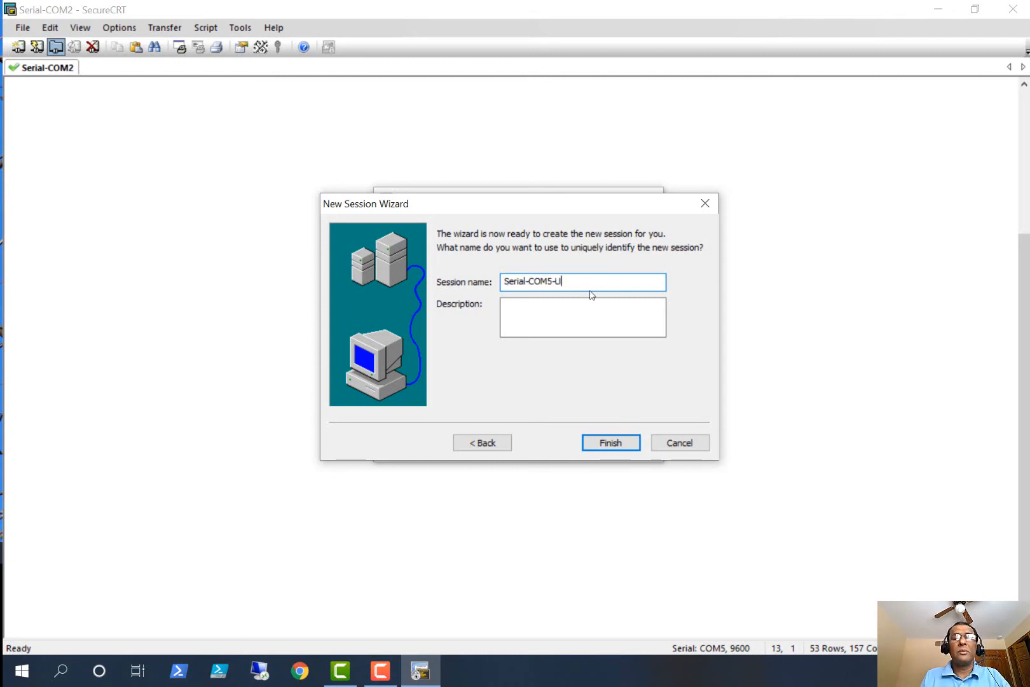
text(seThis)
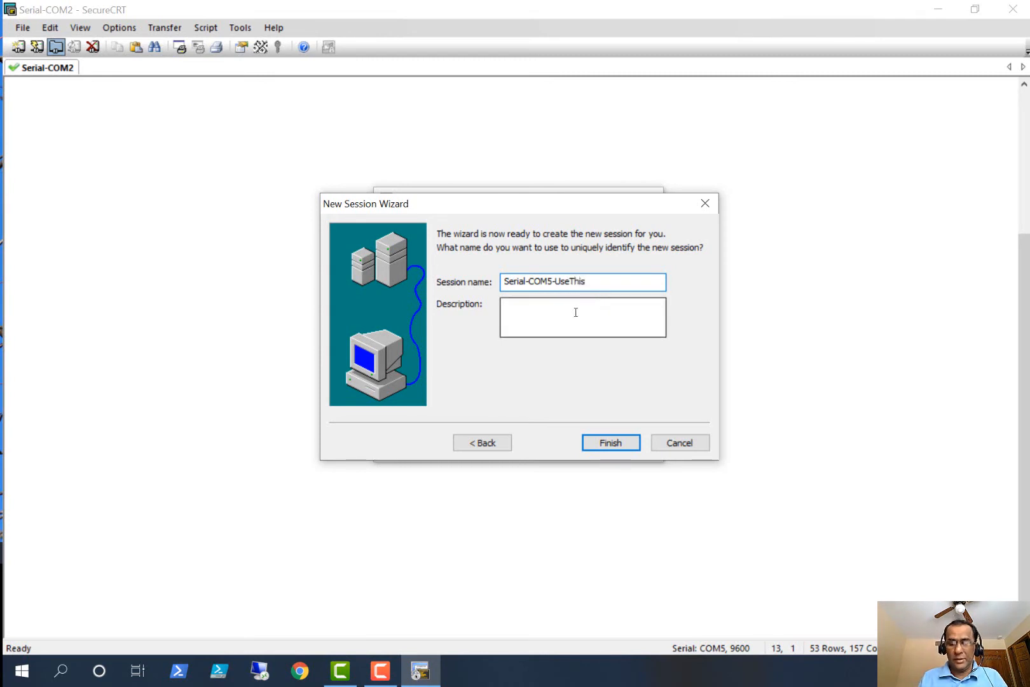
text(This i)
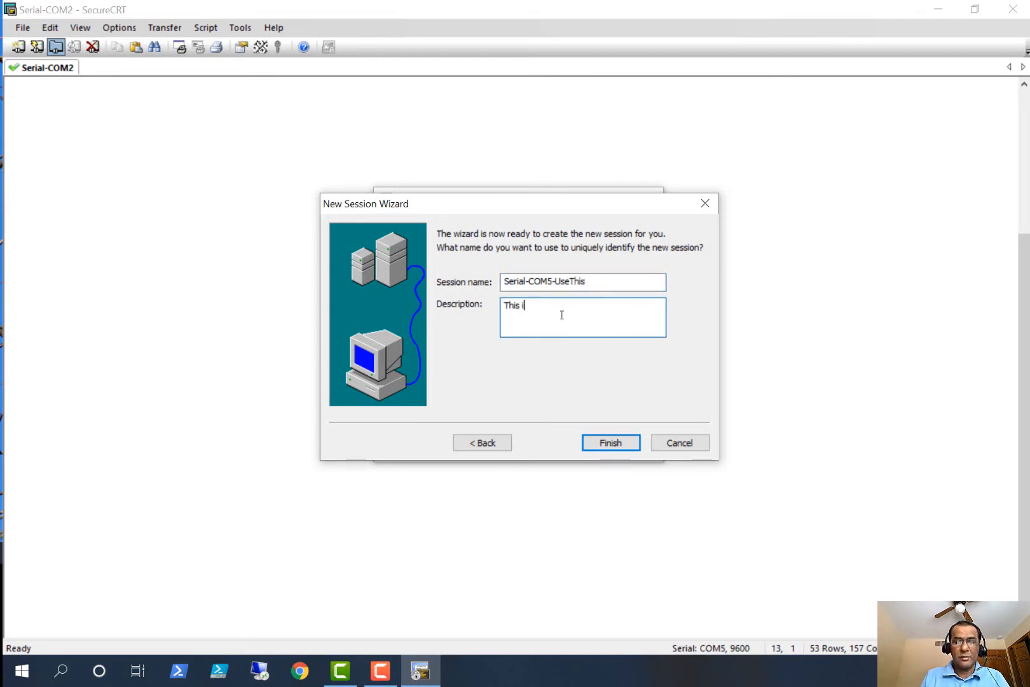
text(s my s)
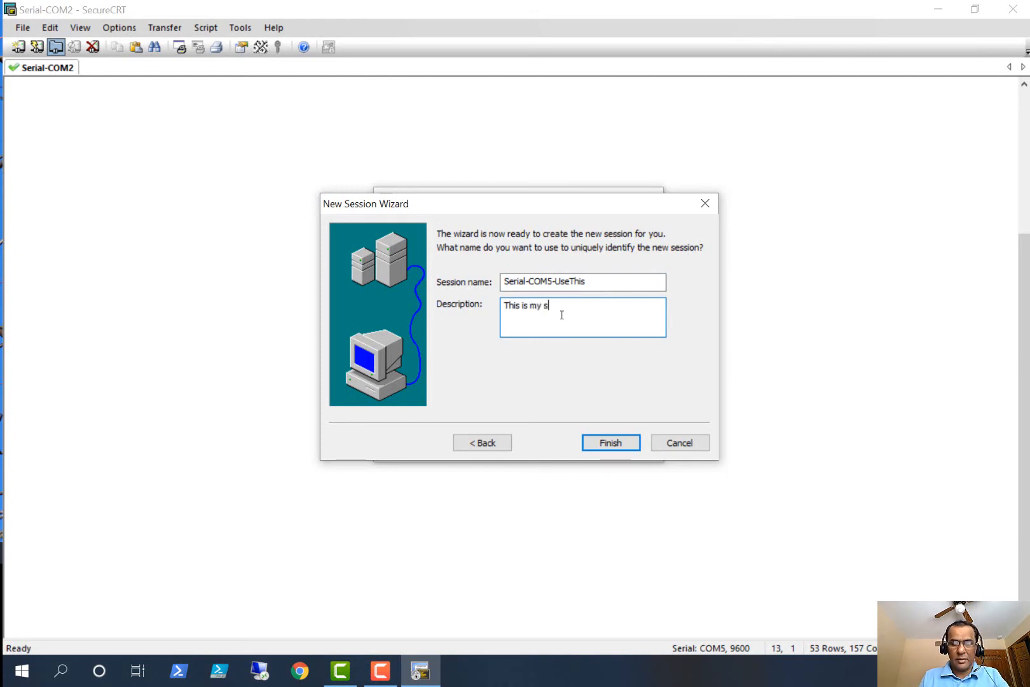
text(e)
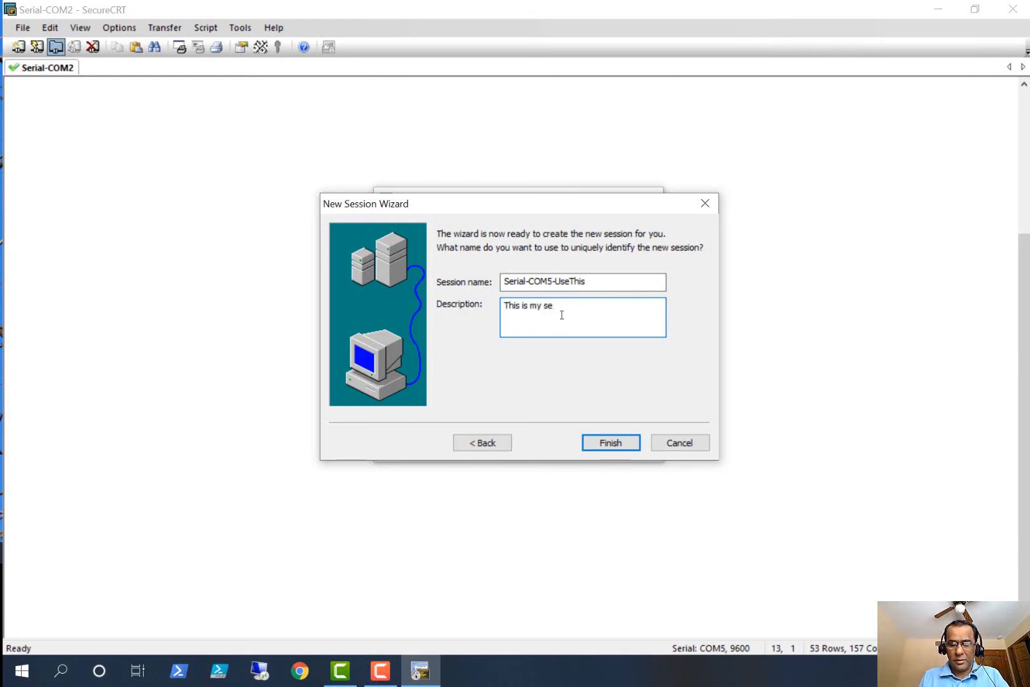
text(rial conne)
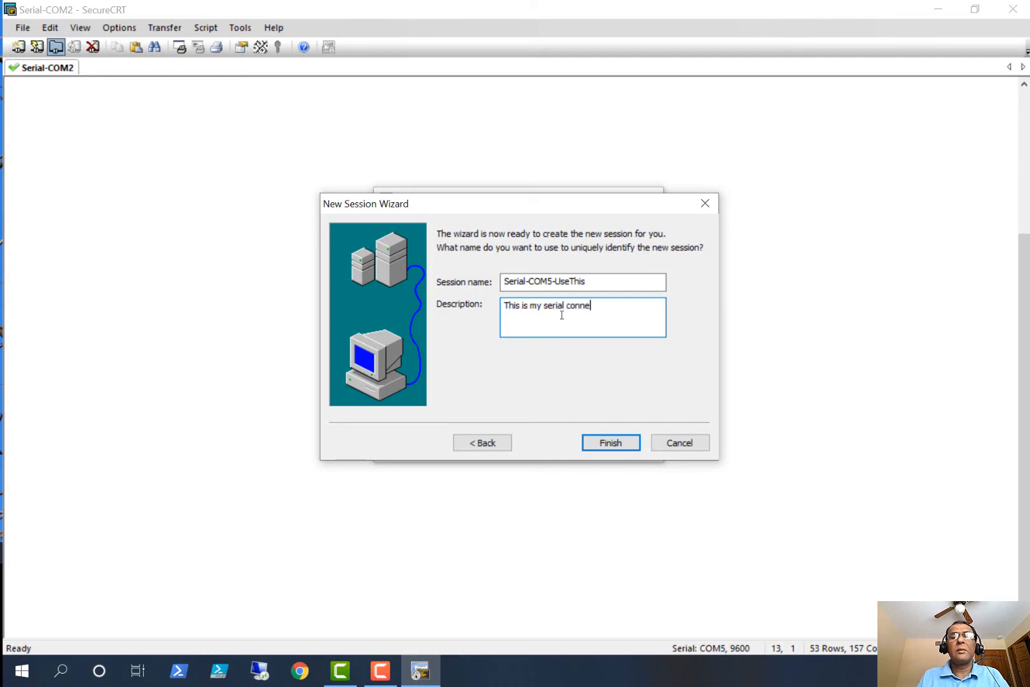
text(ction setting)
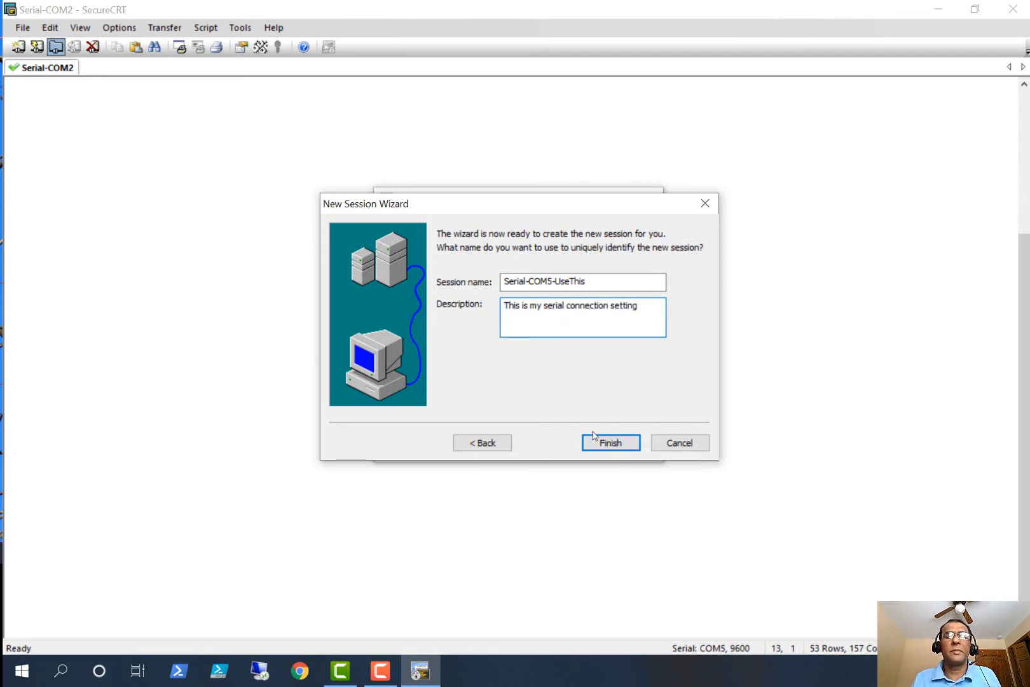
click(609, 442)
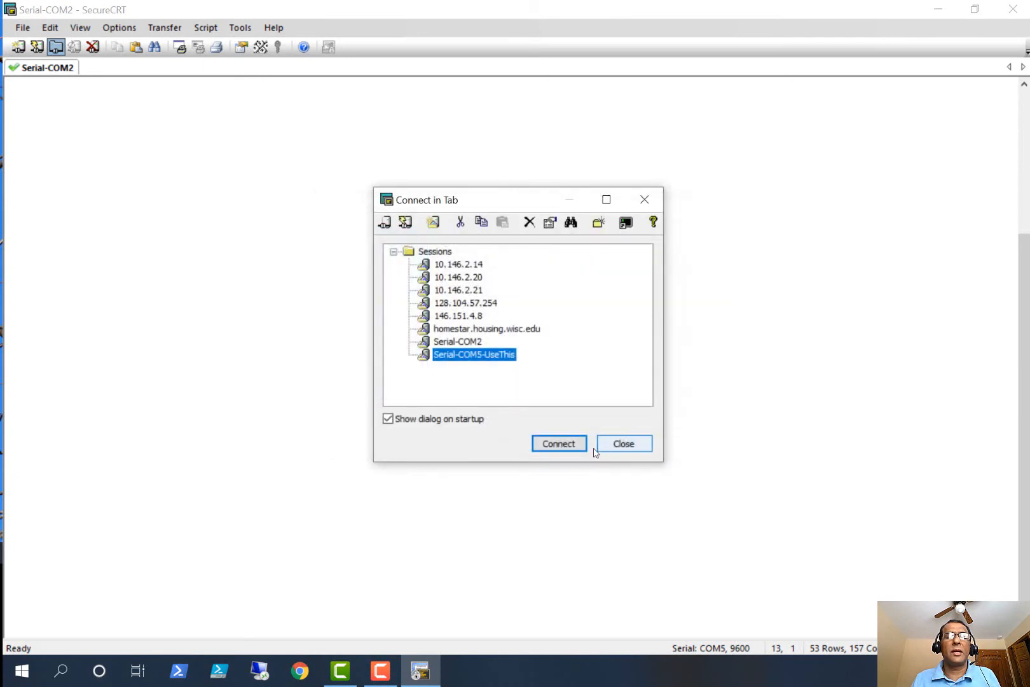
mouse_move(473, 355)
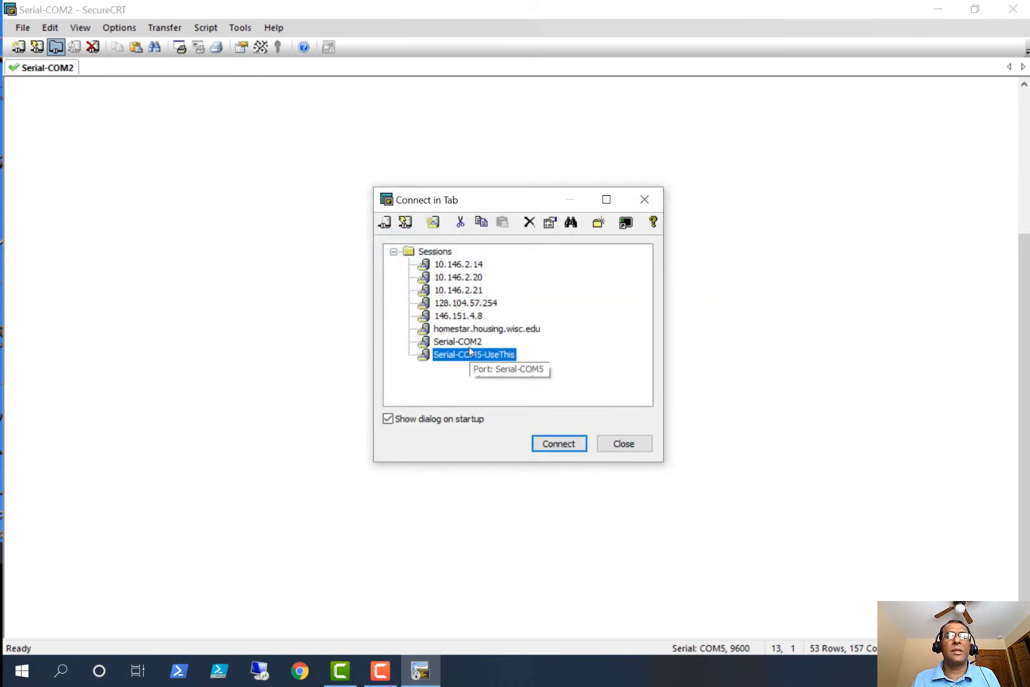
mouse_move(479, 386)
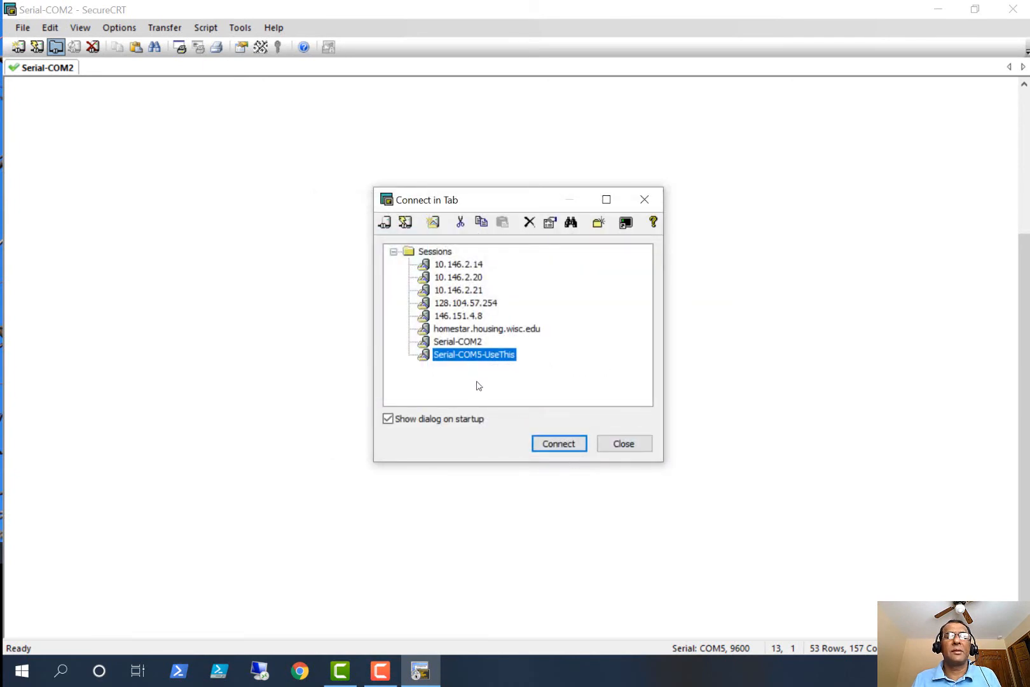
- Connect Serial-COM5-UseThis in a new tab and dismiss the inherited-settings notice
click(558, 444)
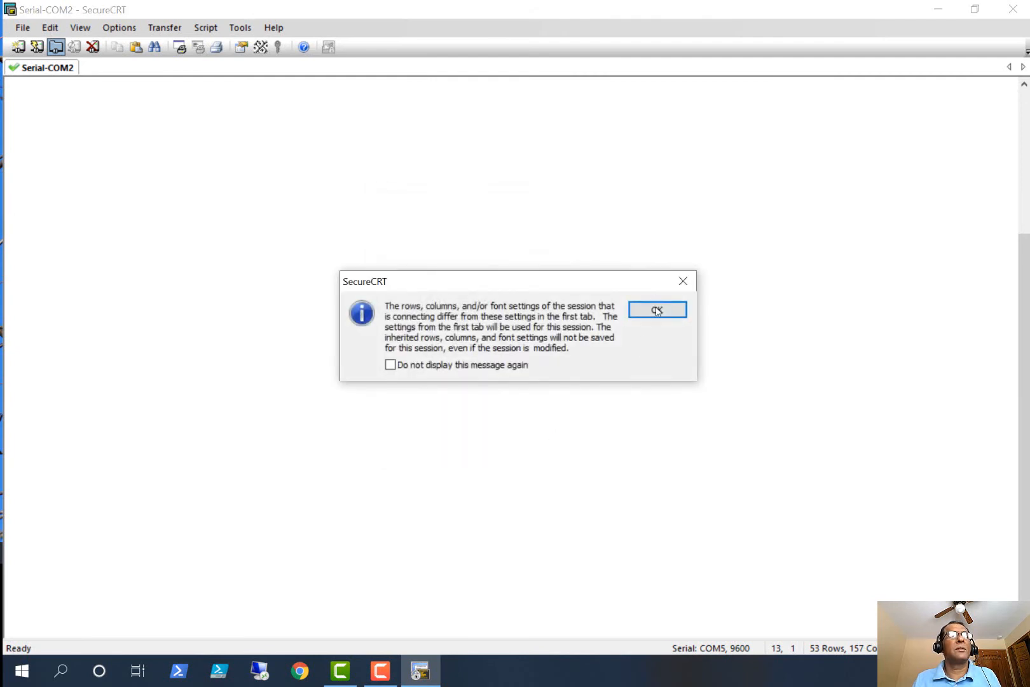
click(656, 310)
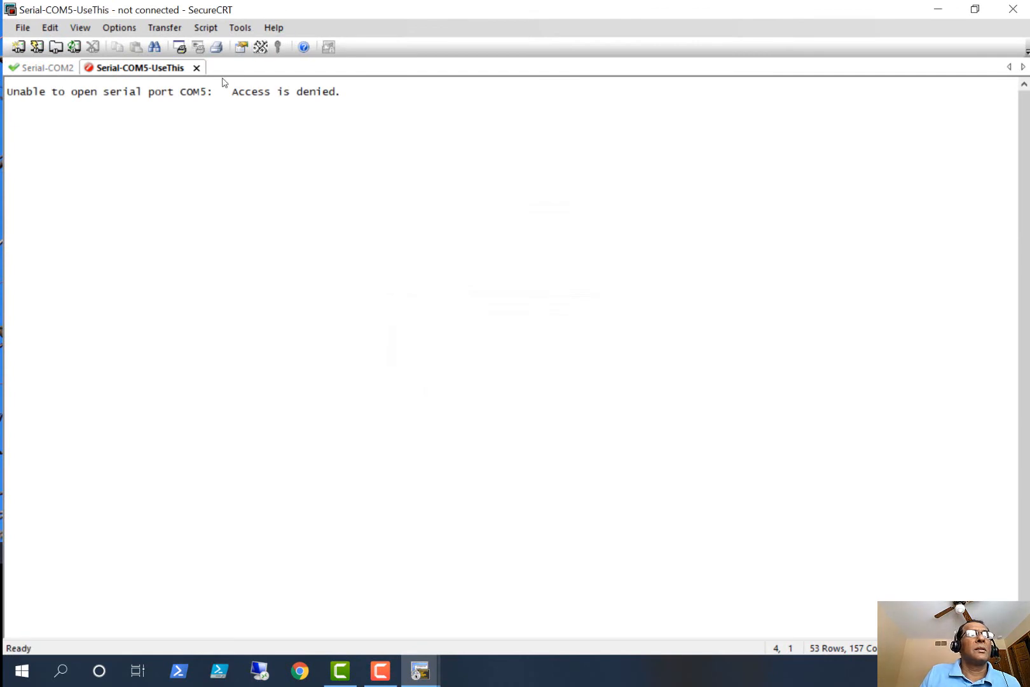
mouse_move(172, 100)
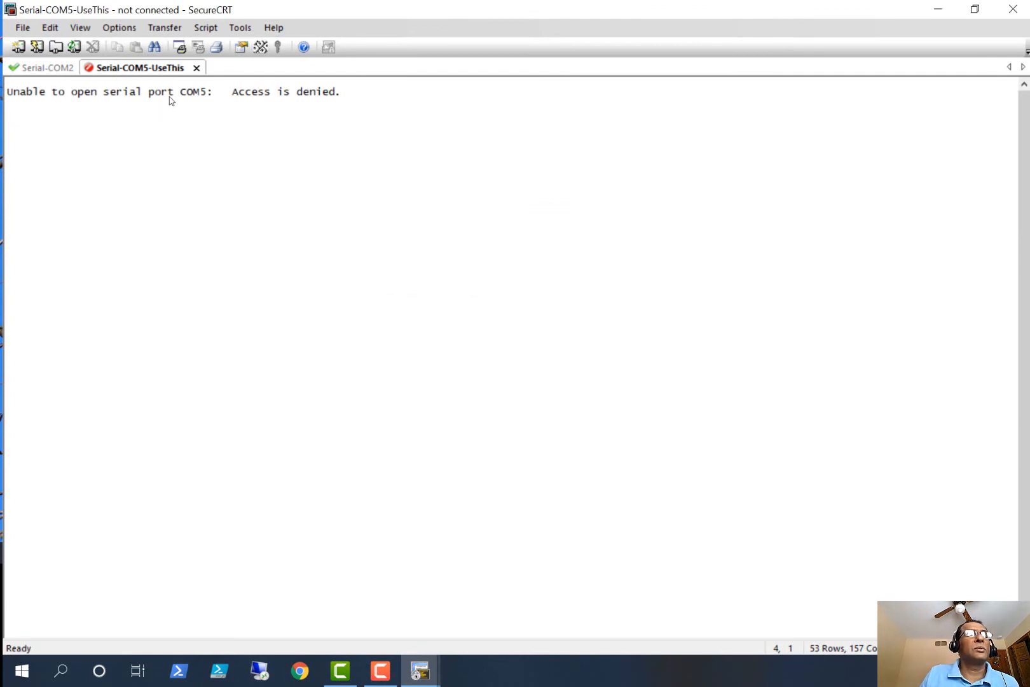
mouse_move(148, 123)
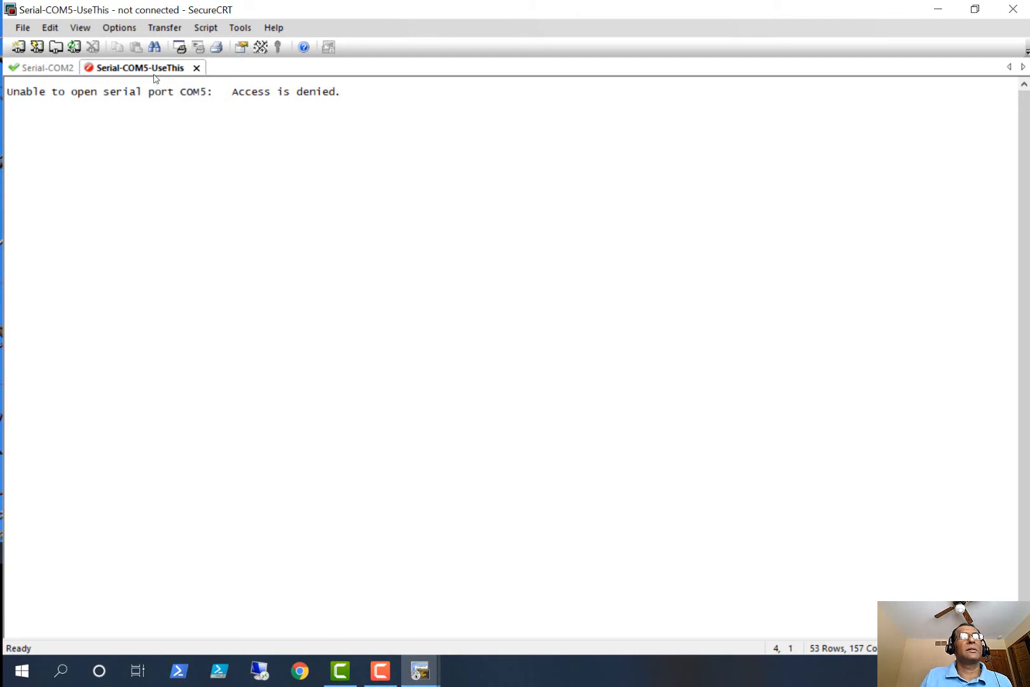
- In the tab's Session Options, keep the Serial protocol and enable RTS/CTS flow control
right_click(138, 67)
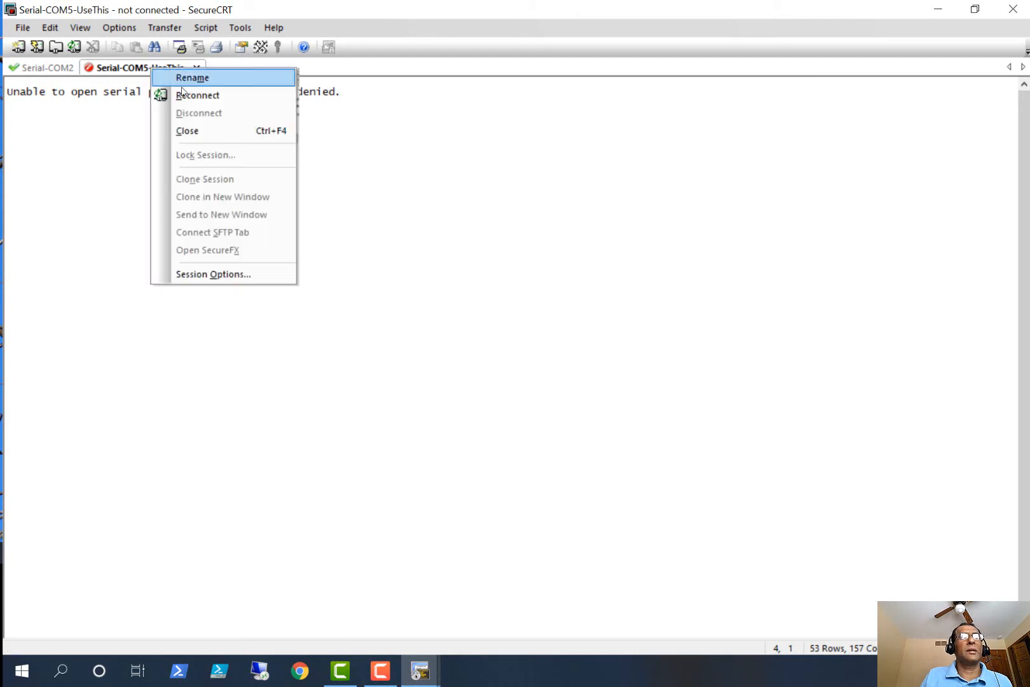
click(219, 276)
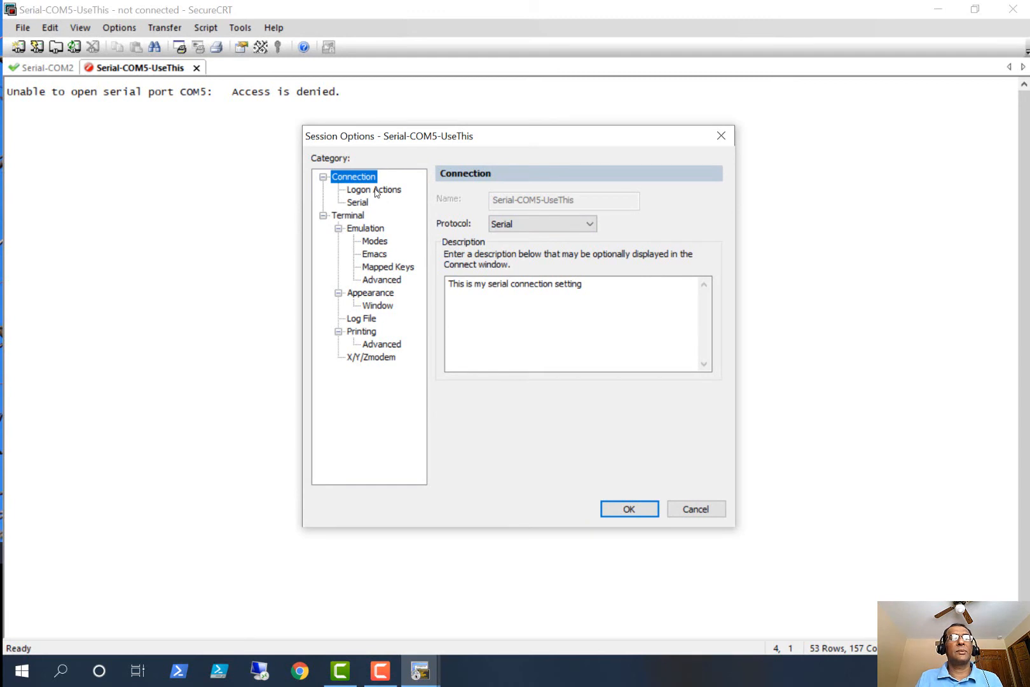
mouse_move(370, 334)
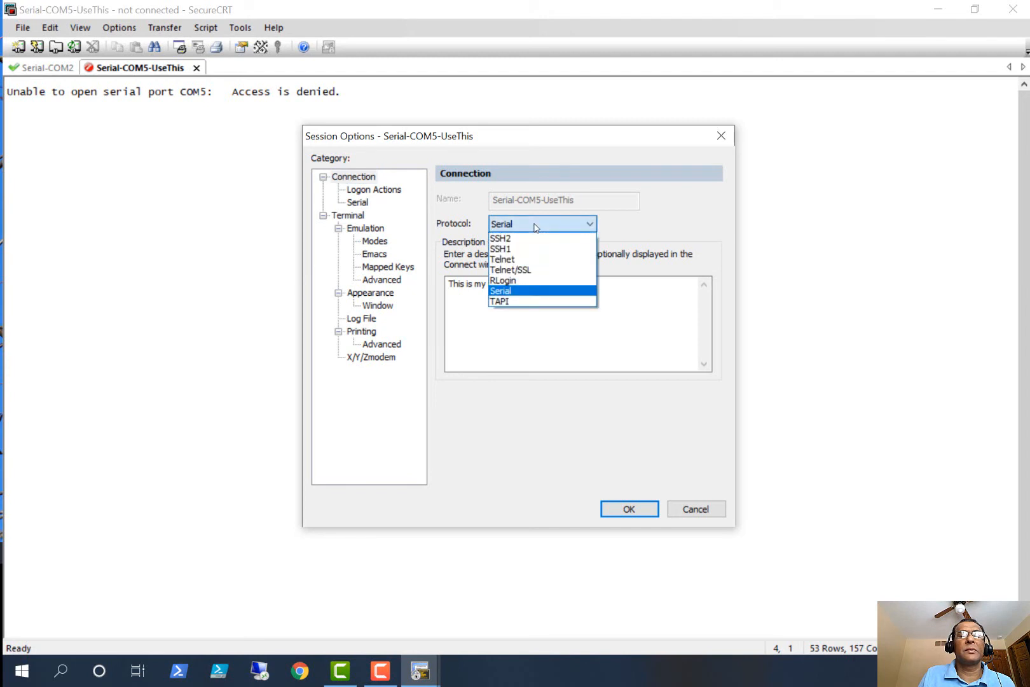
click(501, 290)
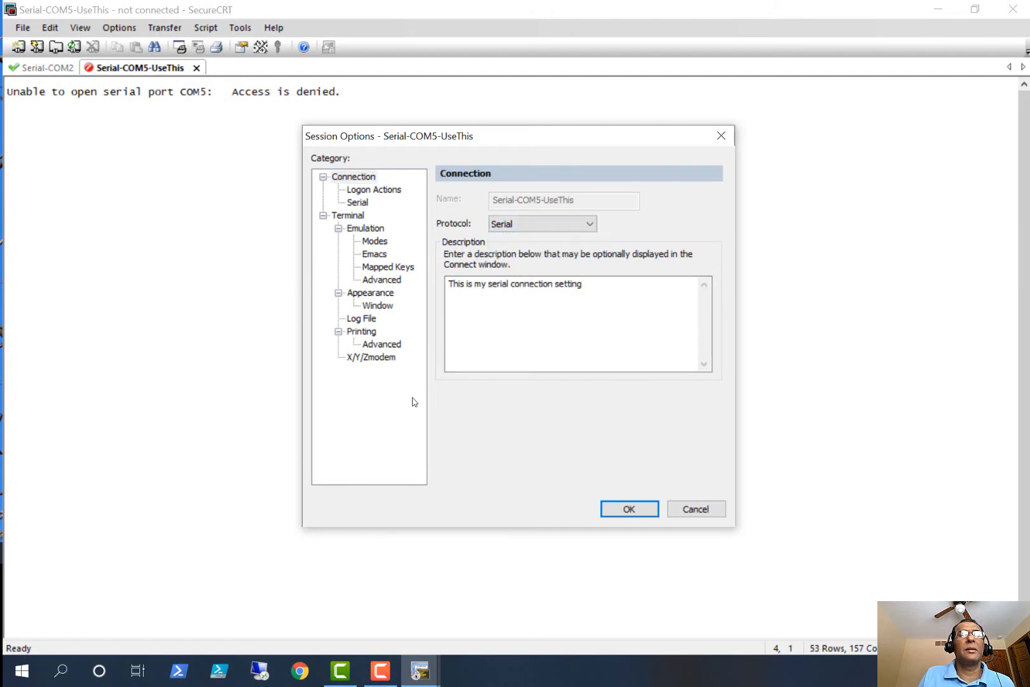
click(357, 201)
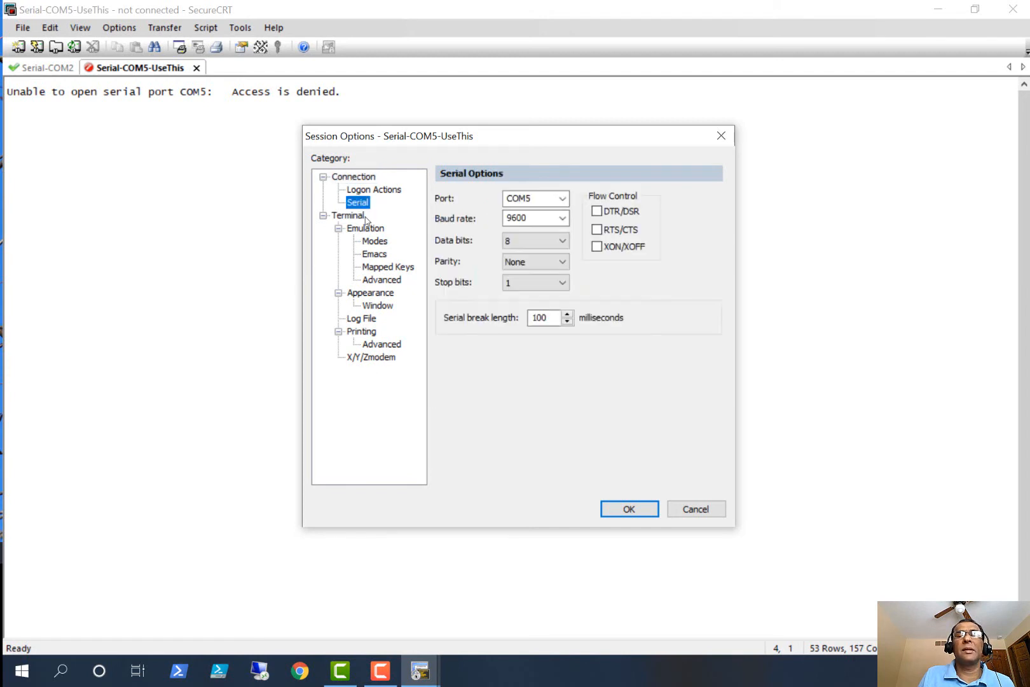
click(597, 230)
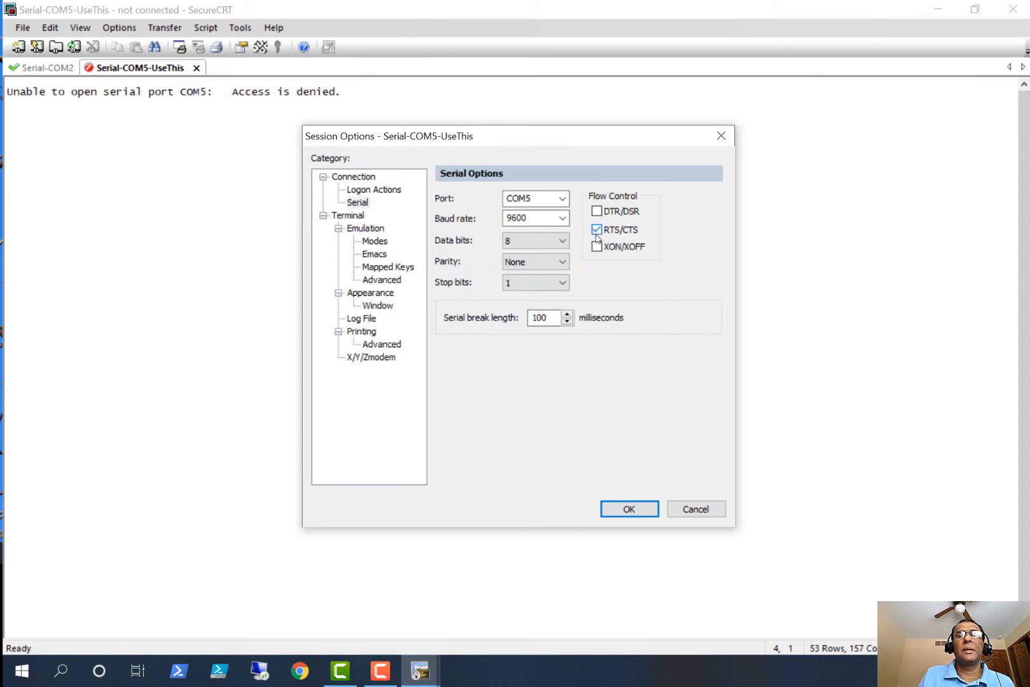
mouse_move(629, 231)
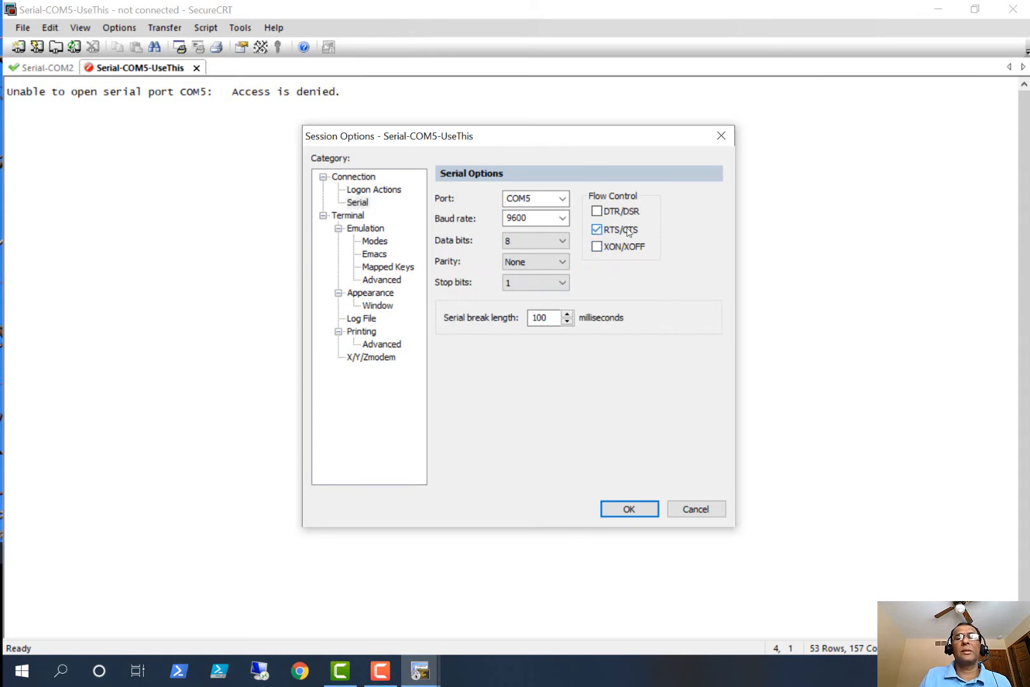
mouse_move(601, 454)
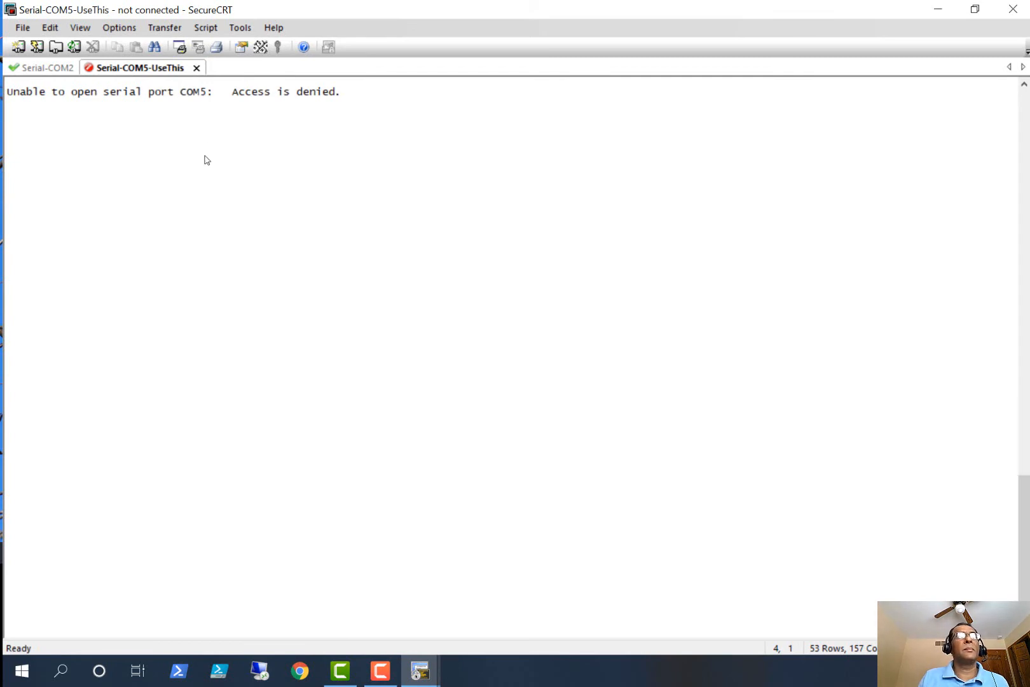
- Turn off RTS/CTS keeping 9600 baud, save, then select 19200 baud
right_click(135, 68)
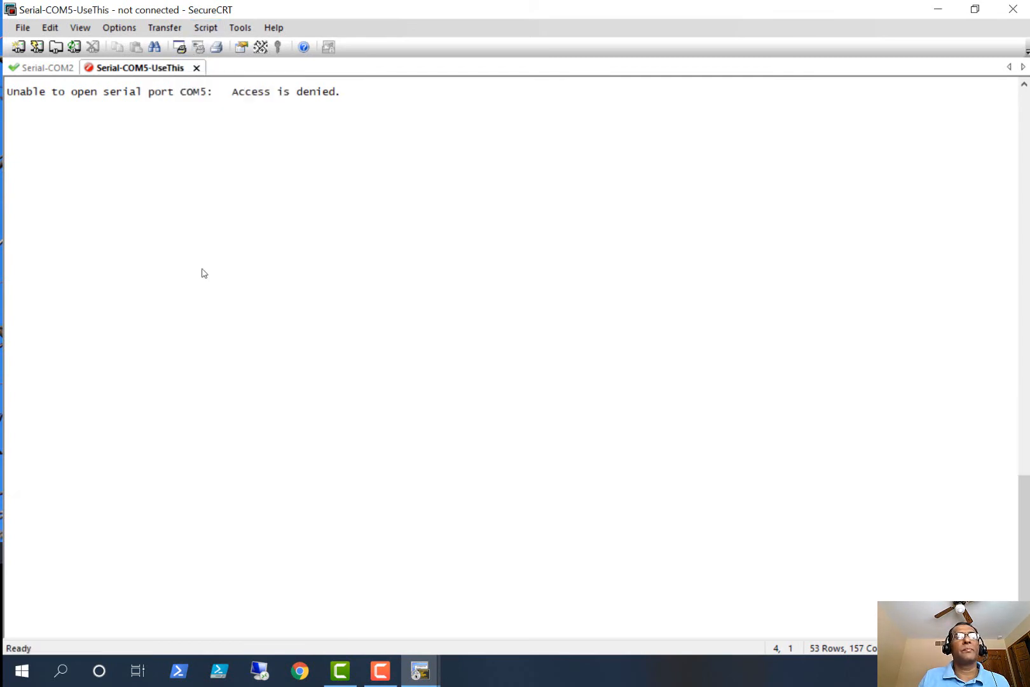
click(119, 27)
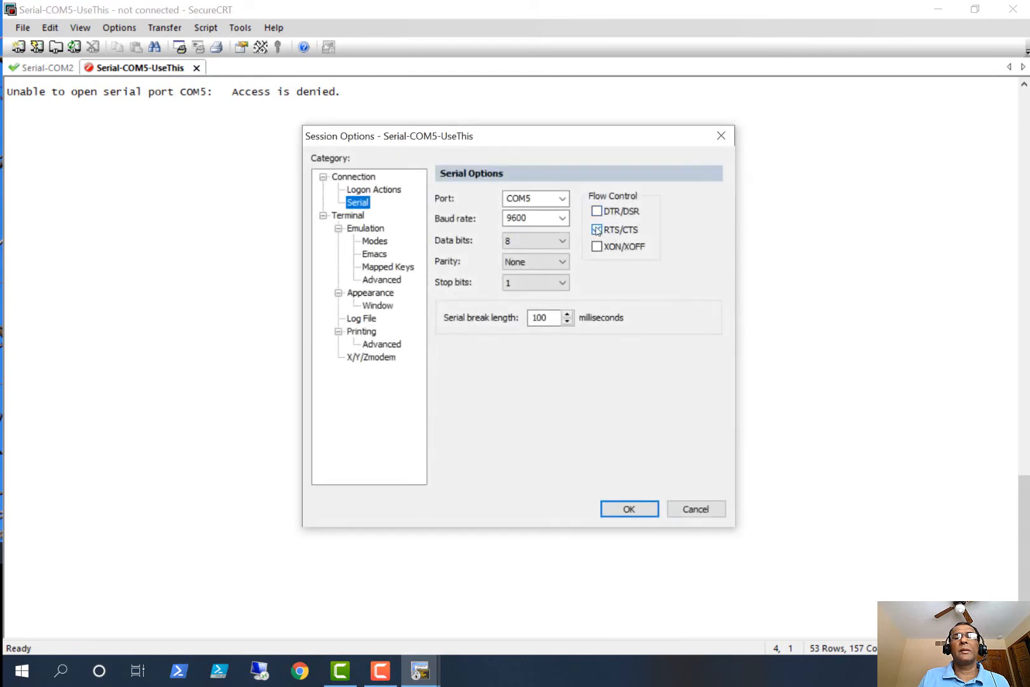
click(596, 246)
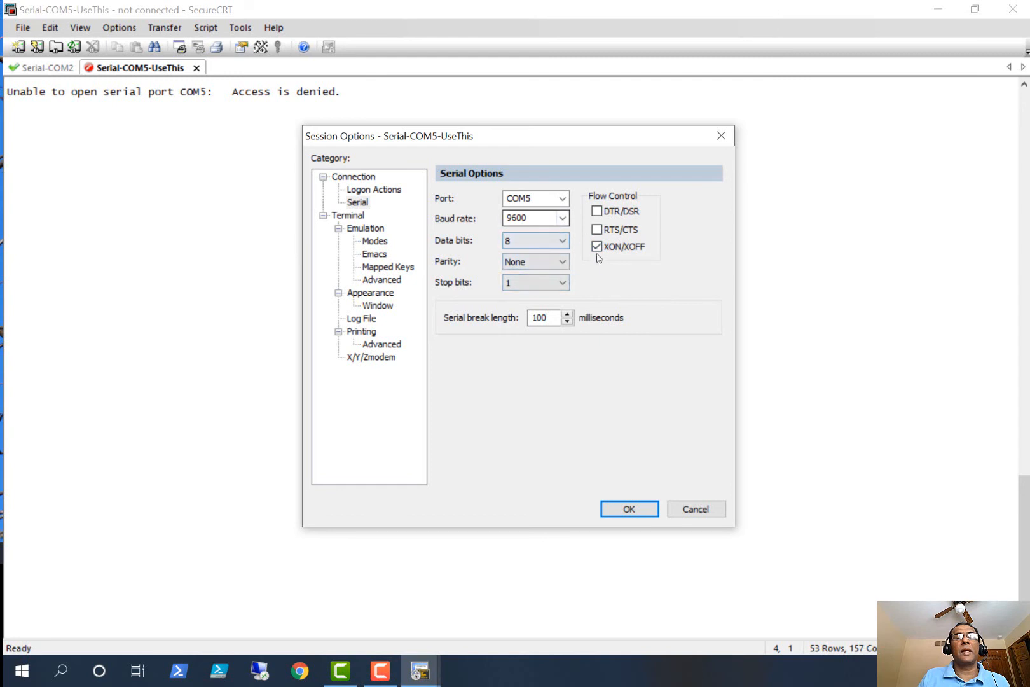
click(562, 218)
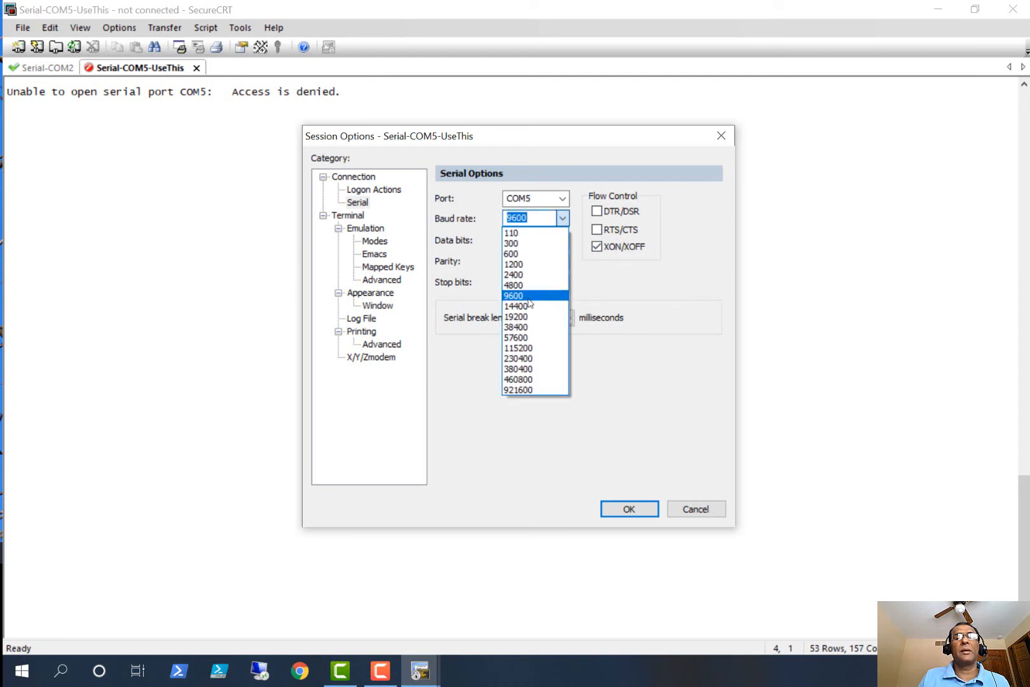
click(534, 295)
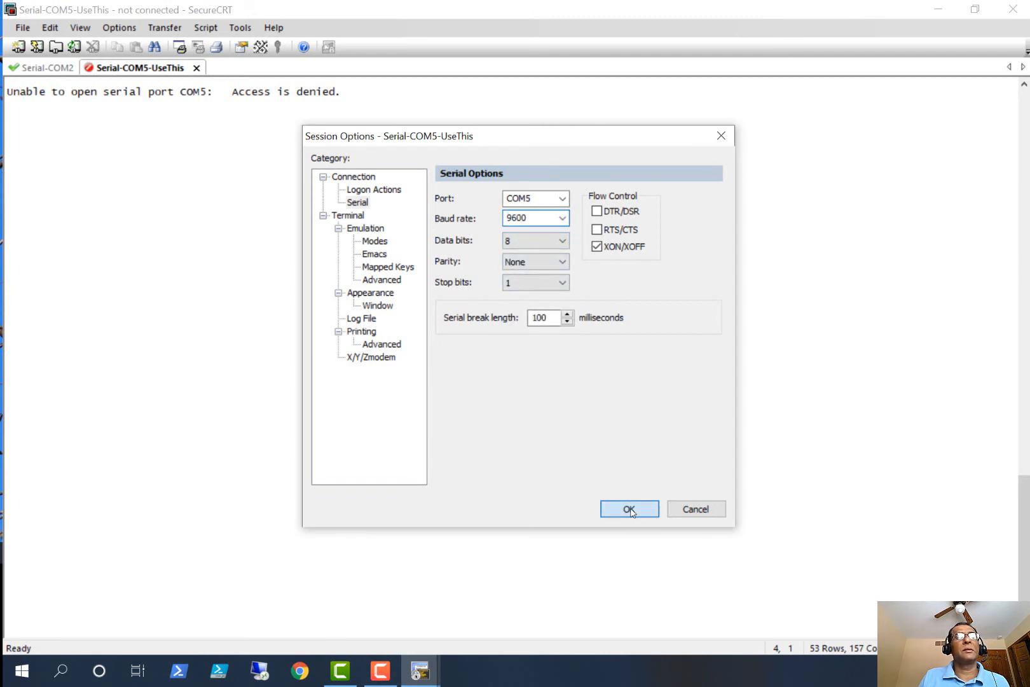
click(629, 508)
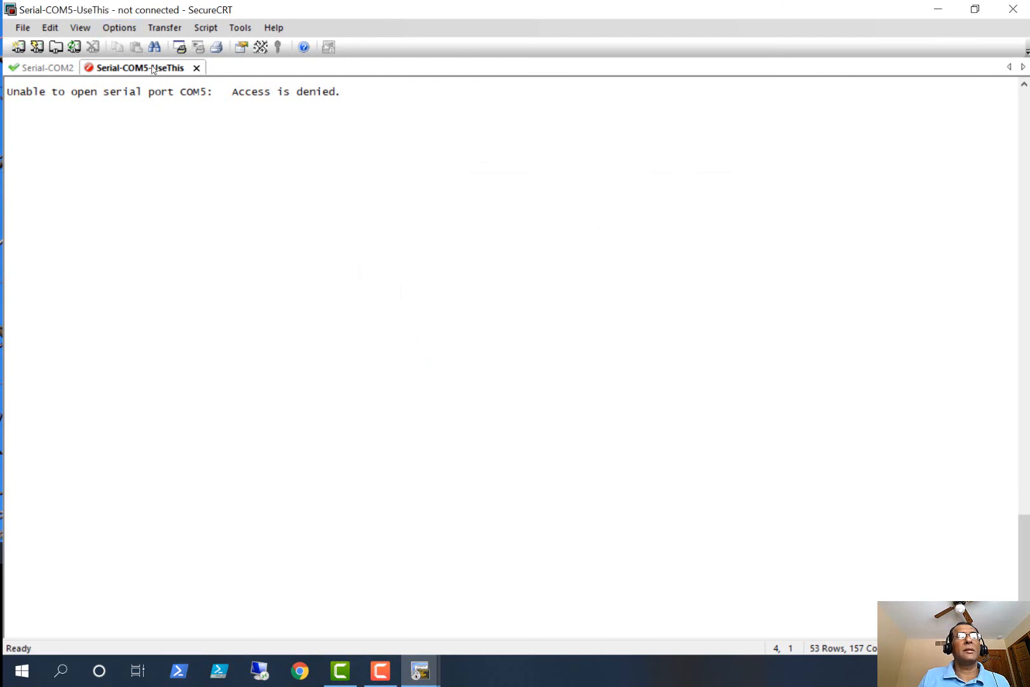
mouse_move(373, 274)
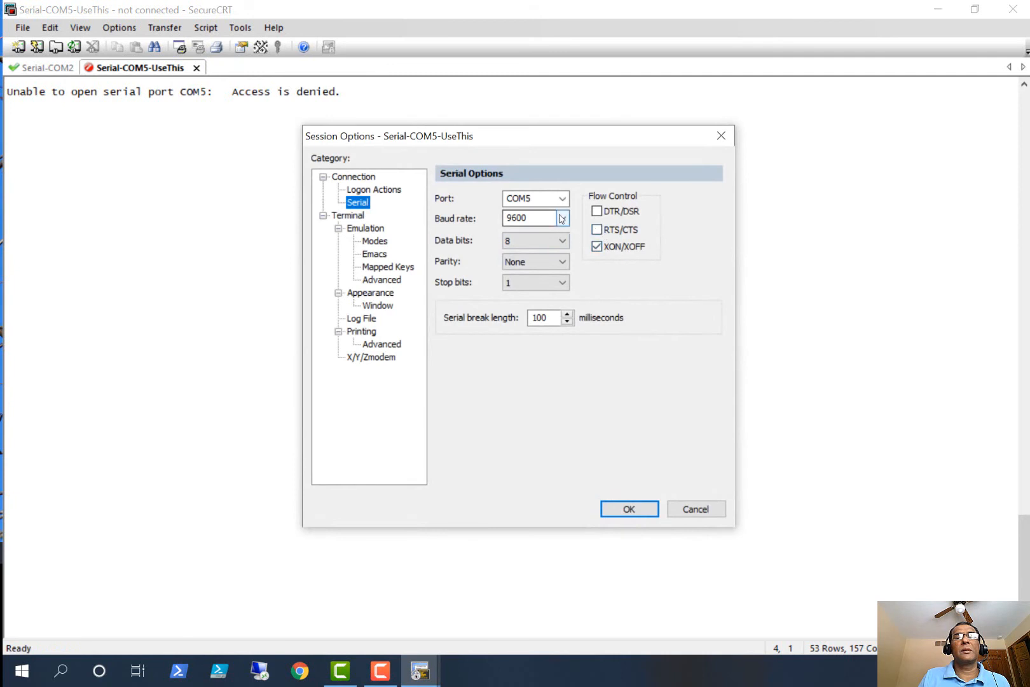
click(561, 218)
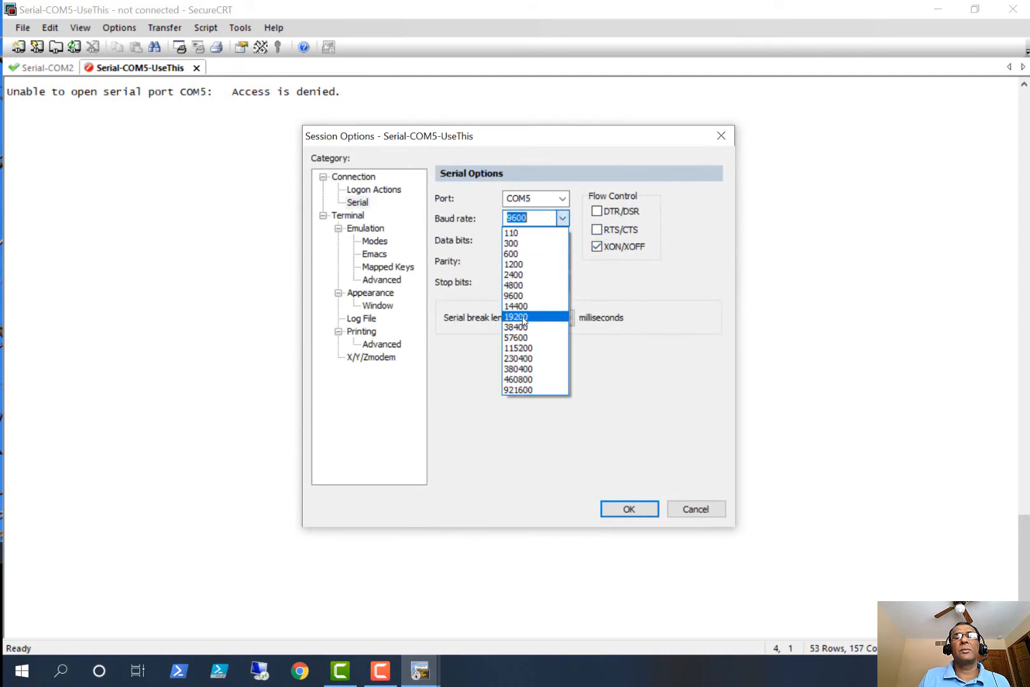
click(517, 317)
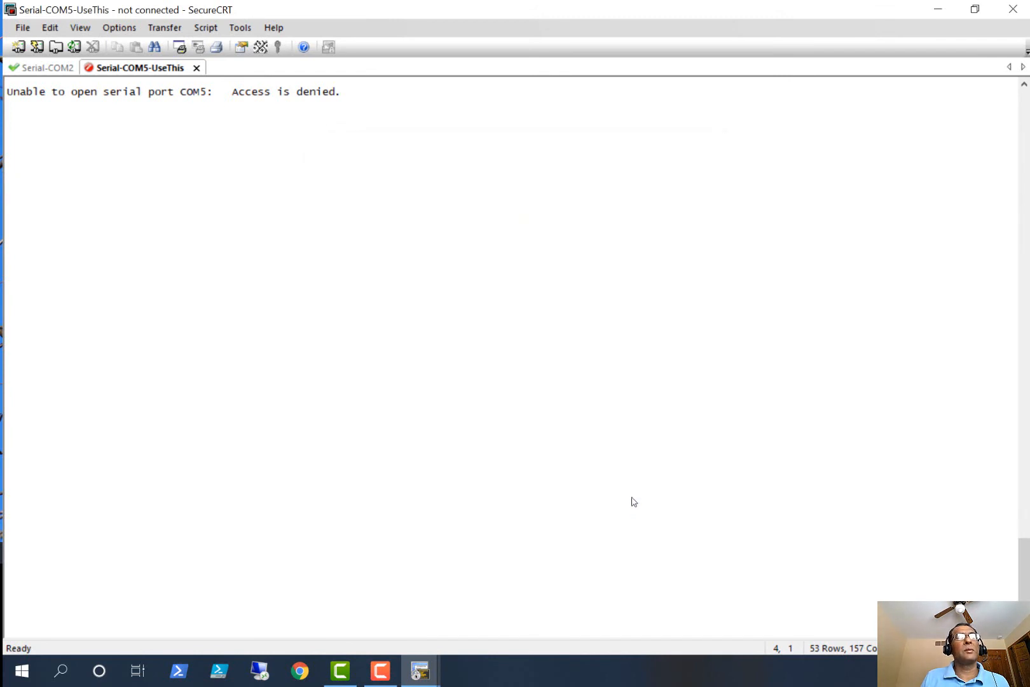
mouse_move(438, 214)
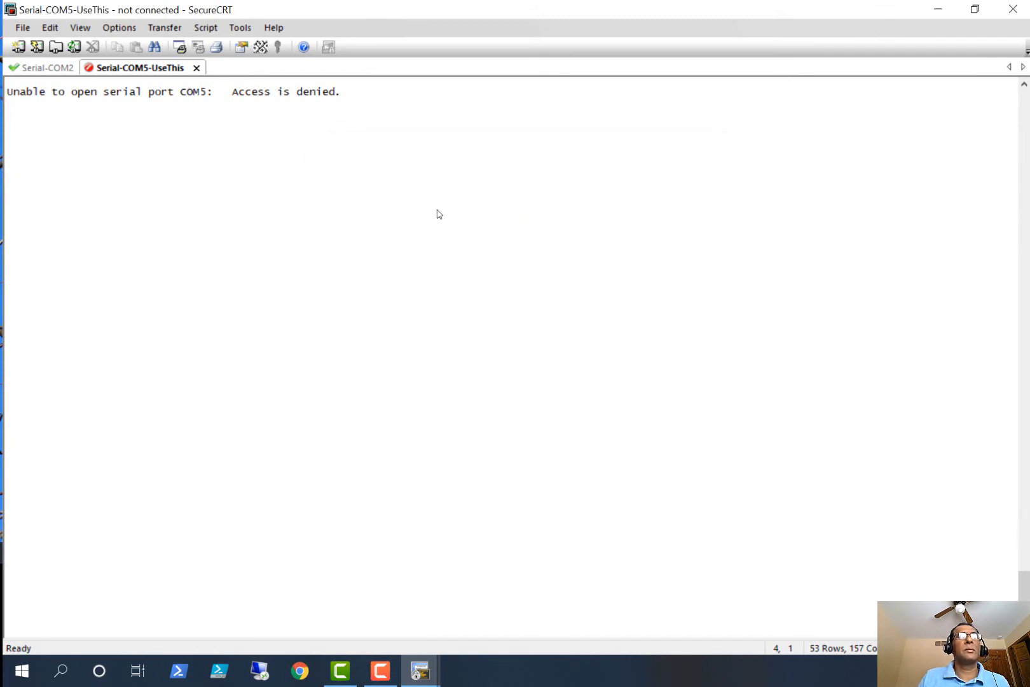
- Save Serial-COM5-UseThis at 14400 baud with RTS/CTS, then select the Serial-COM2 tab
right_click(136, 67)
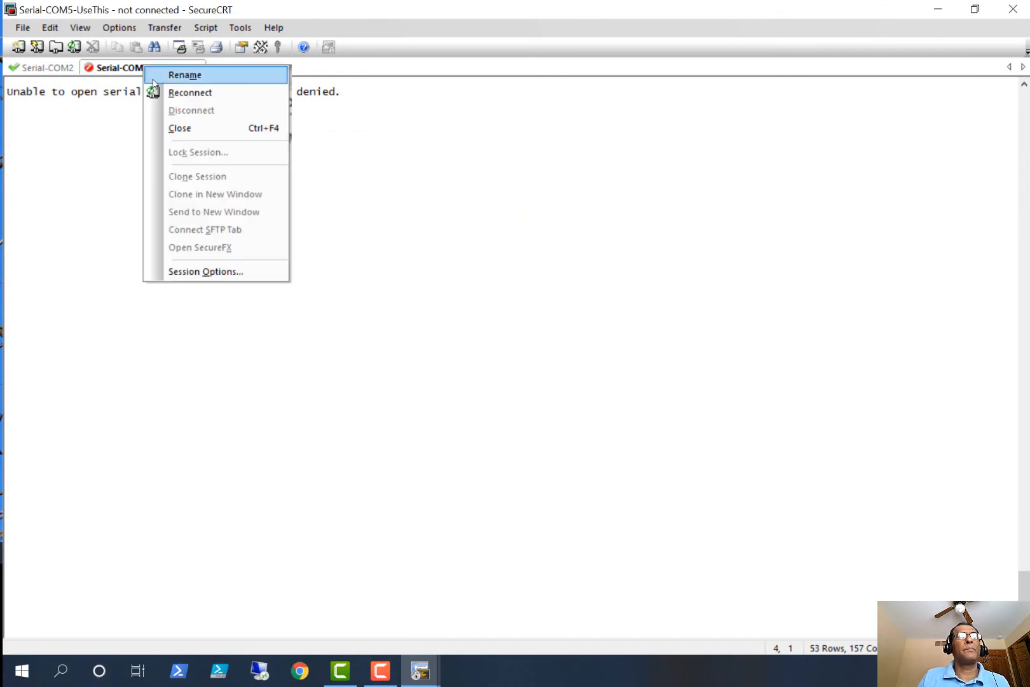
mouse_move(212, 271)
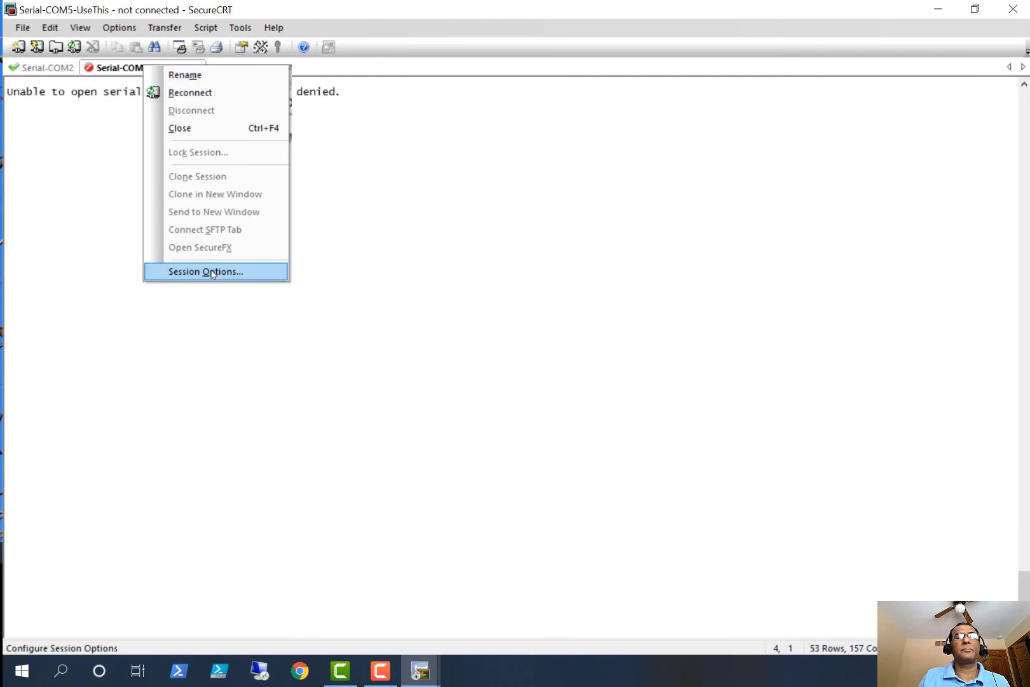
click(205, 271)
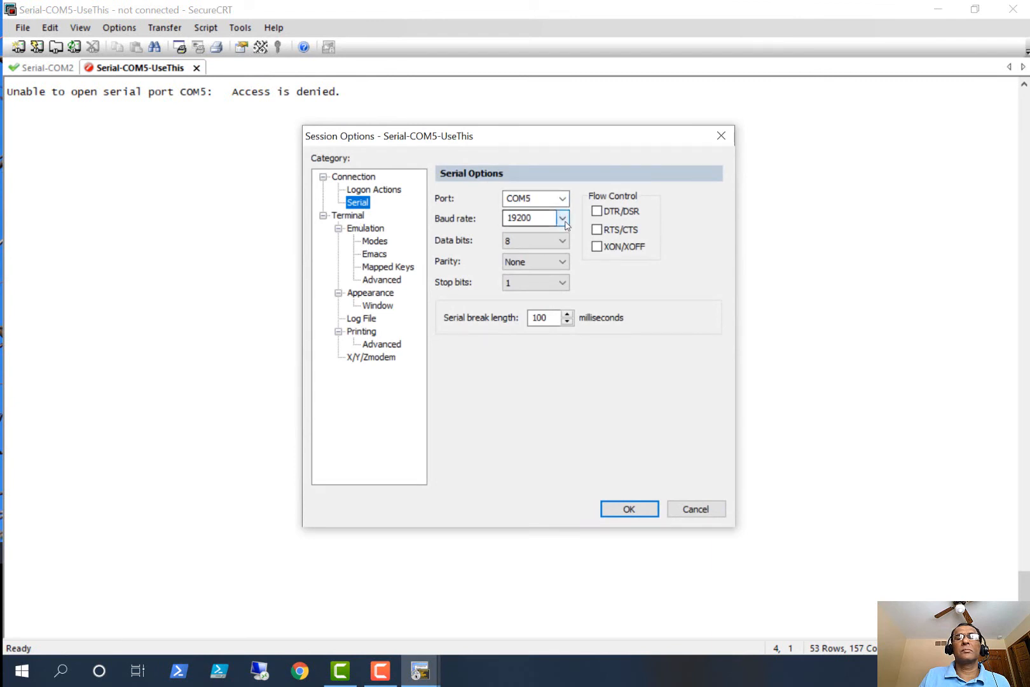
click(597, 230)
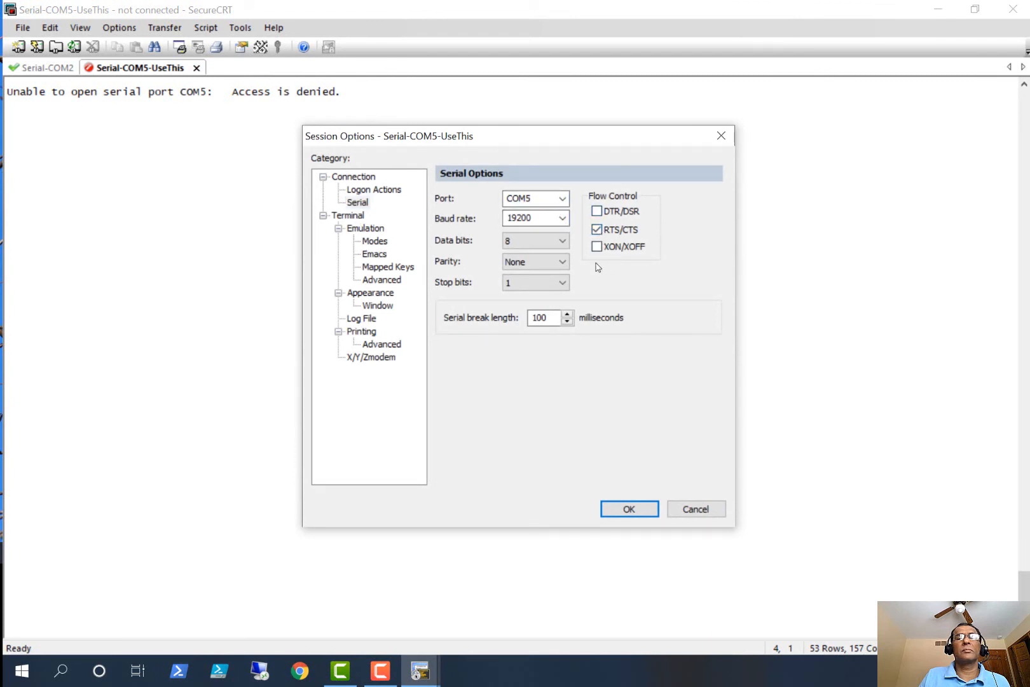
click(562, 217)
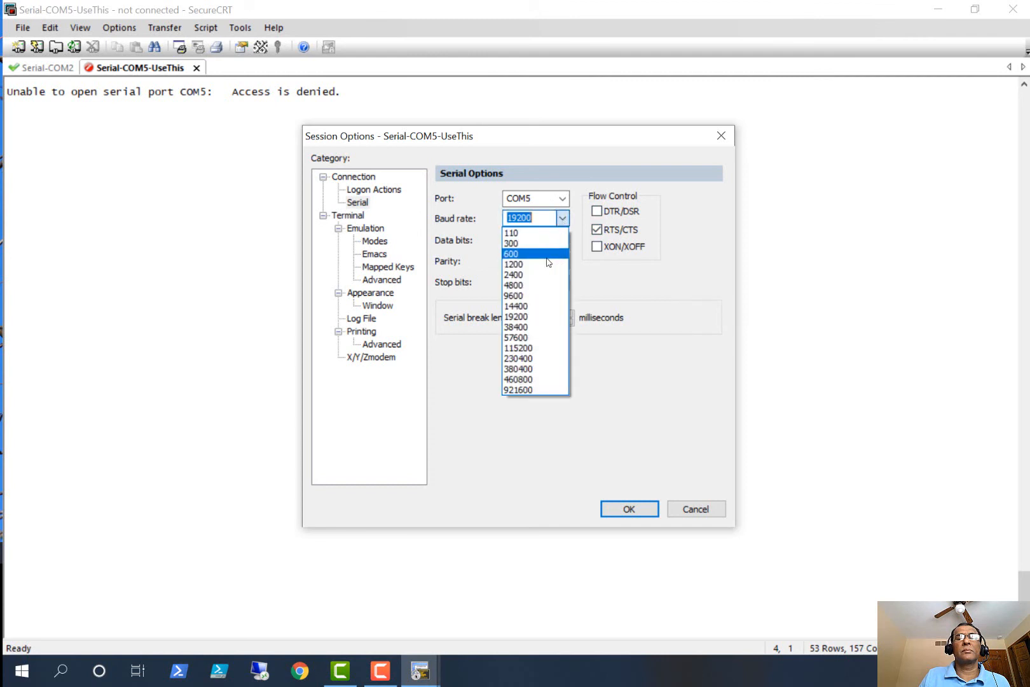
click(516, 307)
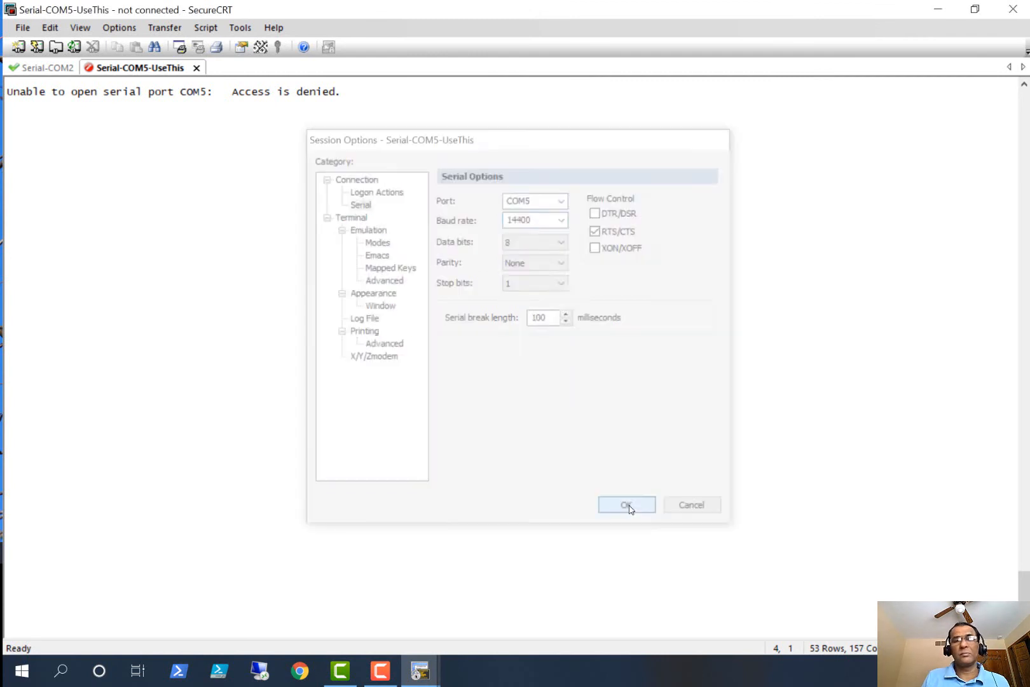
click(625, 505)
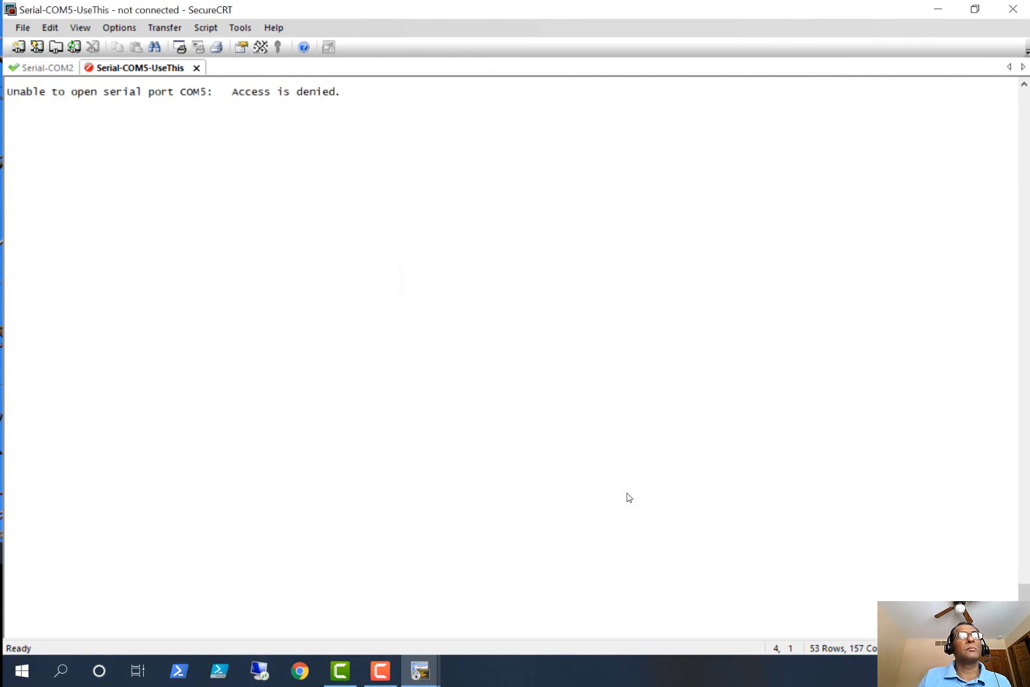
mouse_move(135, 67)
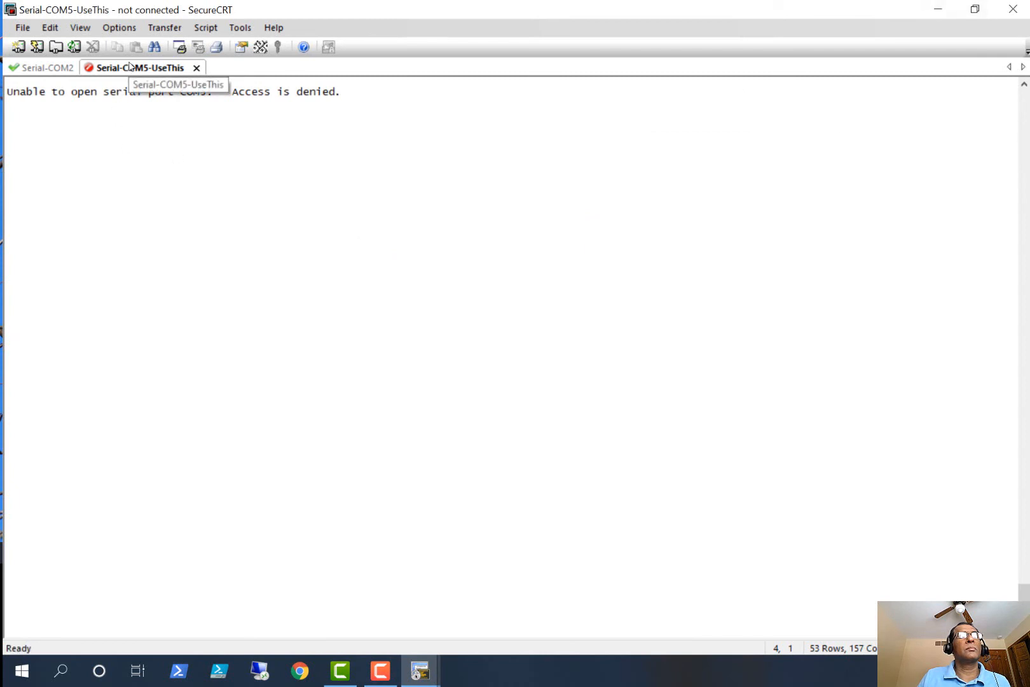
click(40, 67)
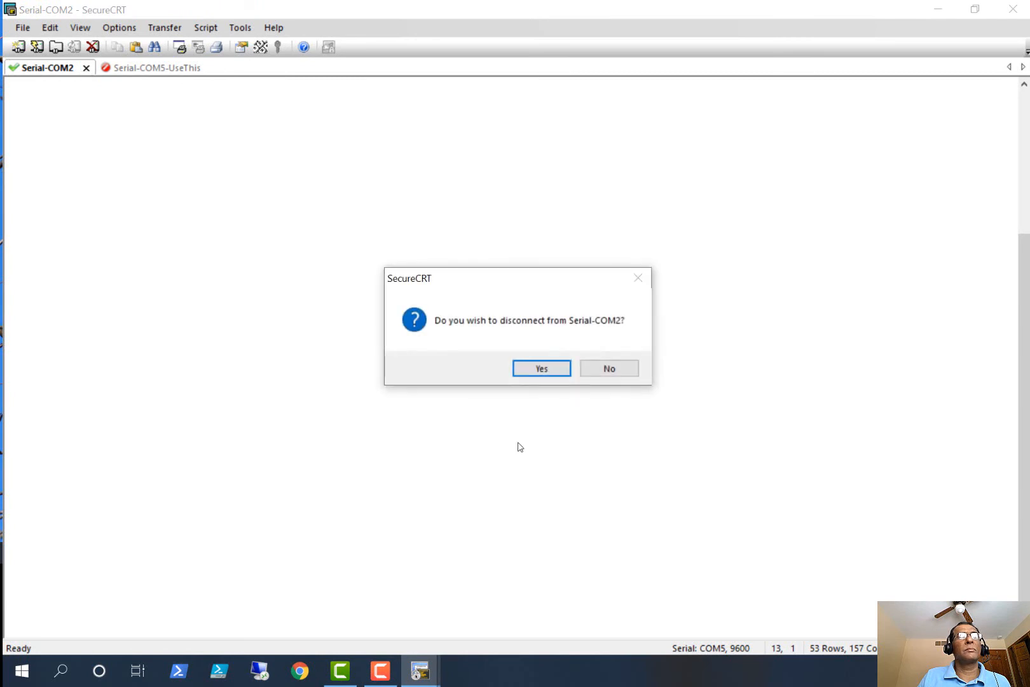
- Confirm disconnecting Serial-COM2, leaving Serial-COM5-UseThis connected on COM5 at 14400 baud
click(540, 368)
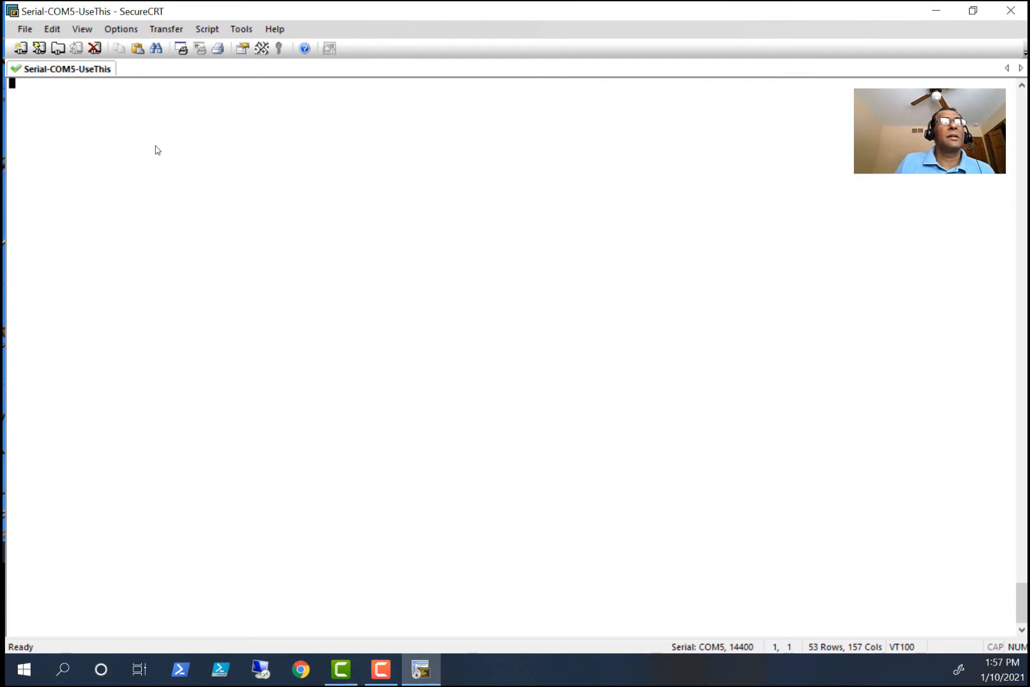
mouse_move(74, 82)
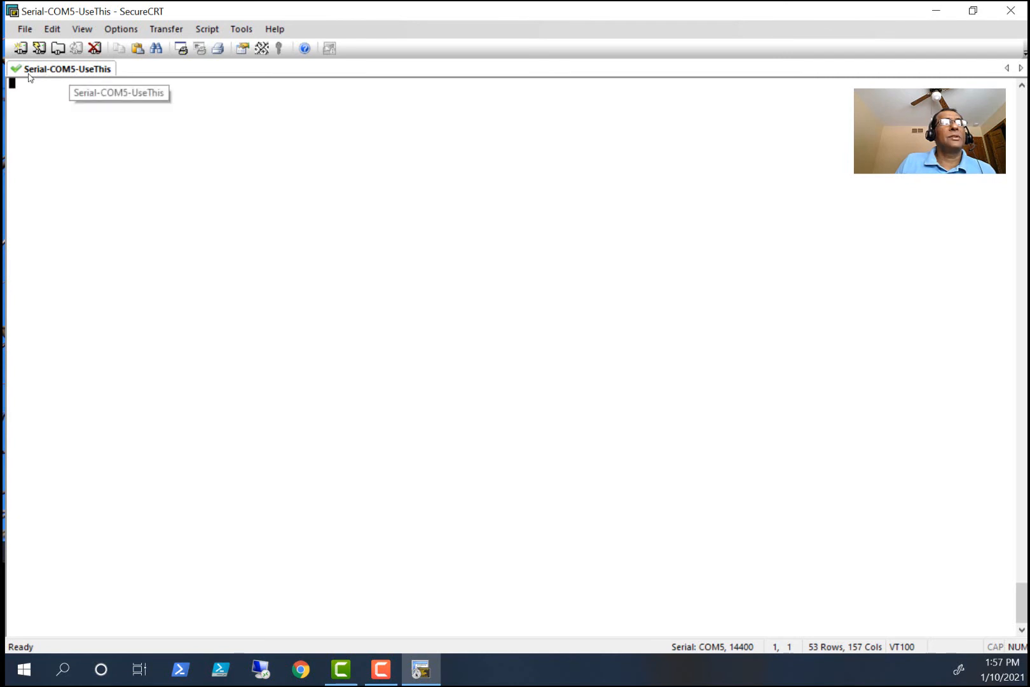
mouse_move(89, 78)
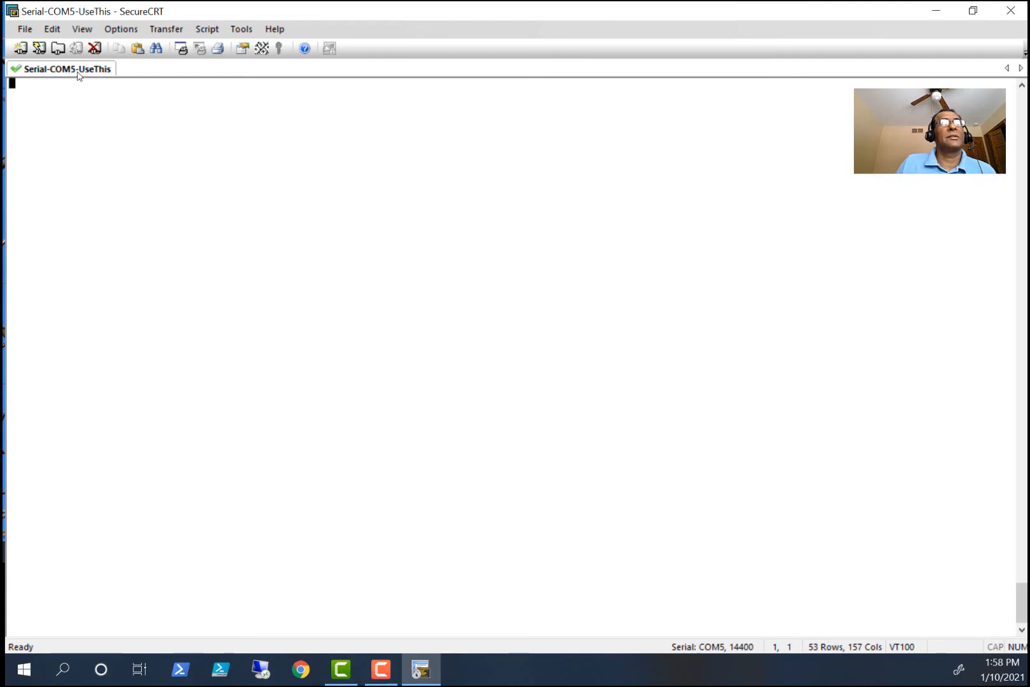
- Disconnect the Serial-COM5-UseThis tab from COM5 through its session menu
right_click(62, 68)
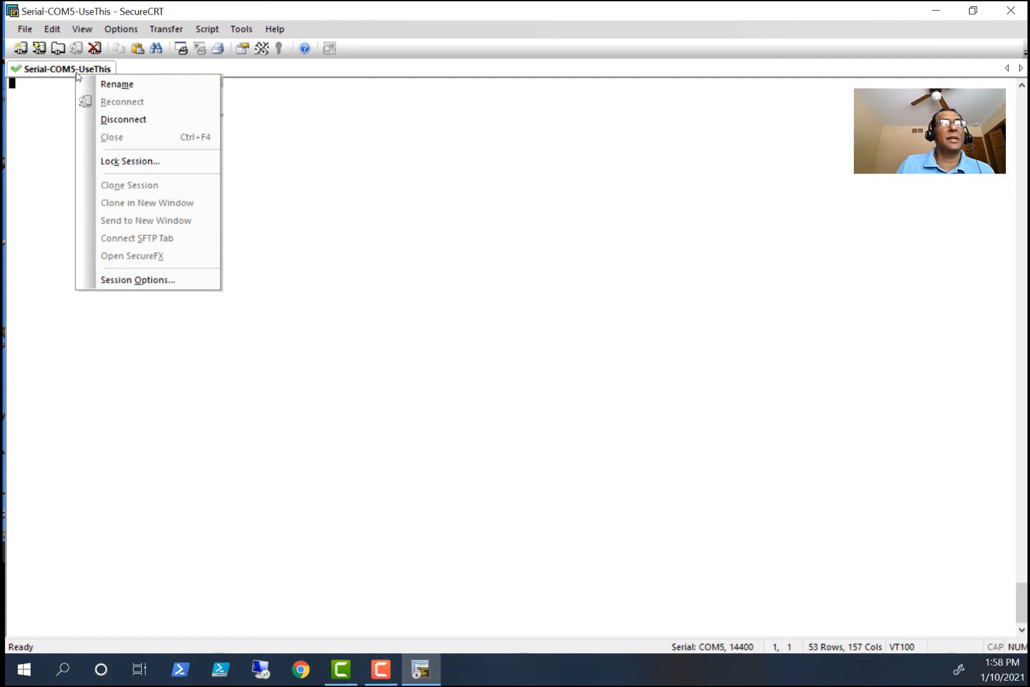
click(391, 187)
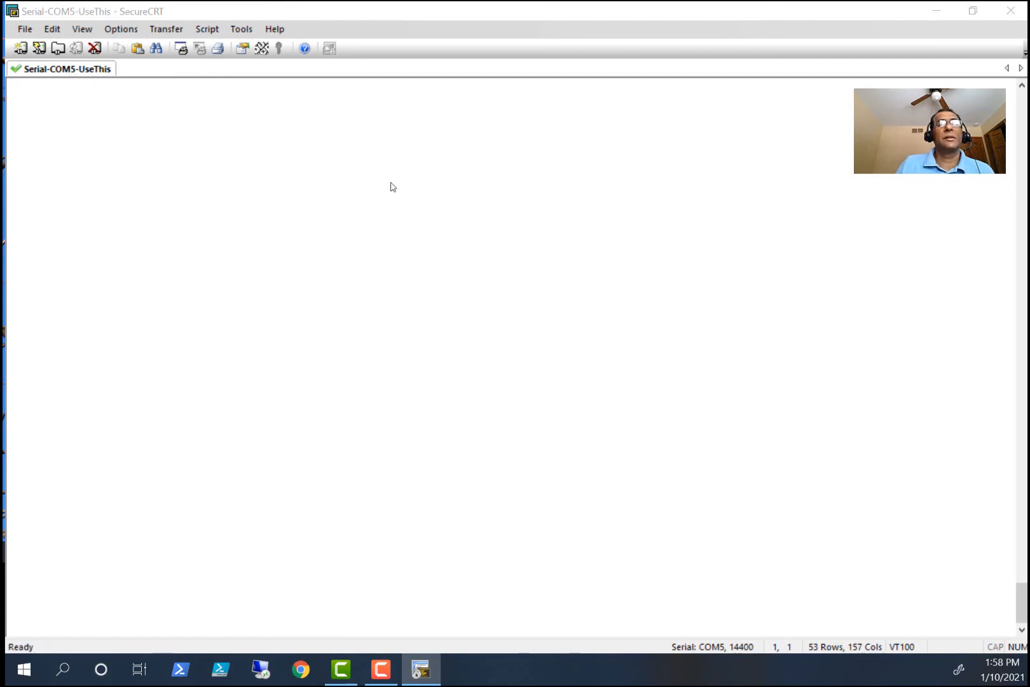
click(121, 29)
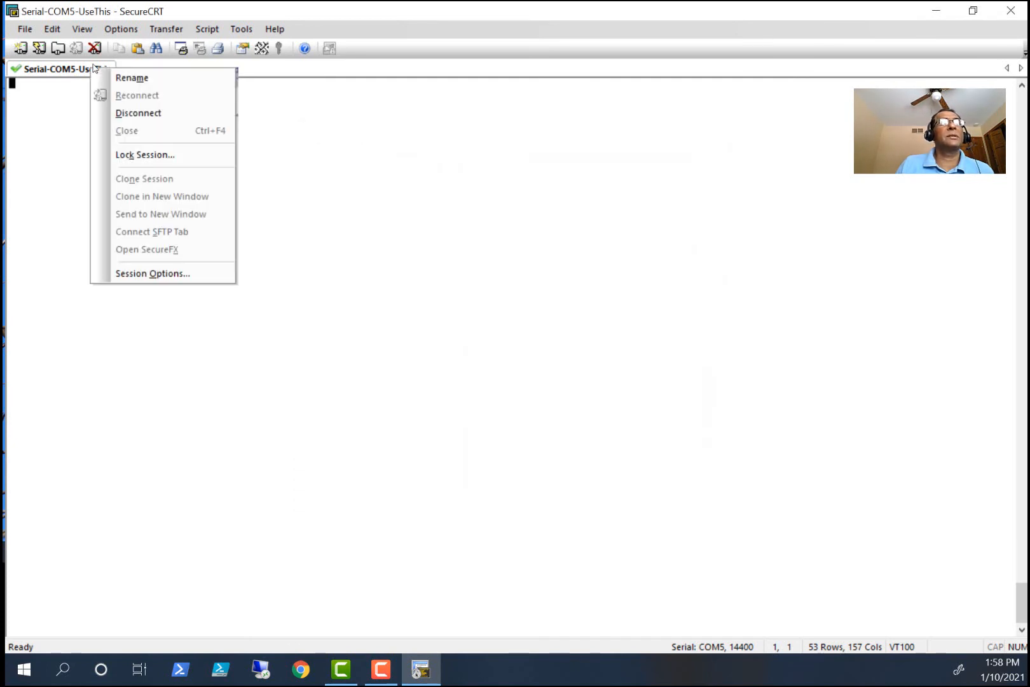
mouse_move(138, 113)
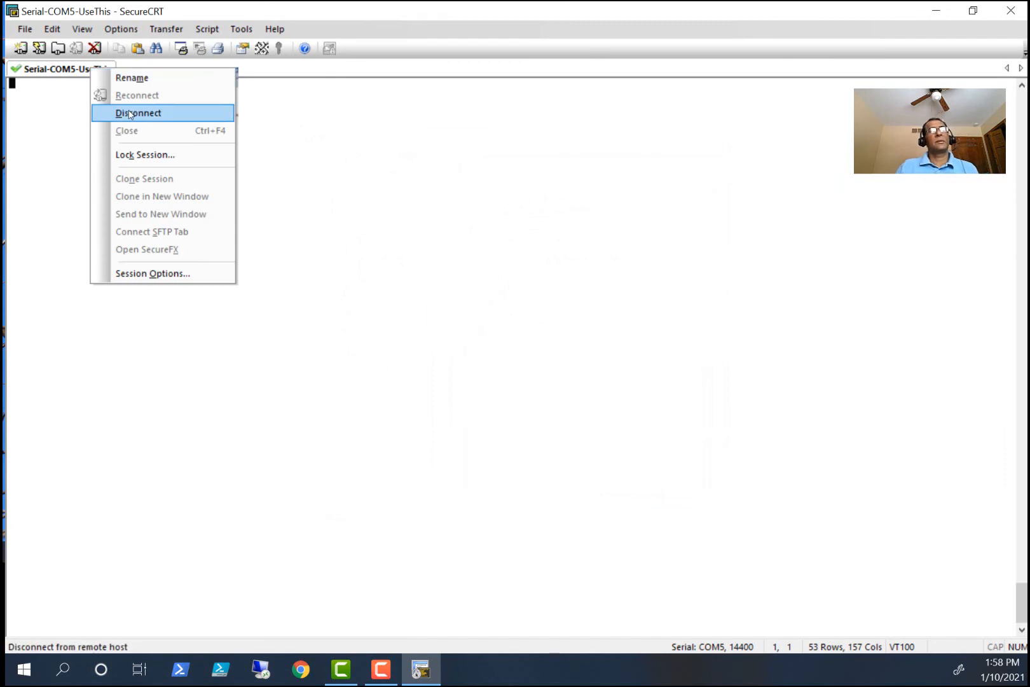
click(138, 113)
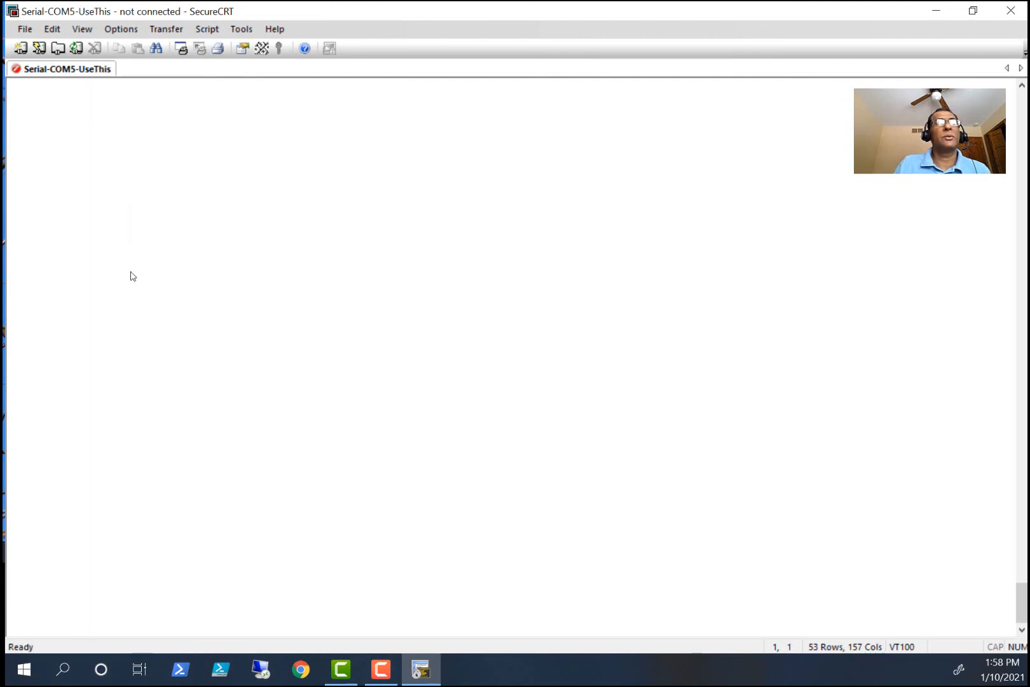
- Set Serial-COM5-UseThis session options to 9600 baud without RTS/CTS flow control and save
click(120, 28)
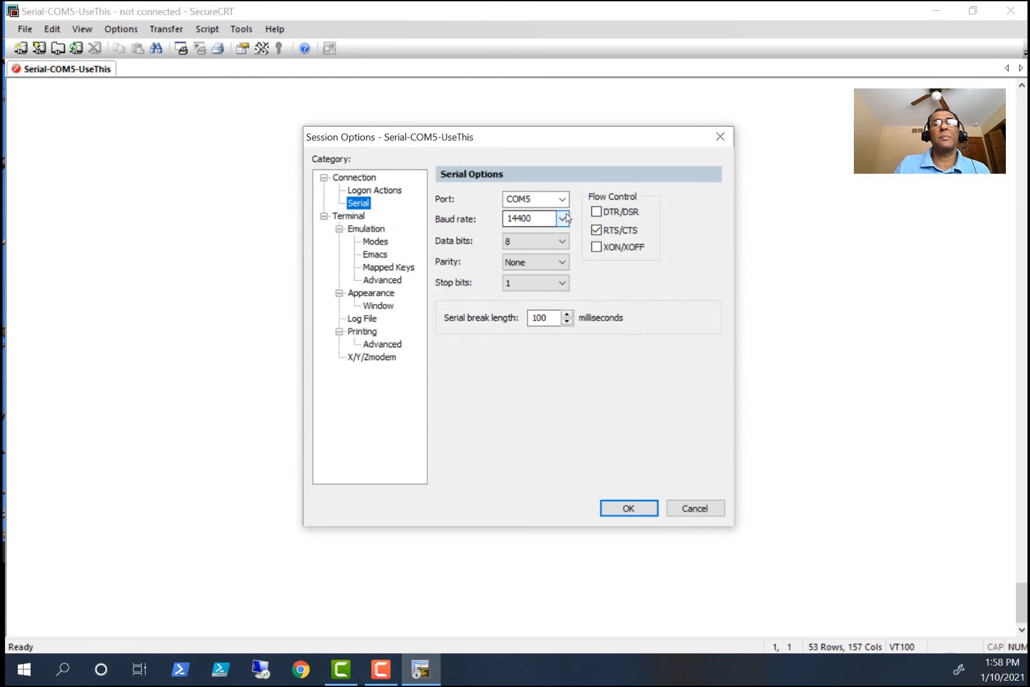
click(562, 218)
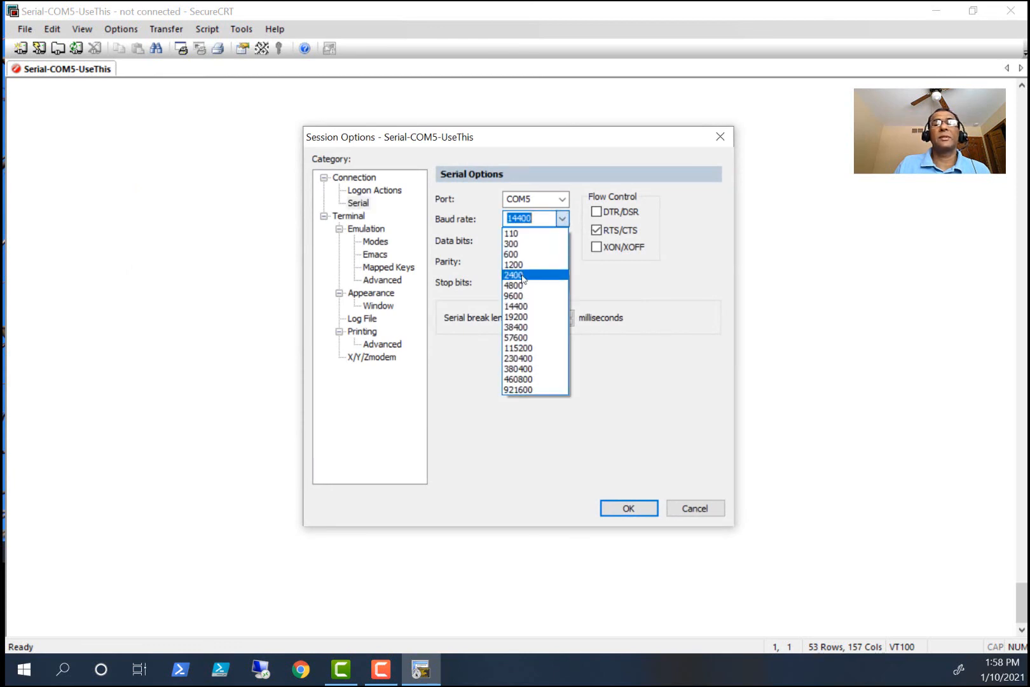
click(513, 296)
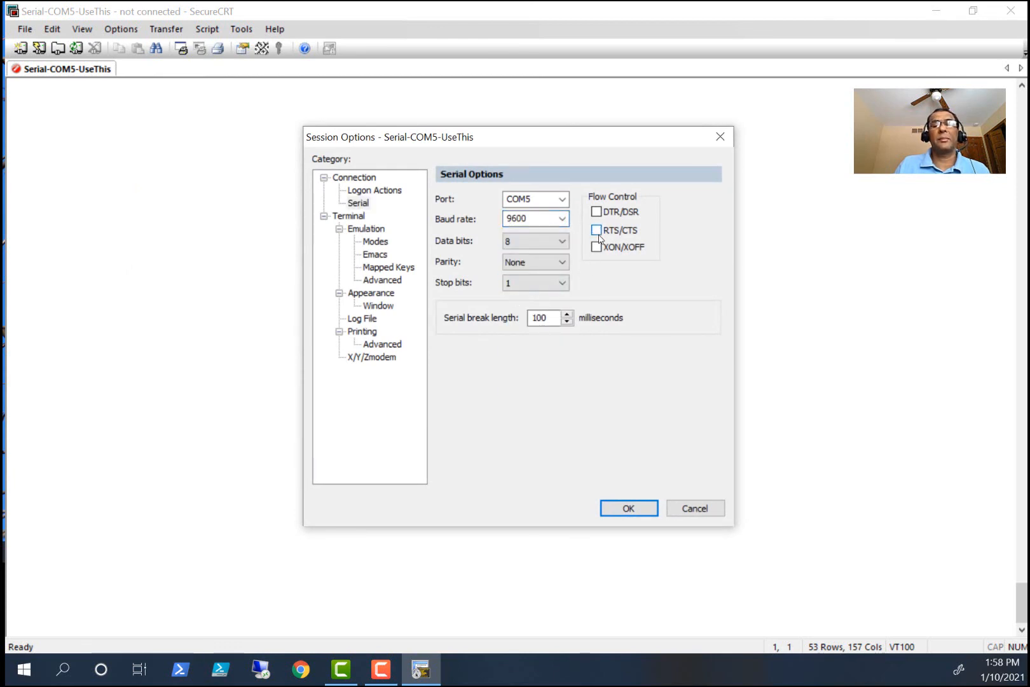
click(628, 508)
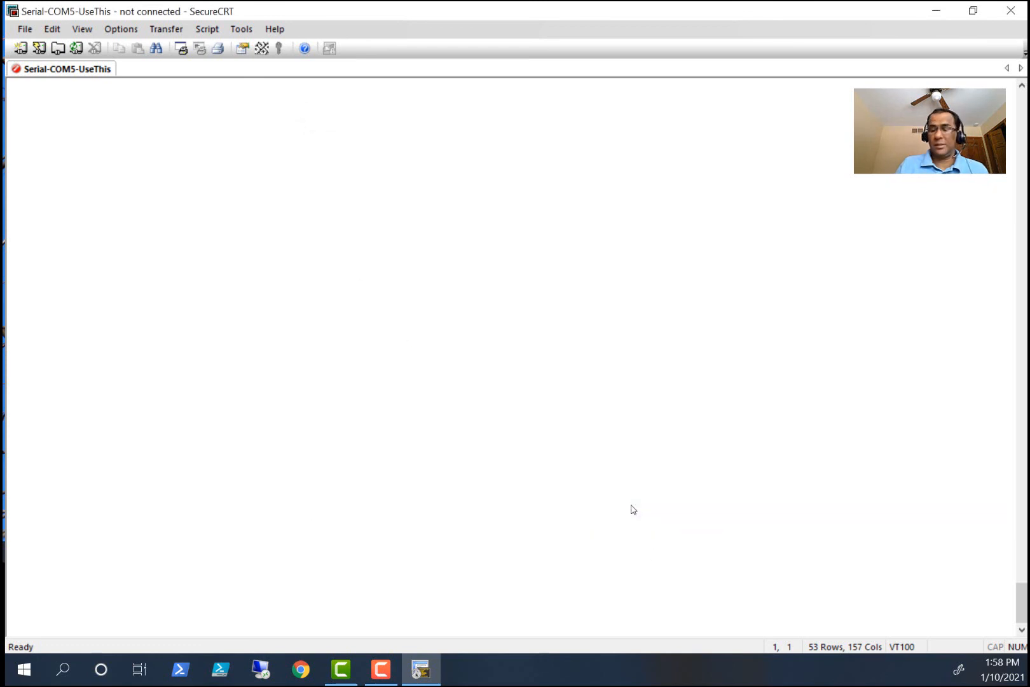